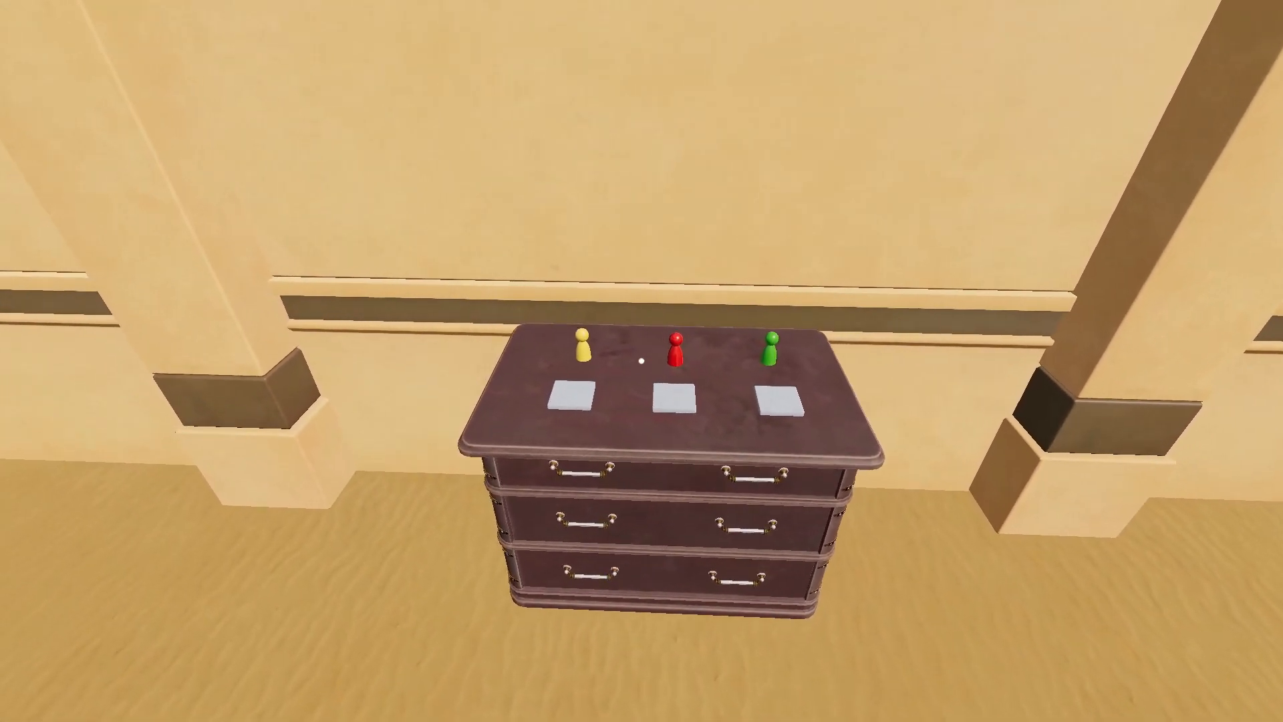
pyautogui.moveTo(641, 361)
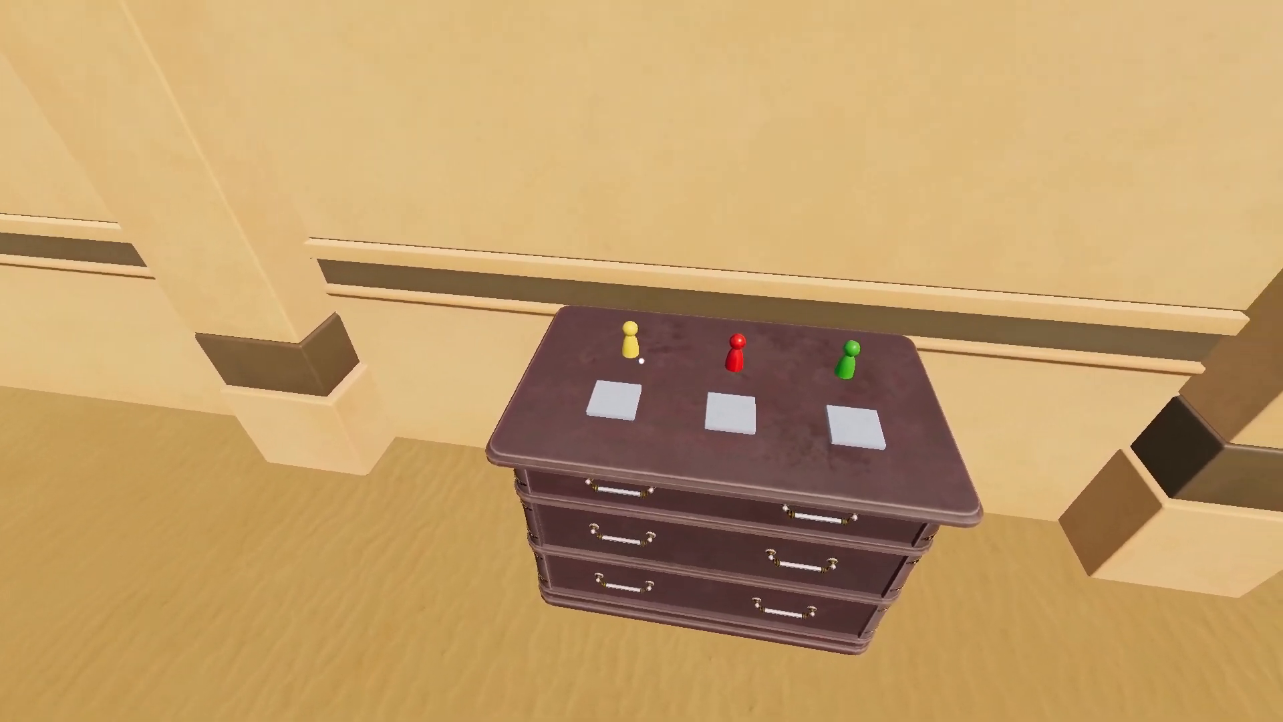
pyautogui.moveTo(641, 360)
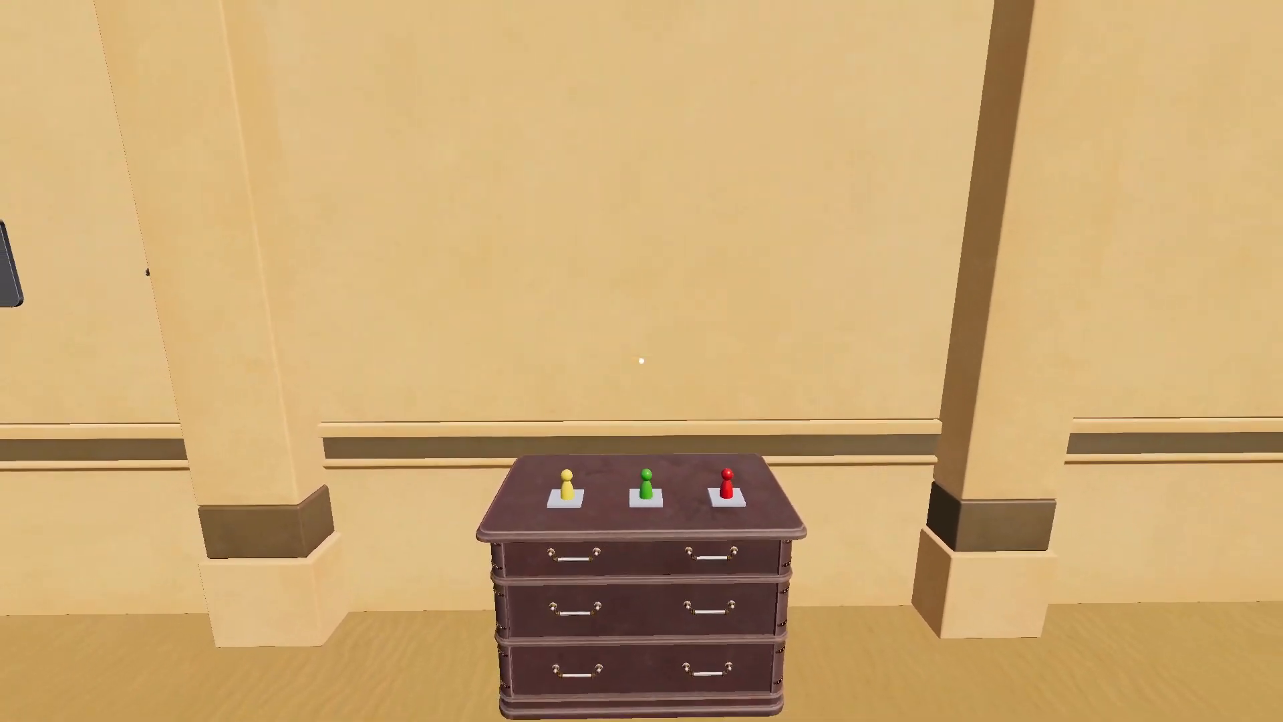
# Leave the play test and return to editing the dresser room
pyautogui.click(643, 482)
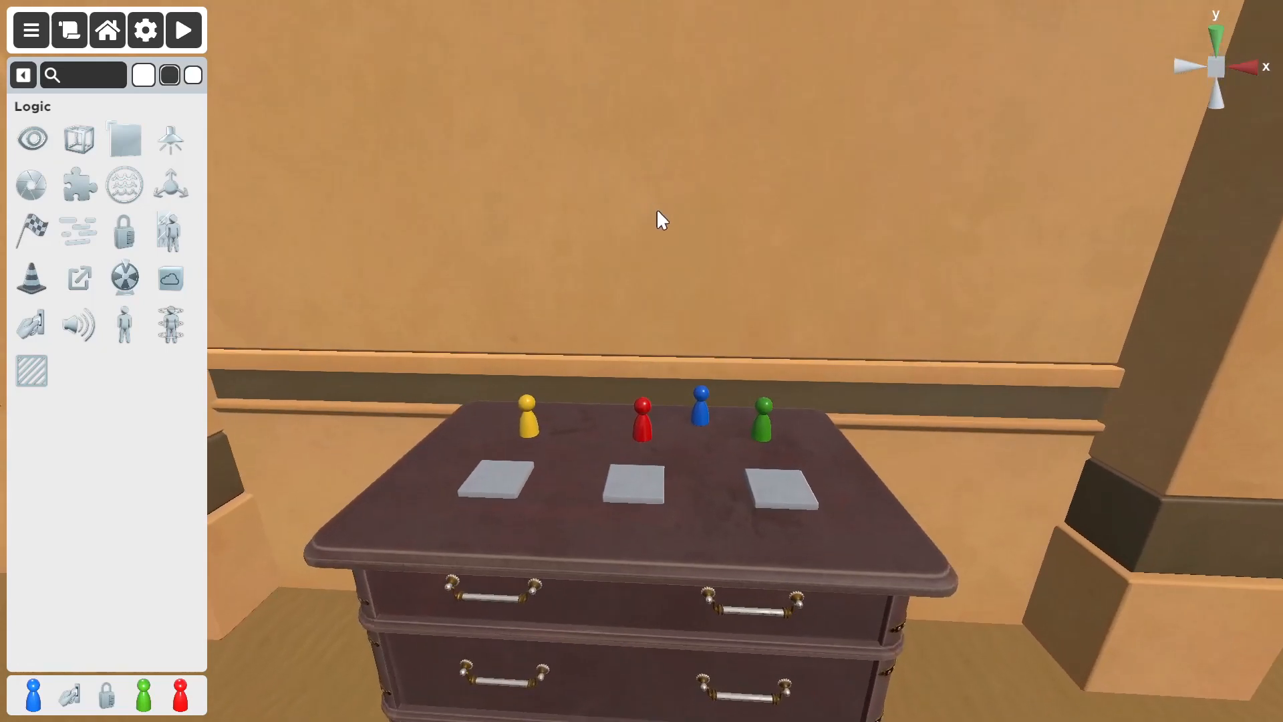
# Add a Slot from the Logic palette onto the rightmost plate and show its properties
pyautogui.click(701, 409)
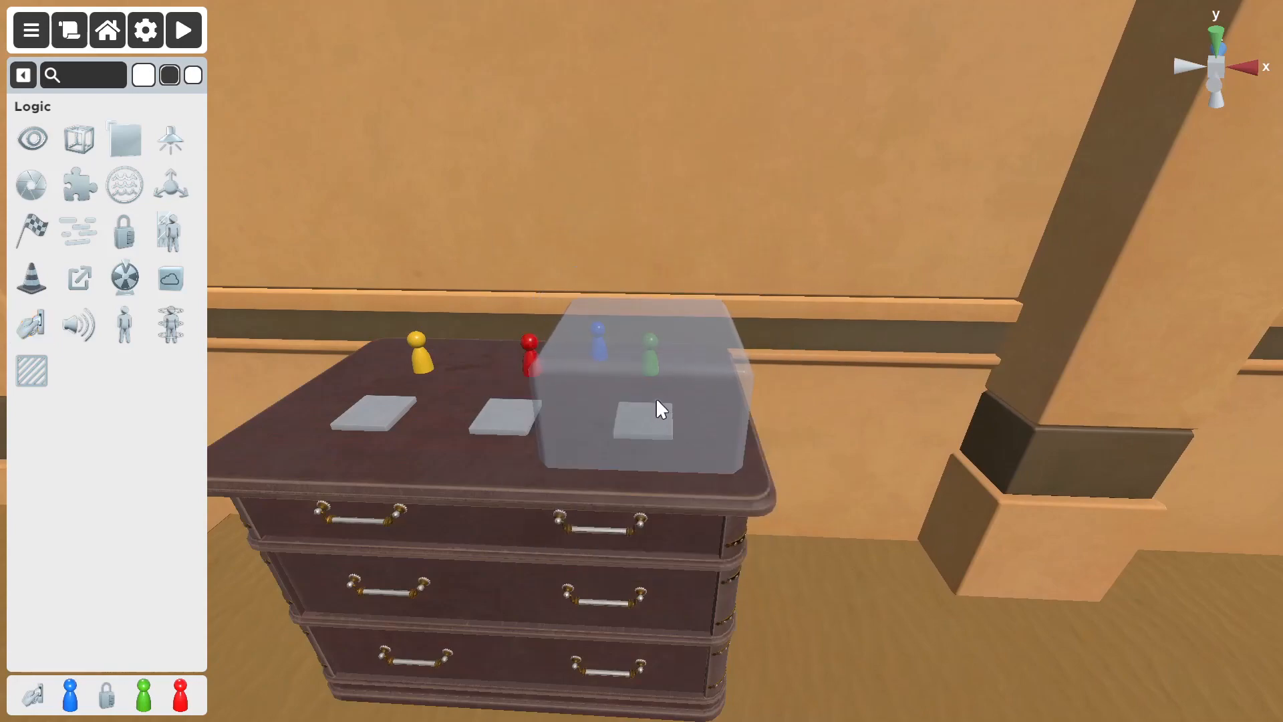
pyautogui.click(655, 385)
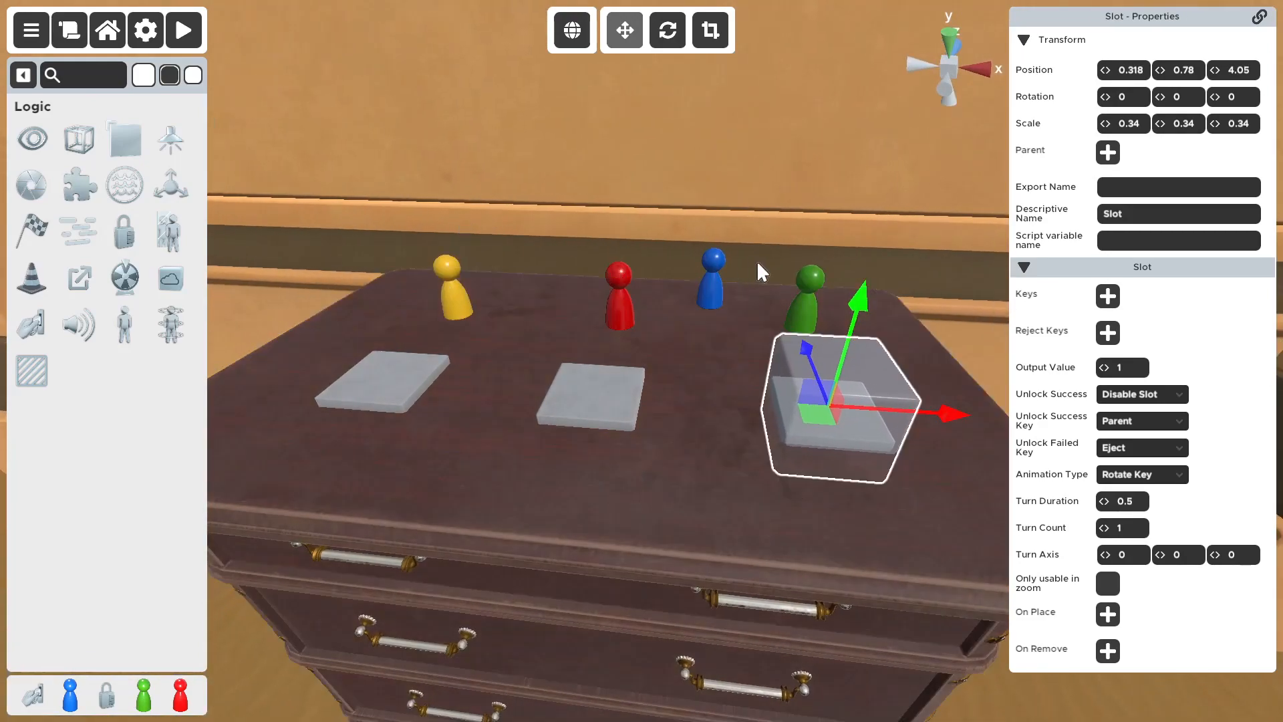
pyautogui.click(587, 398)
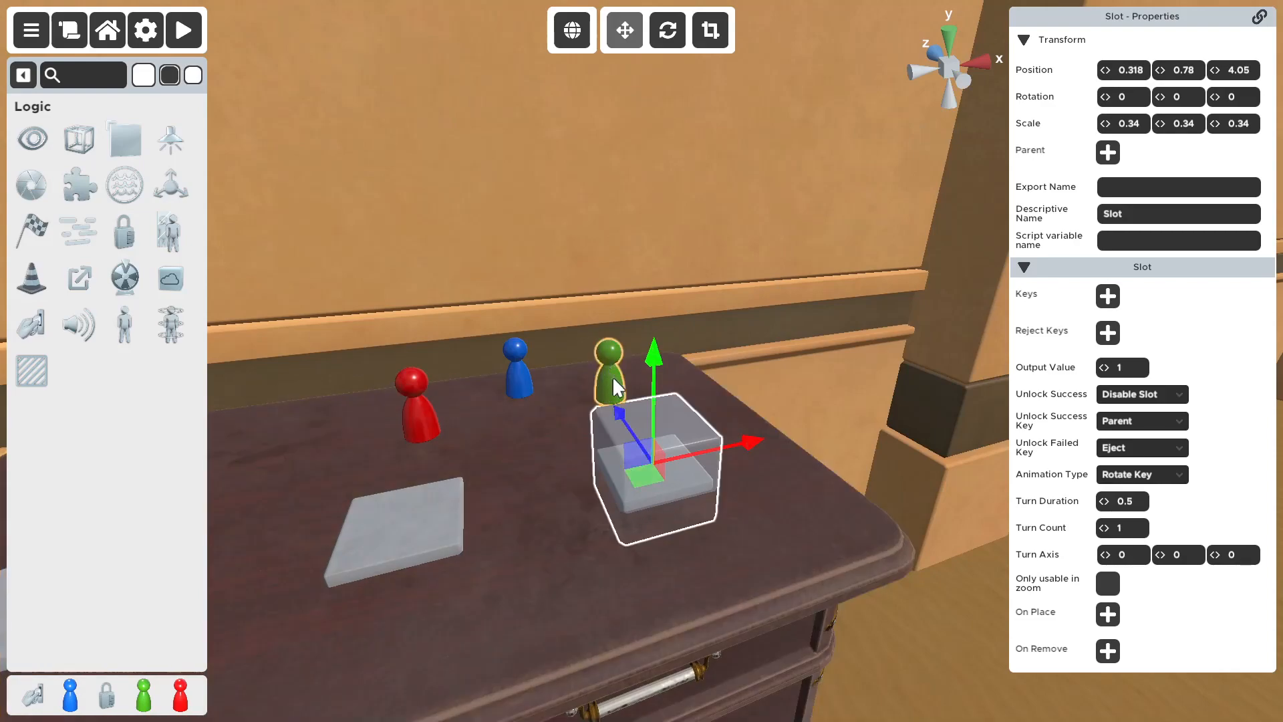
pyautogui.moveTo(664, 495)
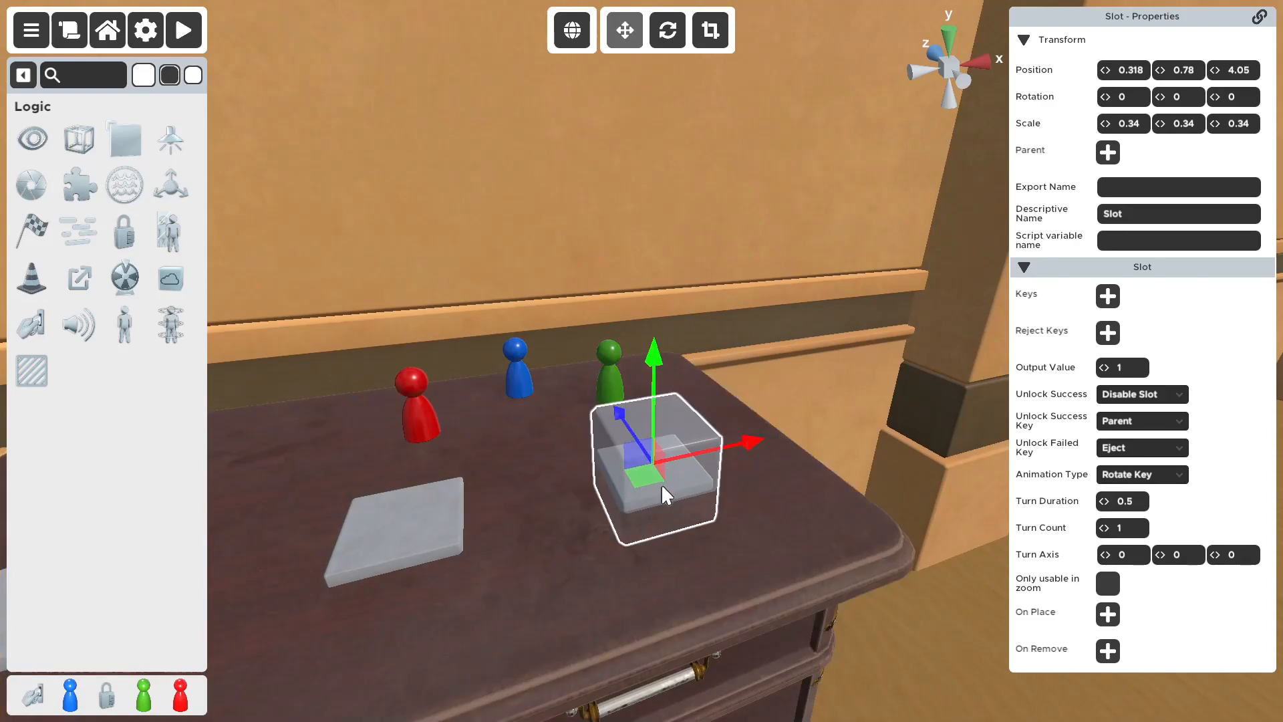
pyautogui.moveTo(1114, 303)
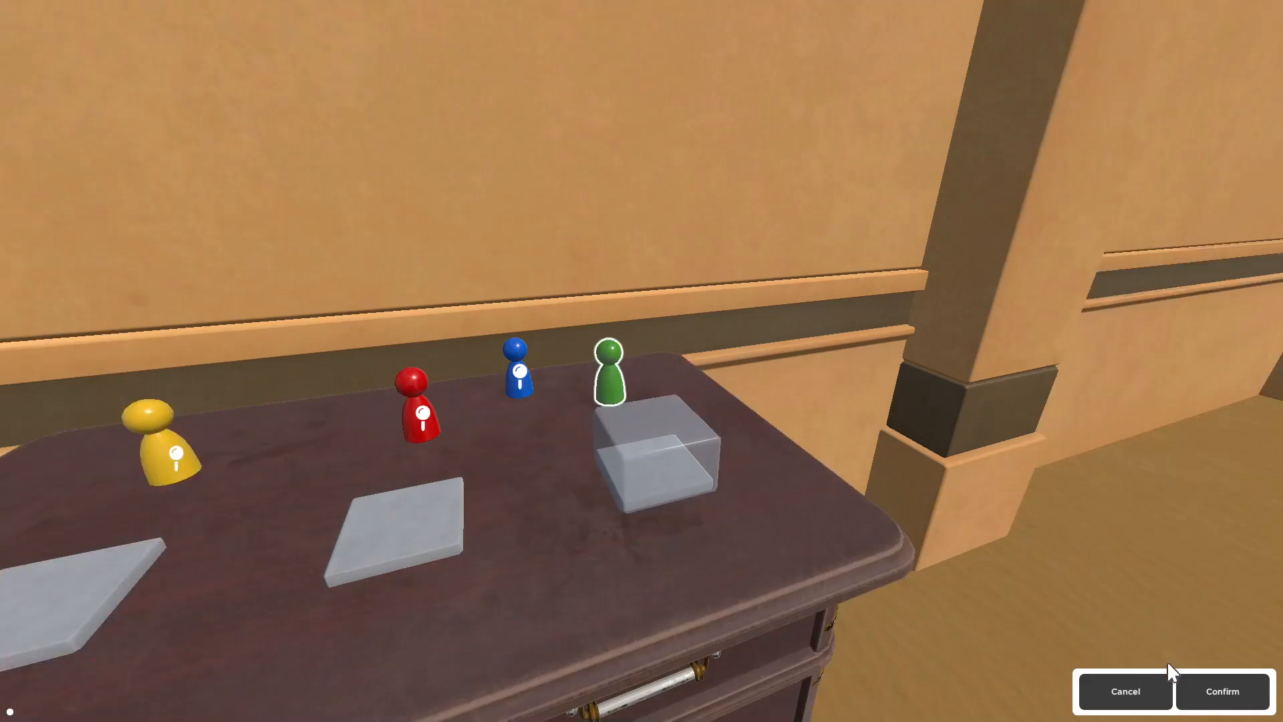
pyautogui.moveTo(614, 366)
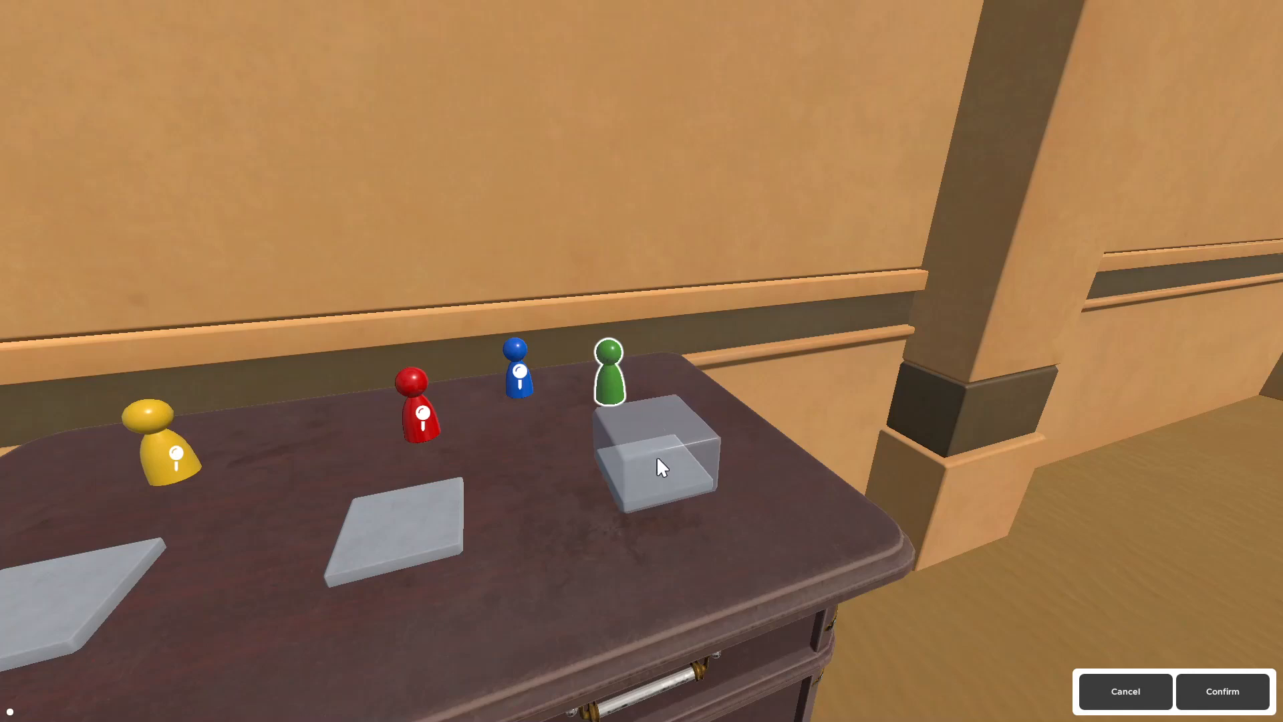
pyautogui.moveTo(659, 475)
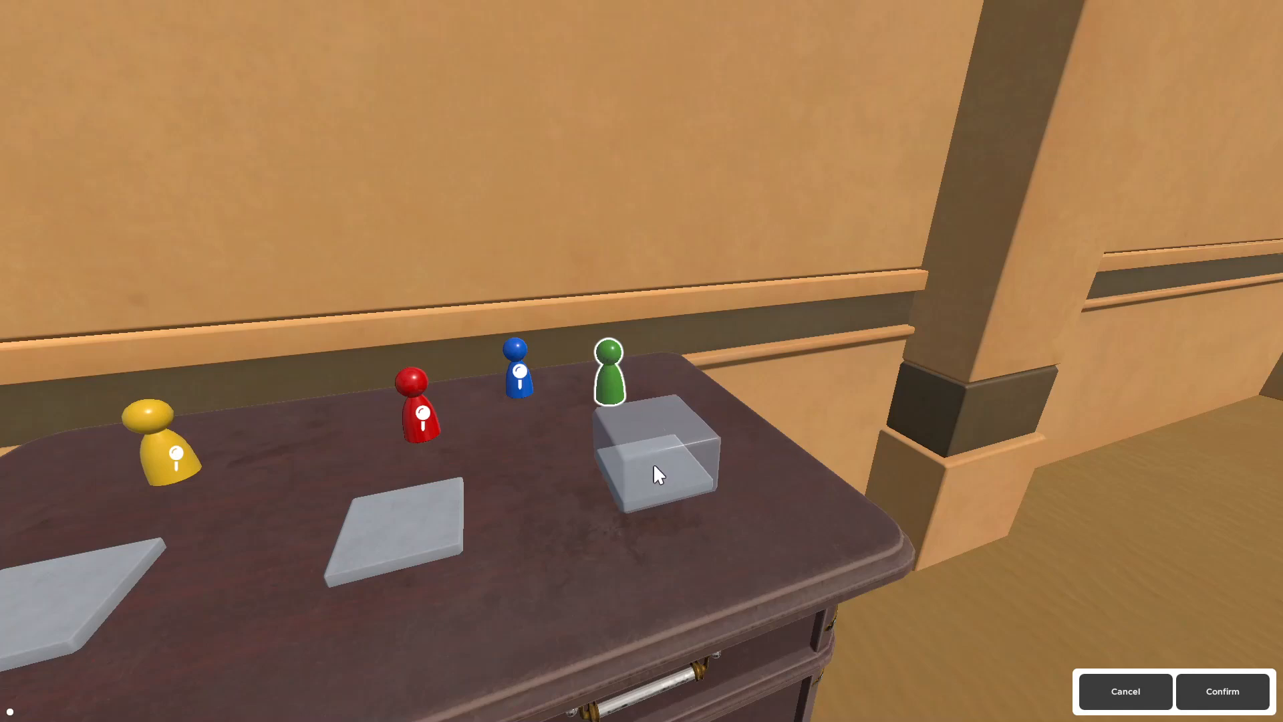
pyautogui.moveTo(673, 464)
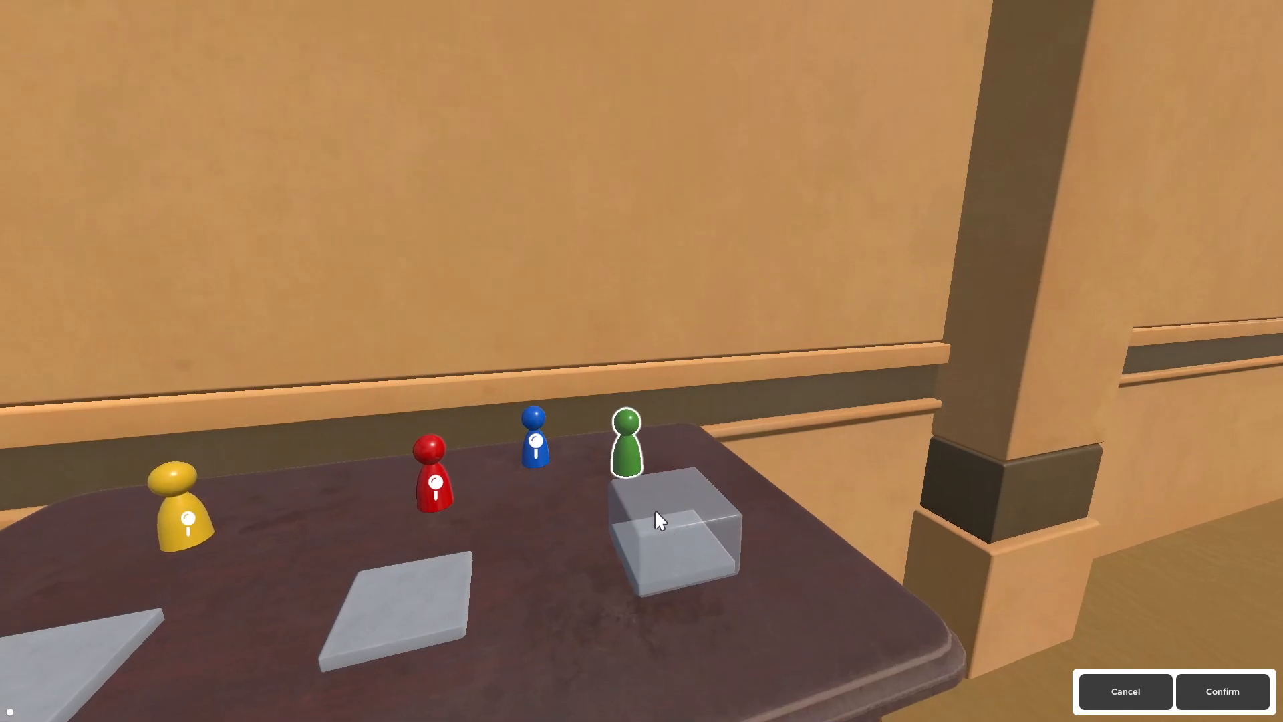
pyautogui.moveTo(1025, 560)
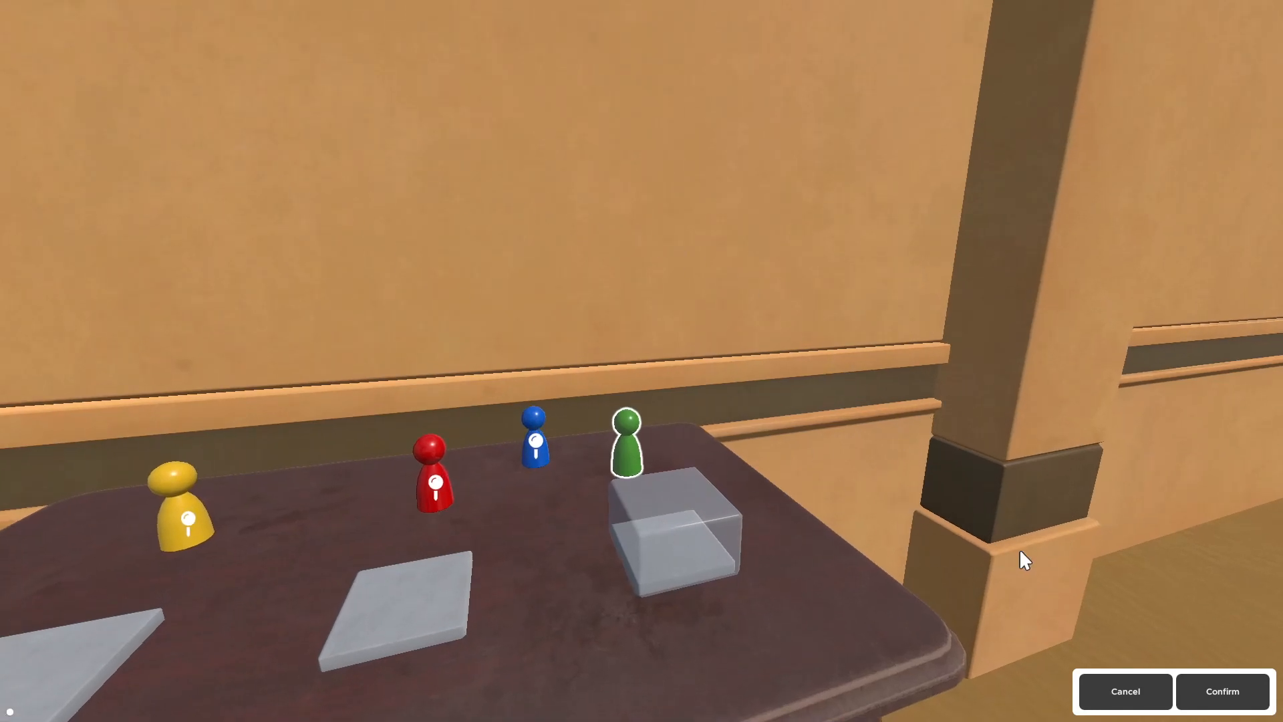
# Confirm the green figure as the right slot's accepted key
pyautogui.click(1221, 691)
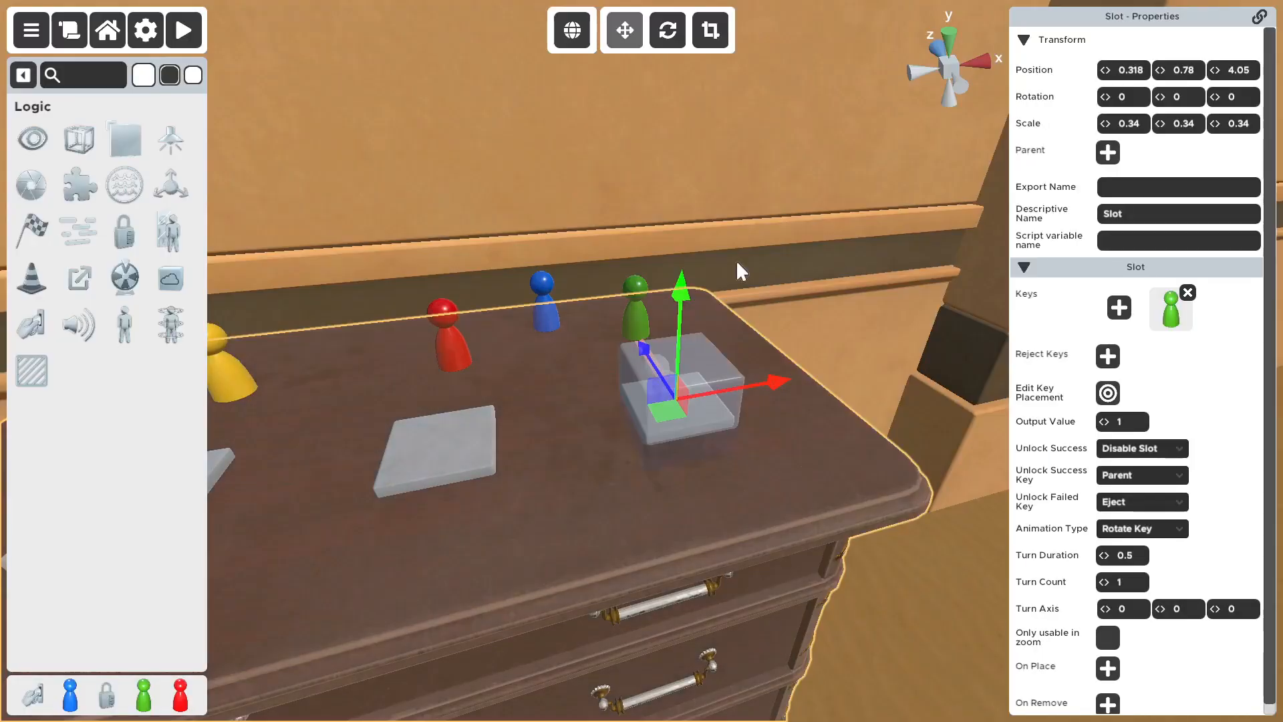
# Rotate the slot to 270, 270, 0 and set Unlock Success to Keep Slot
pyautogui.click(666, 31)
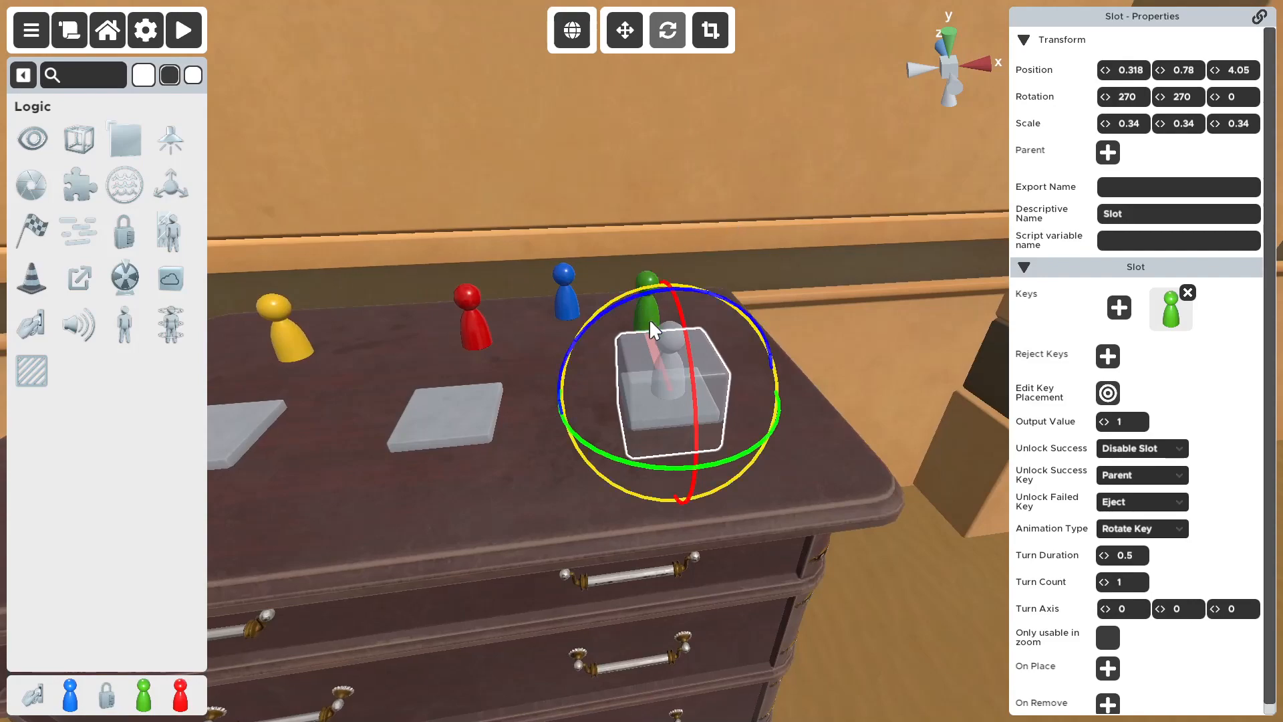
pyautogui.moveTo(1037, 473)
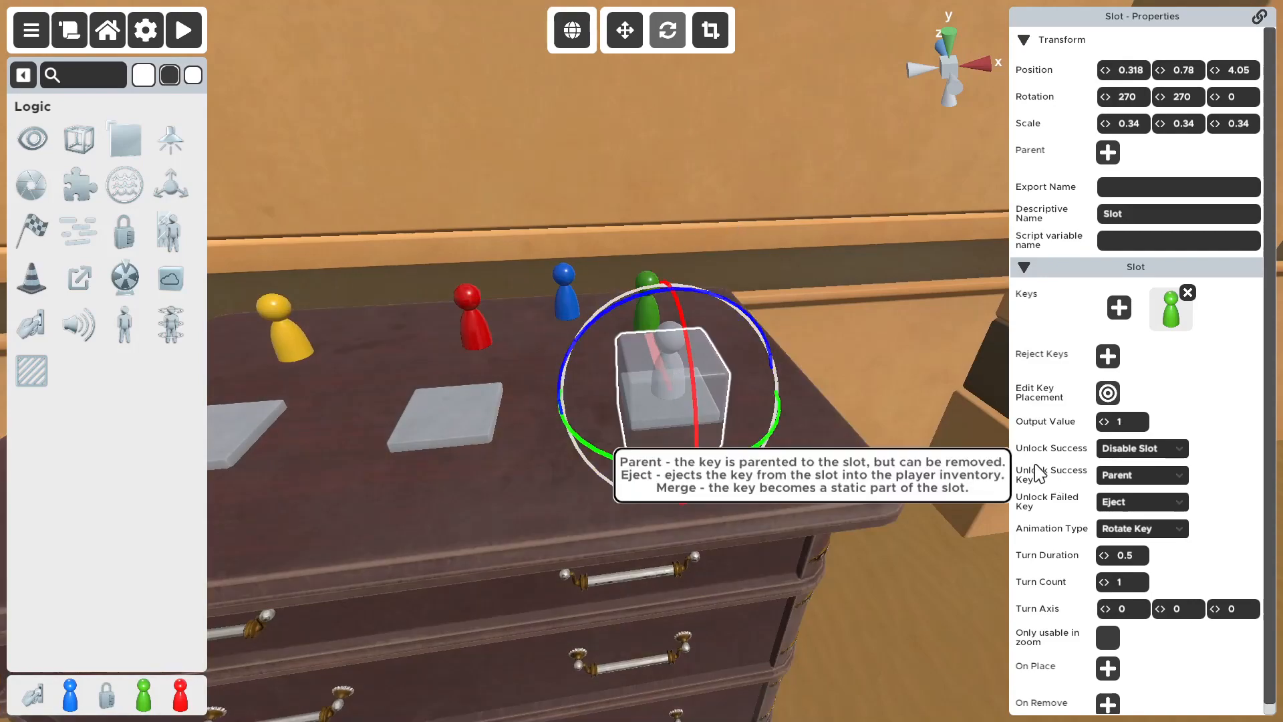
pyautogui.moveTo(1034, 455)
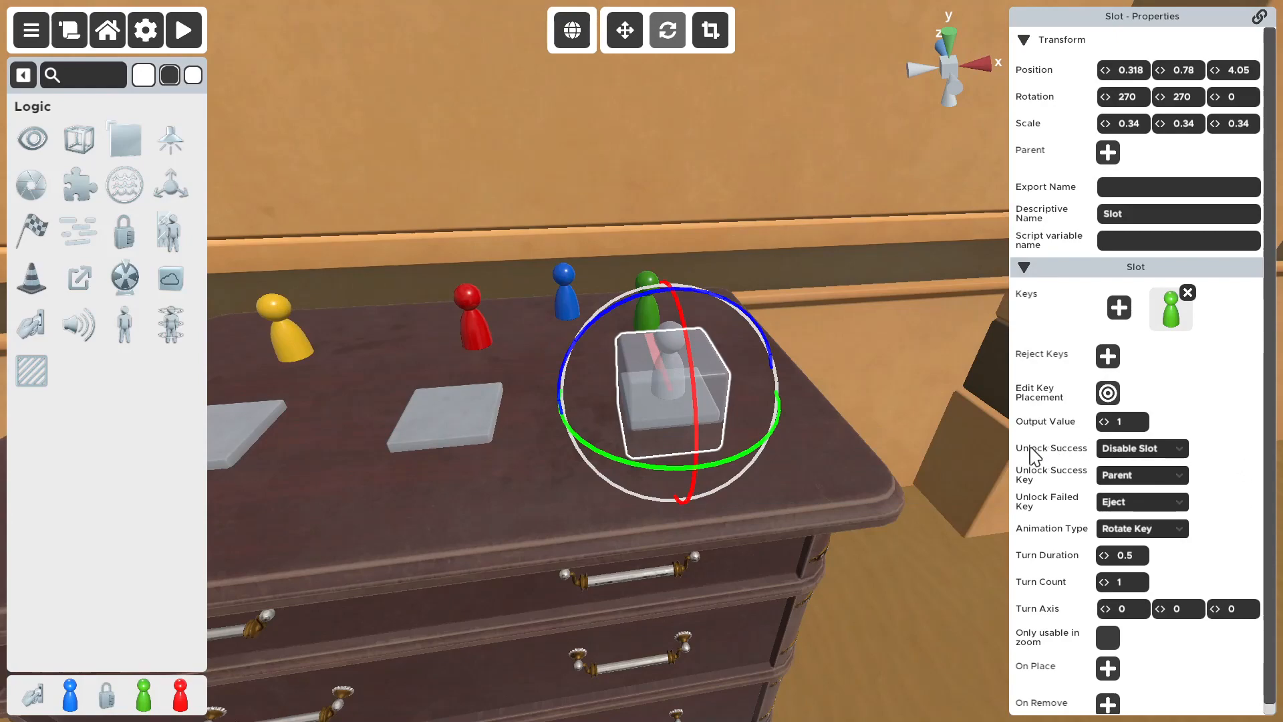
pyautogui.click(1139, 447)
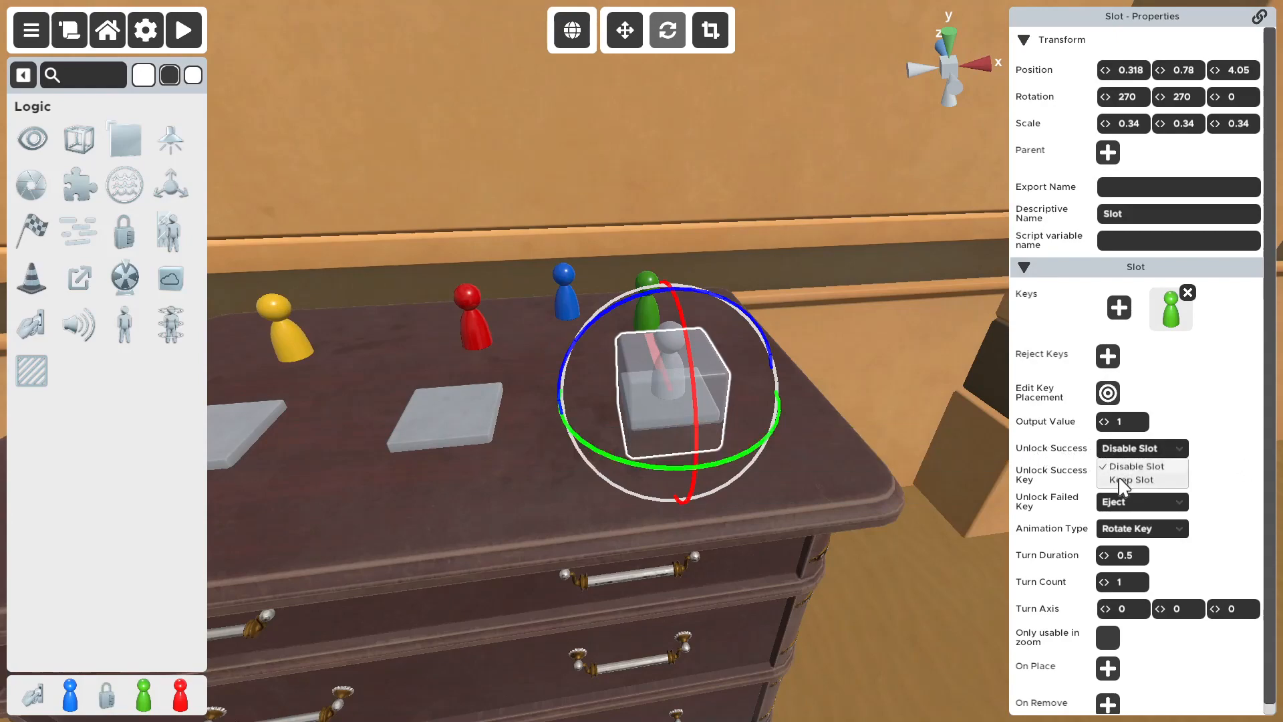
pyautogui.click(1135, 479)
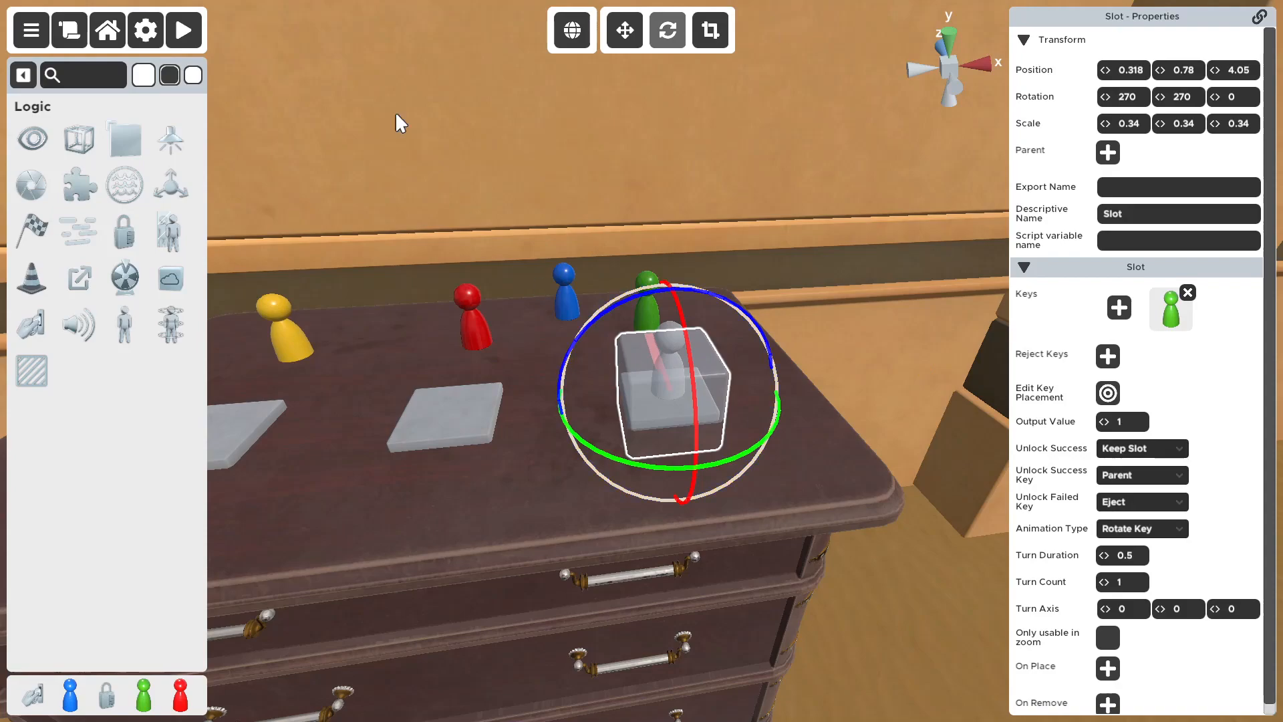
pyautogui.click(184, 30)
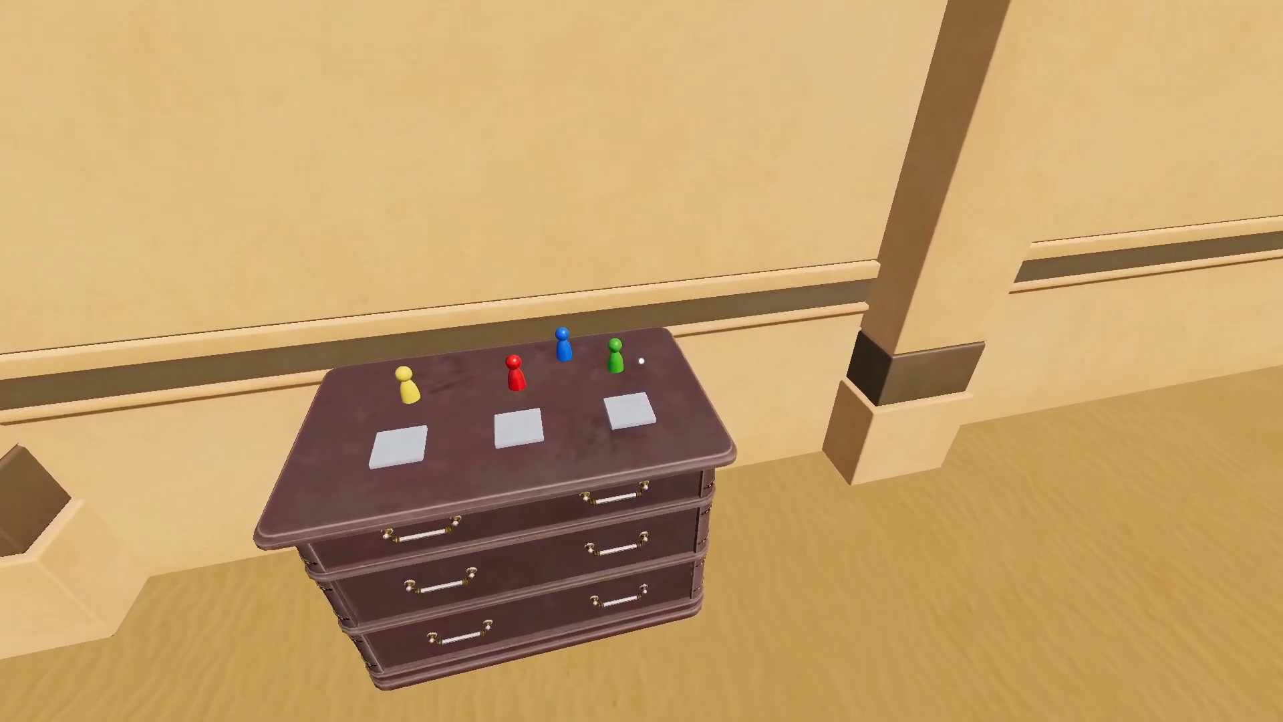
pyautogui.click(614, 348)
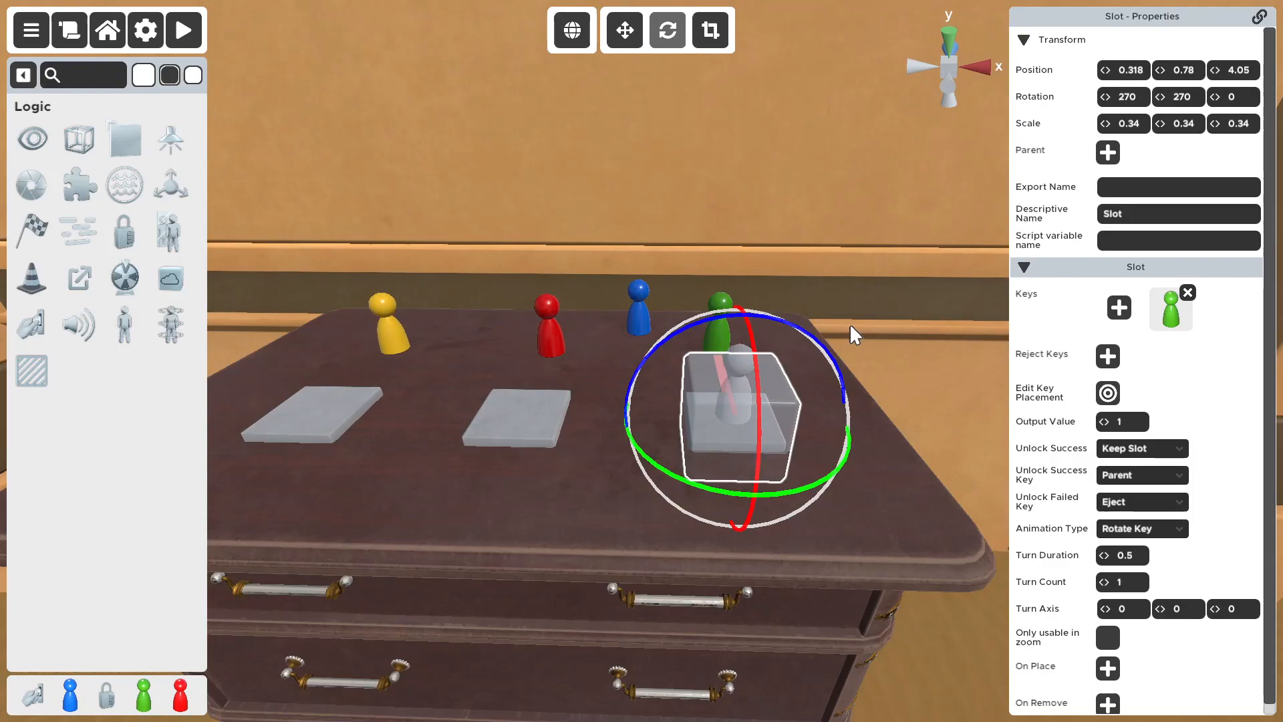
pyautogui.moveTo(724, 406)
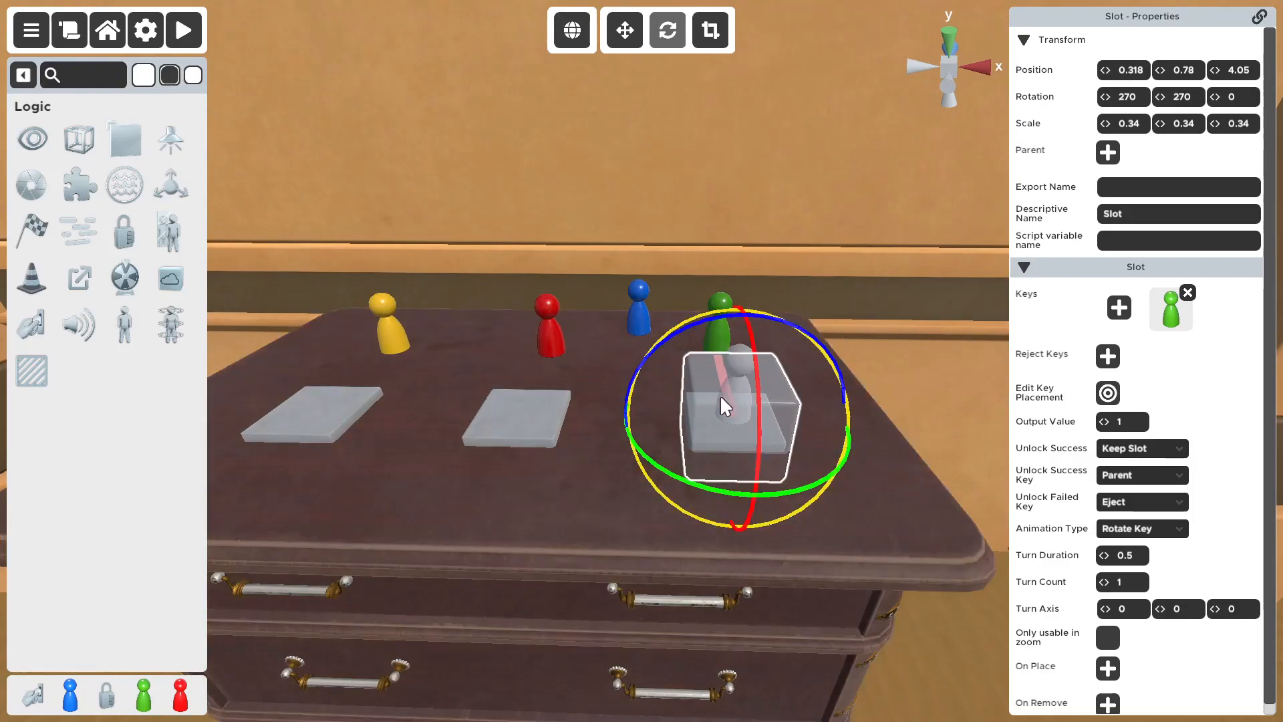
pyautogui.moveTo(661, 408)
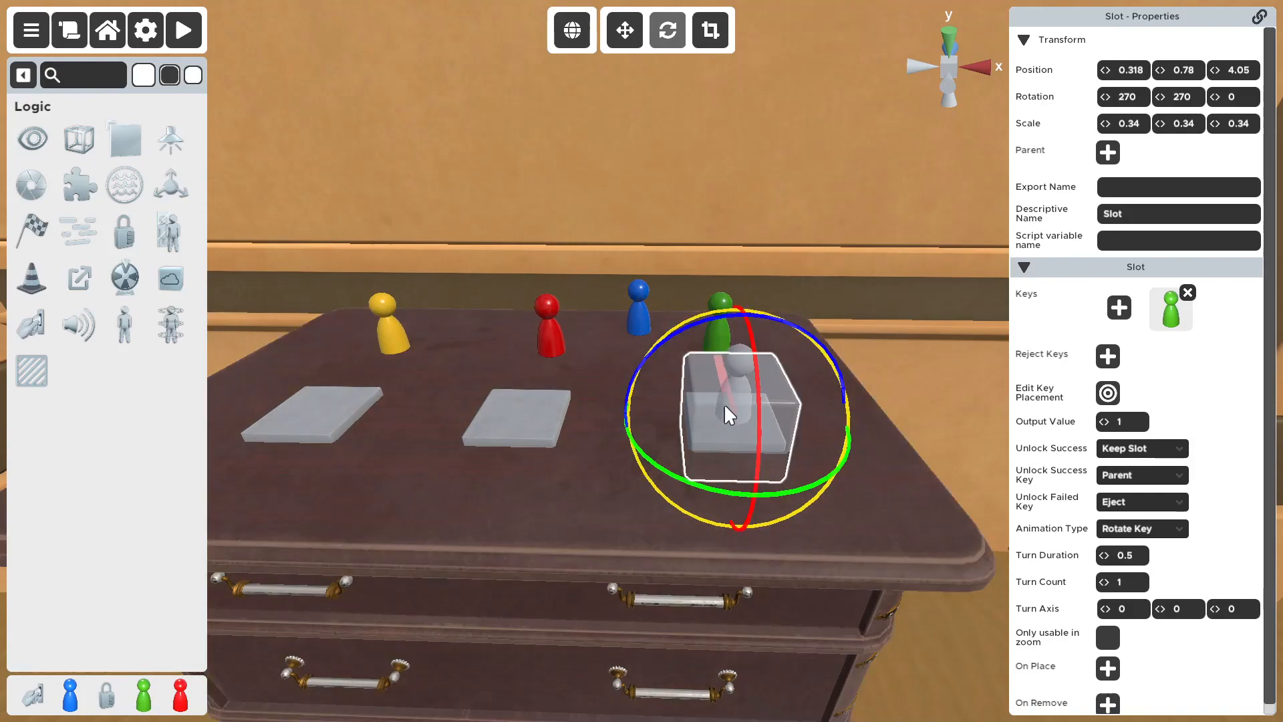
pyautogui.moveTo(183, 31)
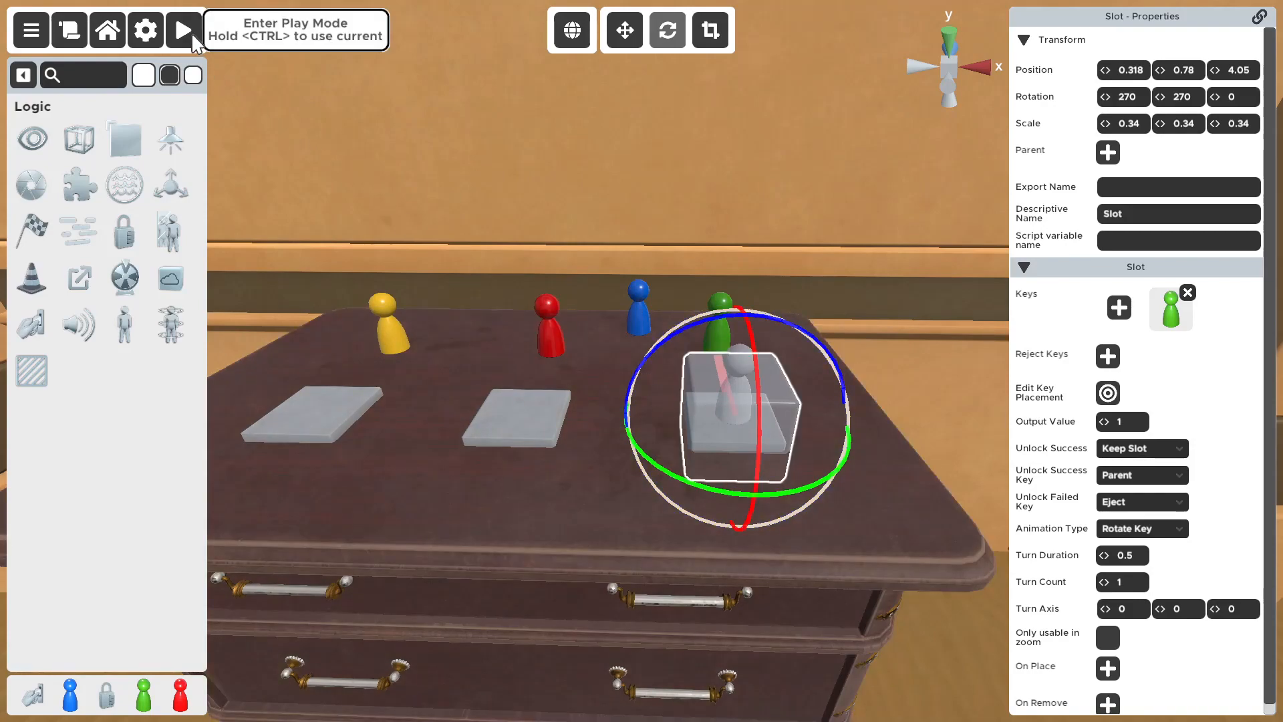
pyautogui.click(181, 30)
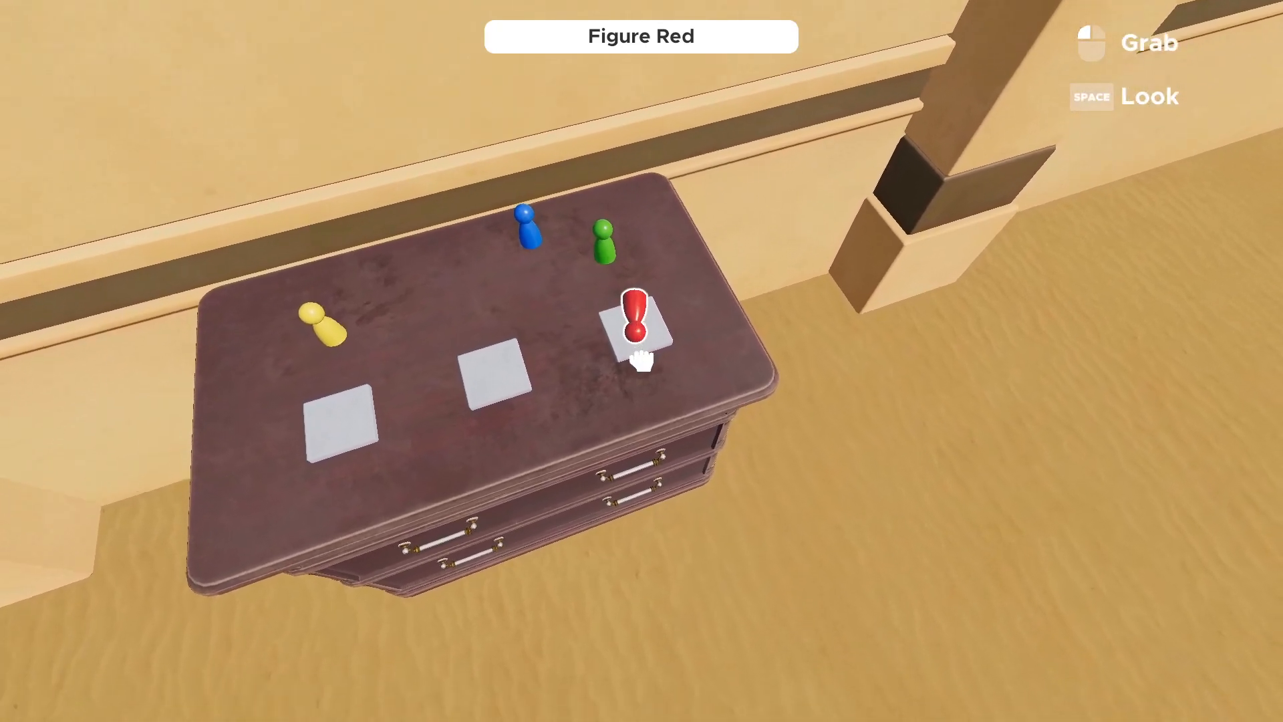
pyautogui.click(641, 319)
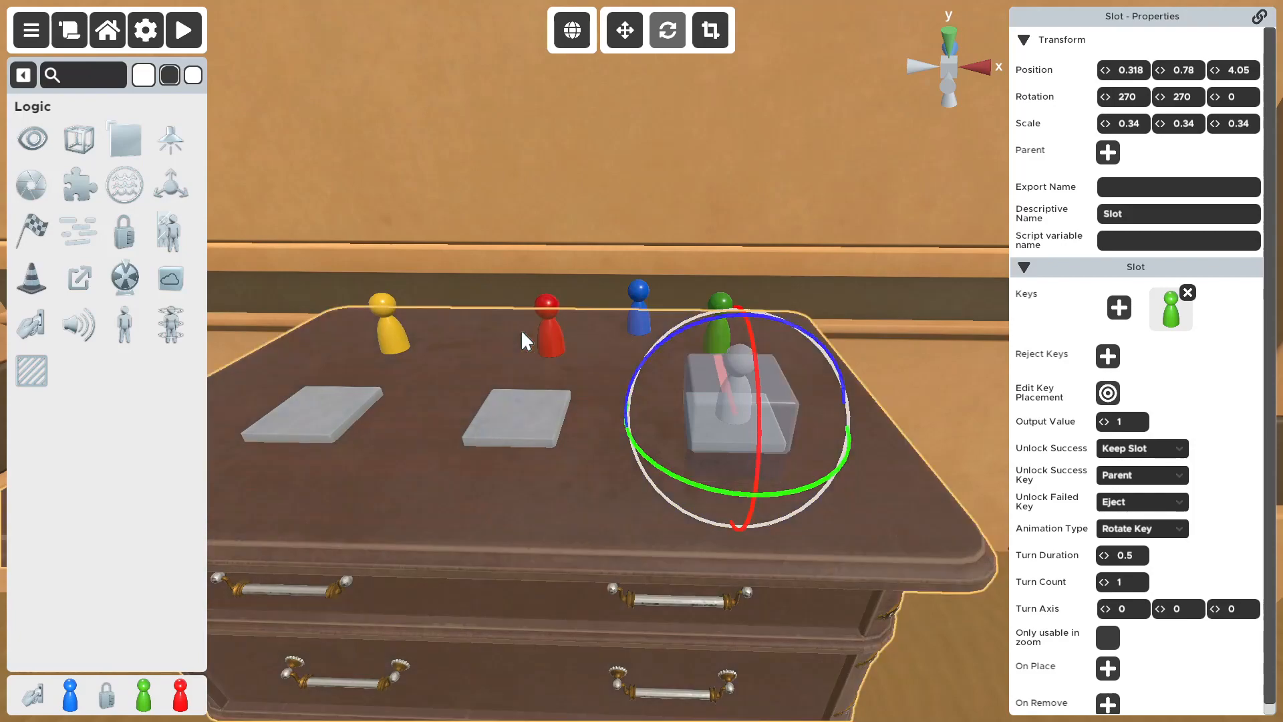
pyautogui.moveTo(571, 322)
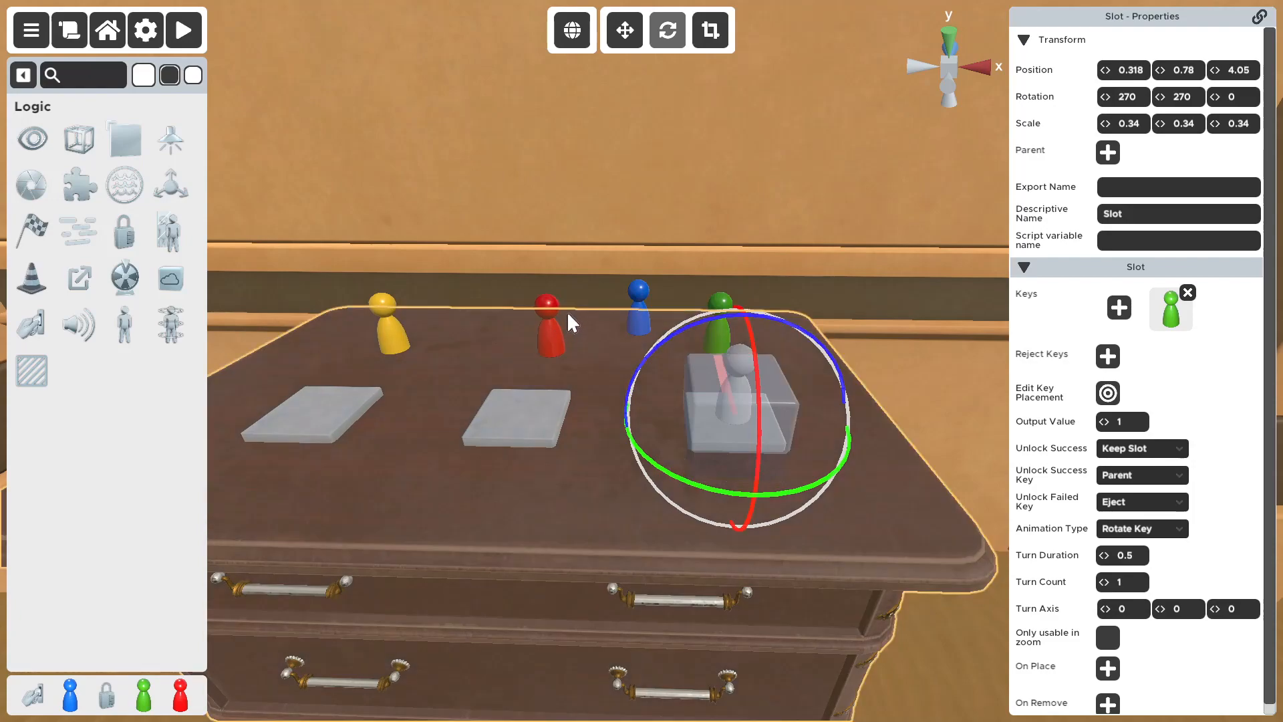
pyautogui.moveTo(573, 318)
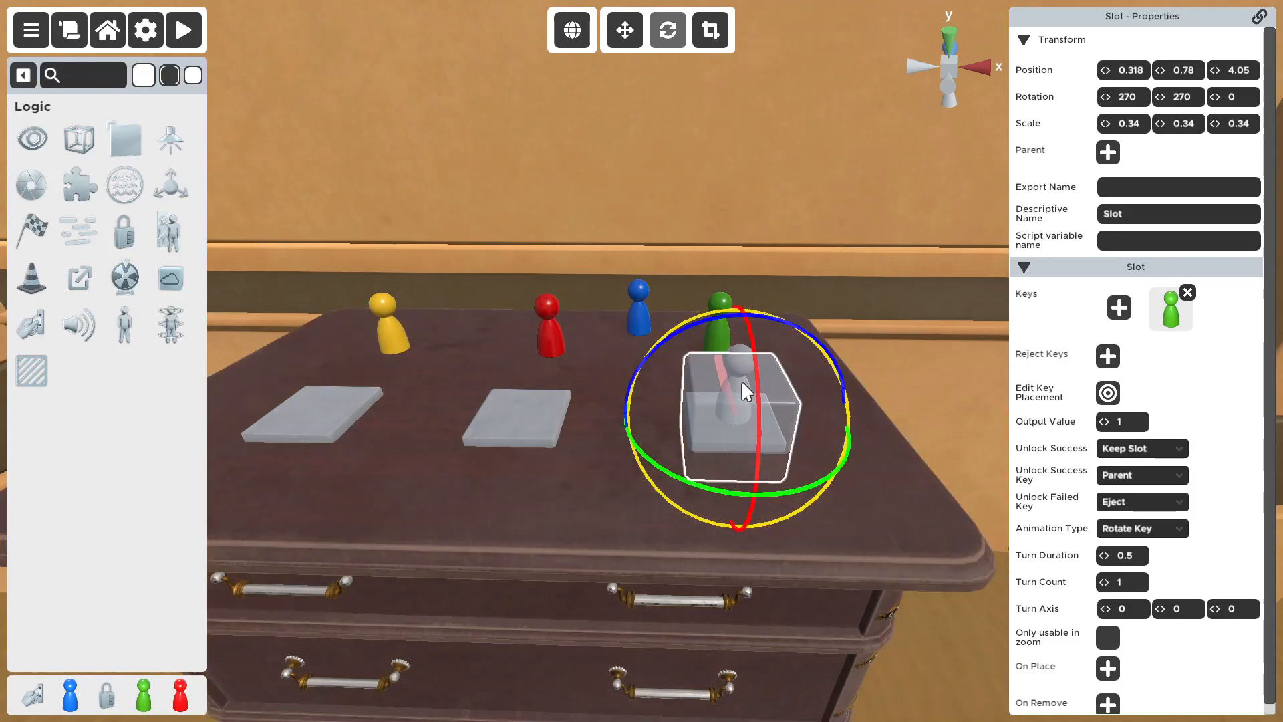
# Add the red and yellow figures as Reject Keys on the green-key slot
pyautogui.click(184, 31)
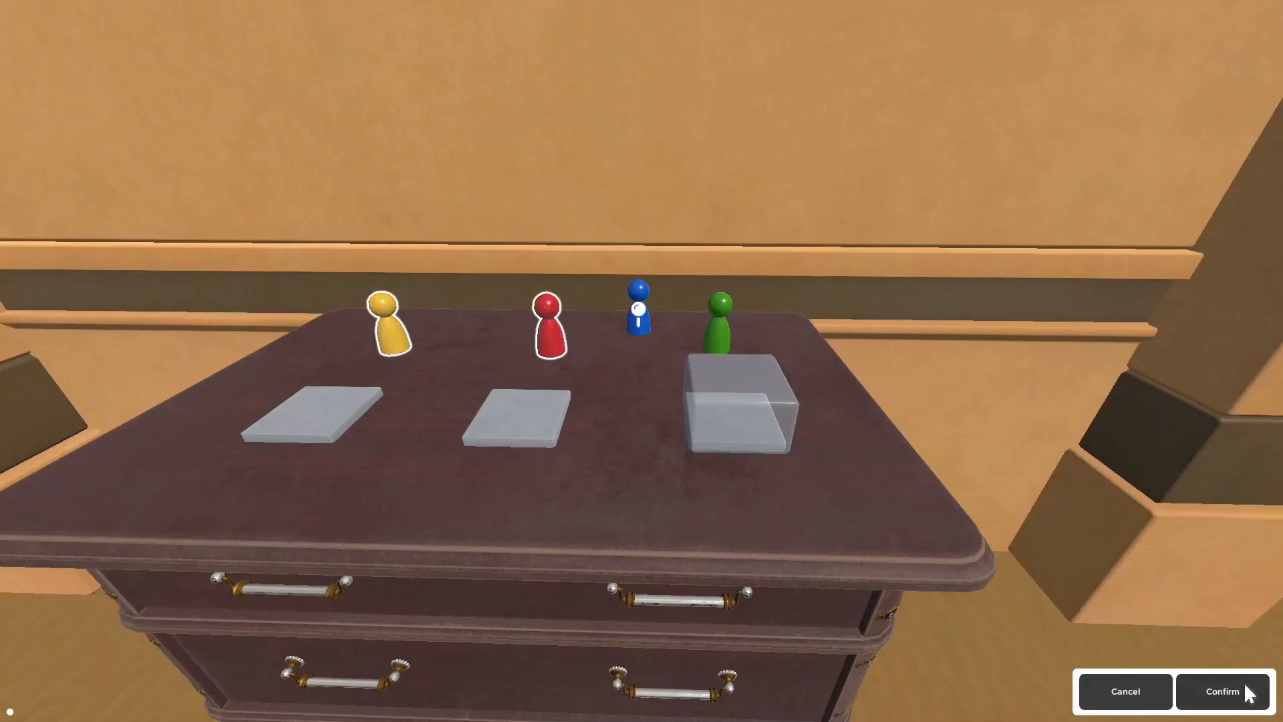
pyautogui.moveTo(419, 319)
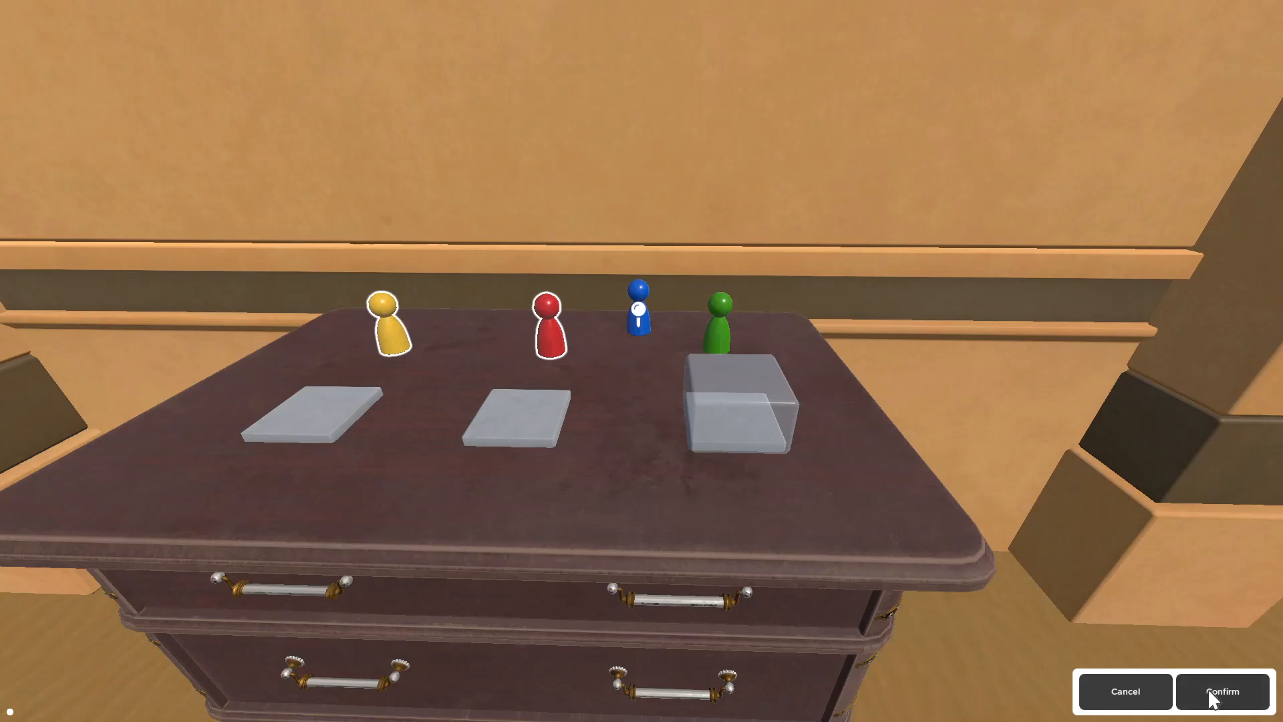
pyautogui.click(1221, 691)
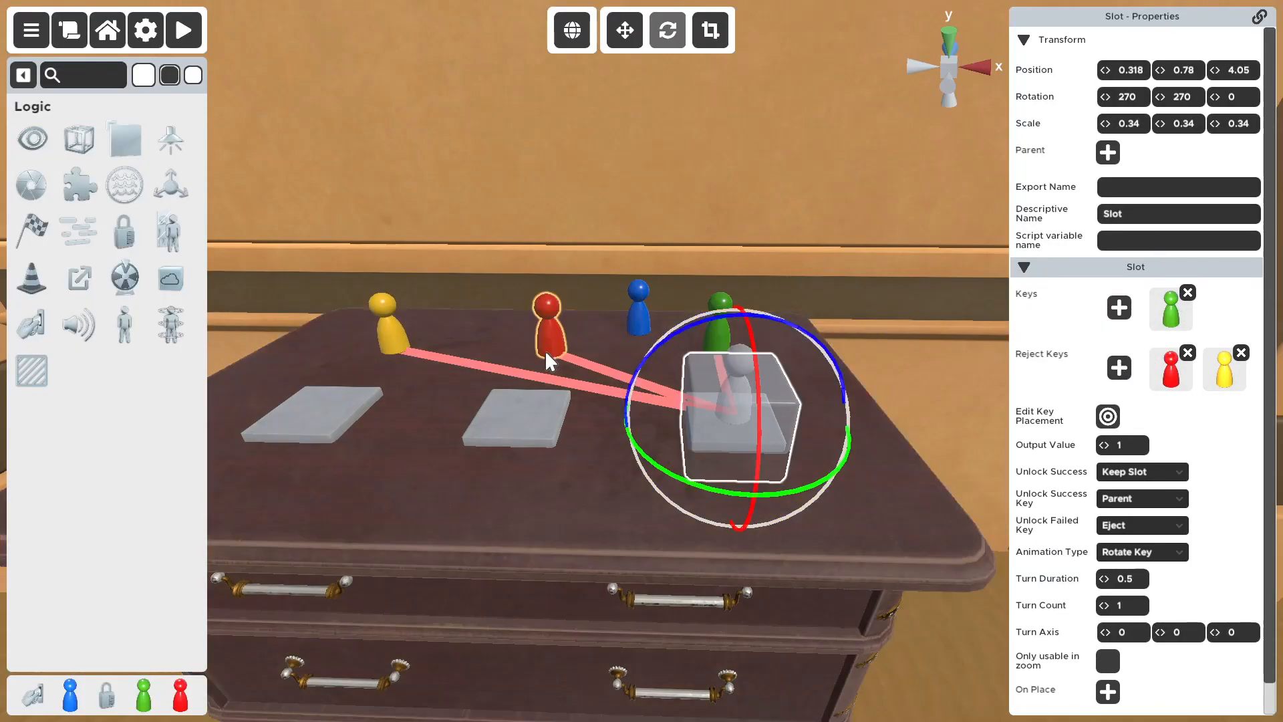
pyautogui.moveTo(1169, 369)
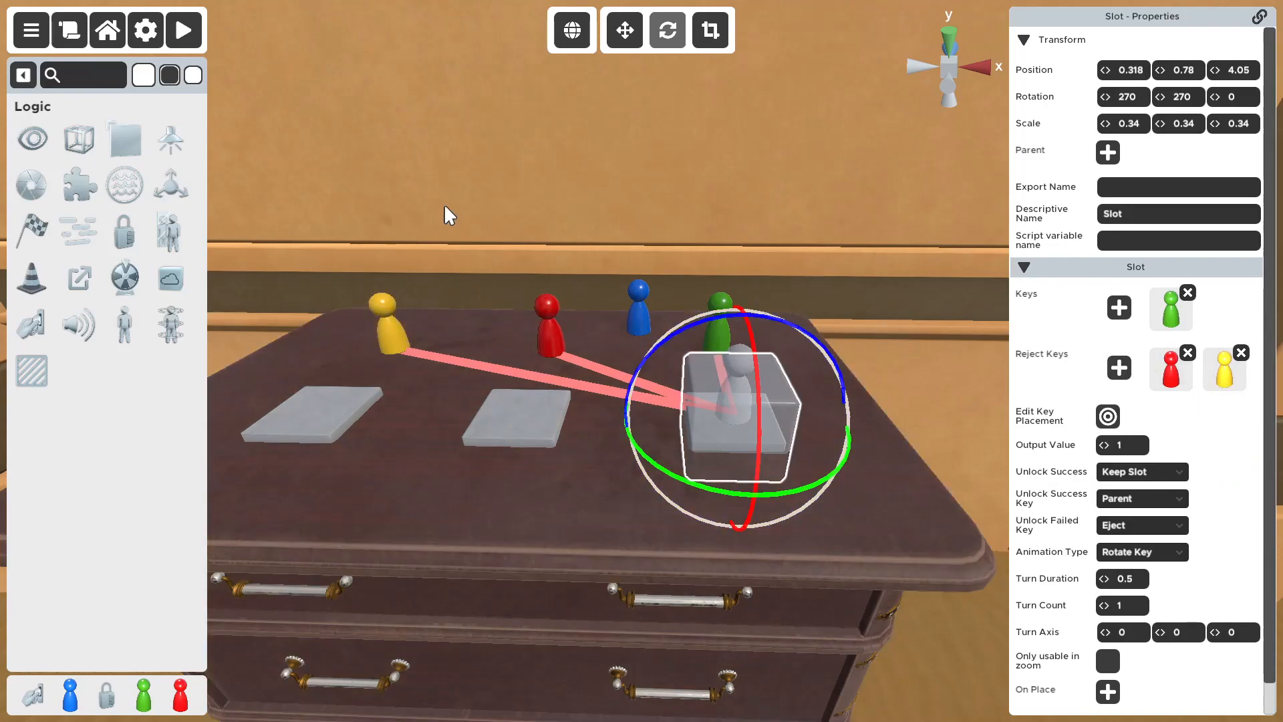
# Playtest taking the green figure from the right slot and trying the blue one there
pyautogui.click(185, 30)
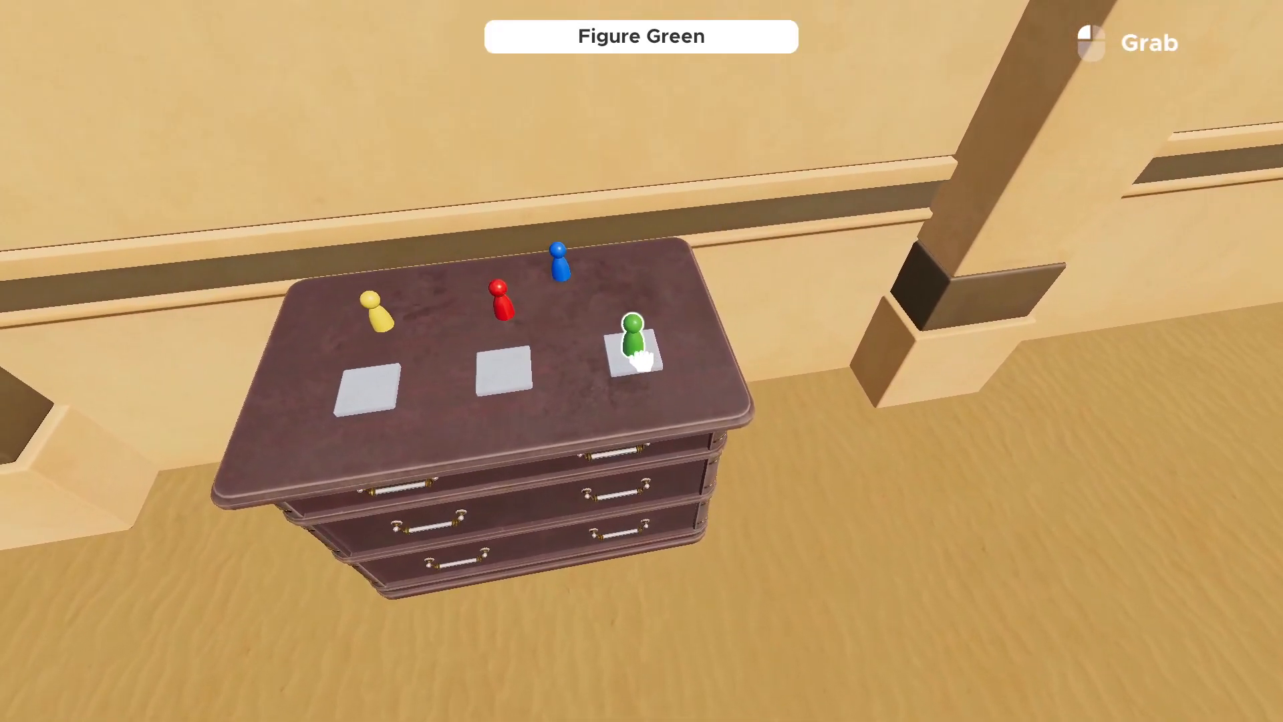
pyautogui.click(633, 339)
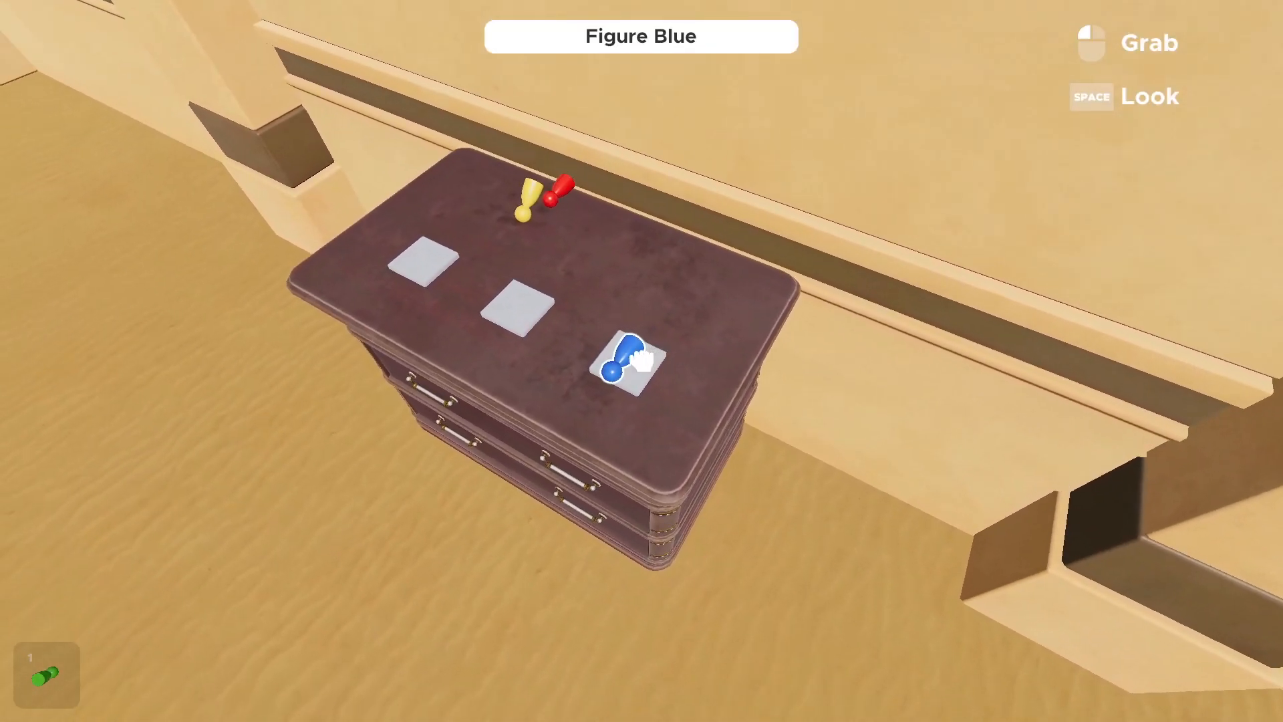
pyautogui.click(626, 356)
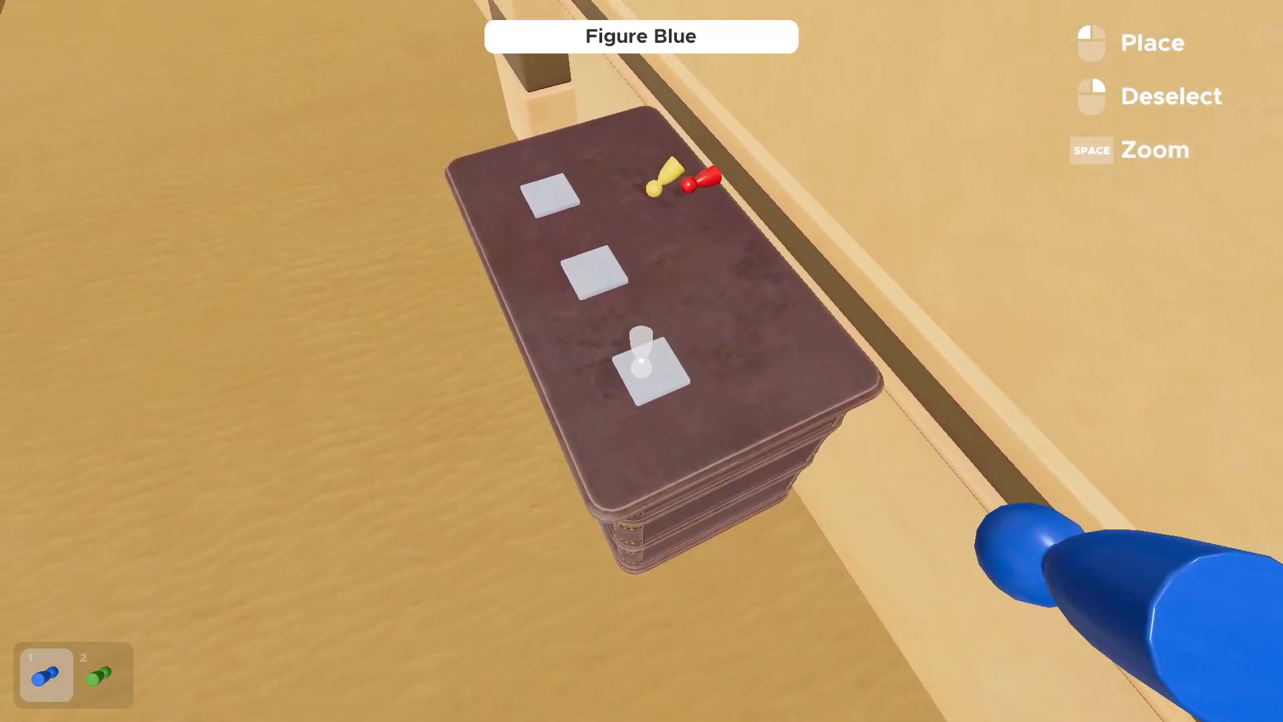
pyautogui.click(652, 363)
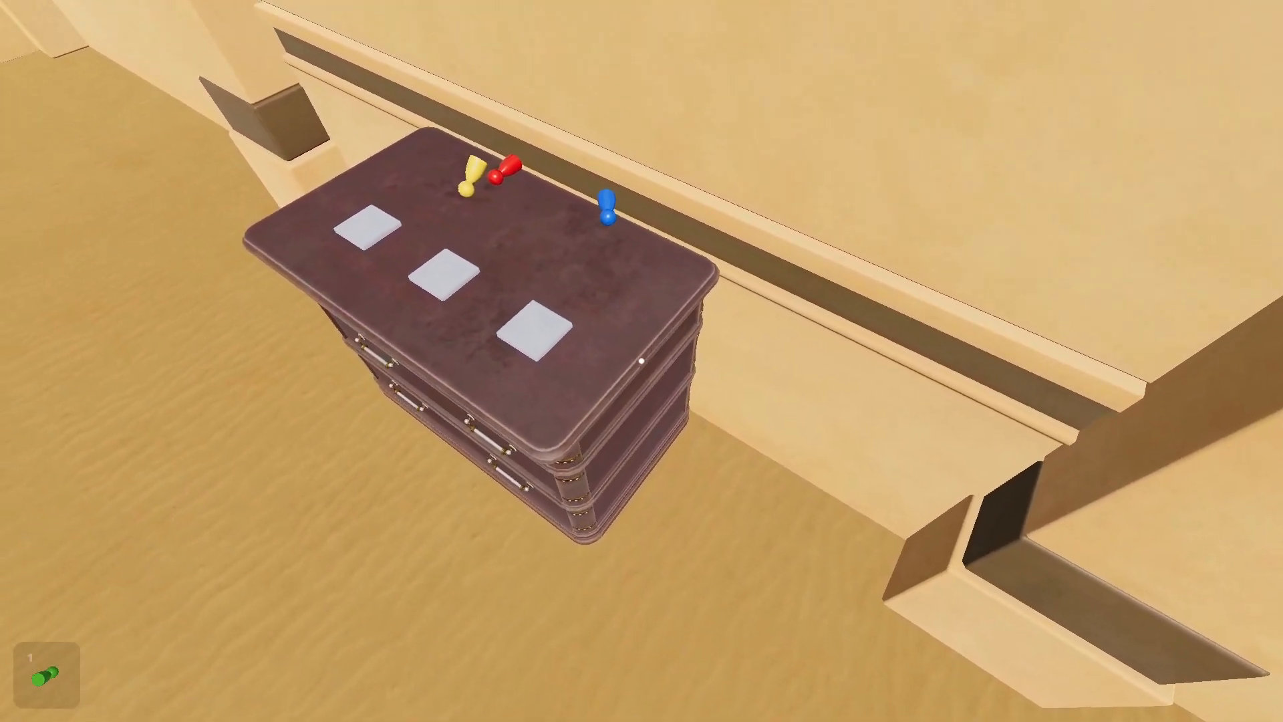
pyautogui.click(466, 168)
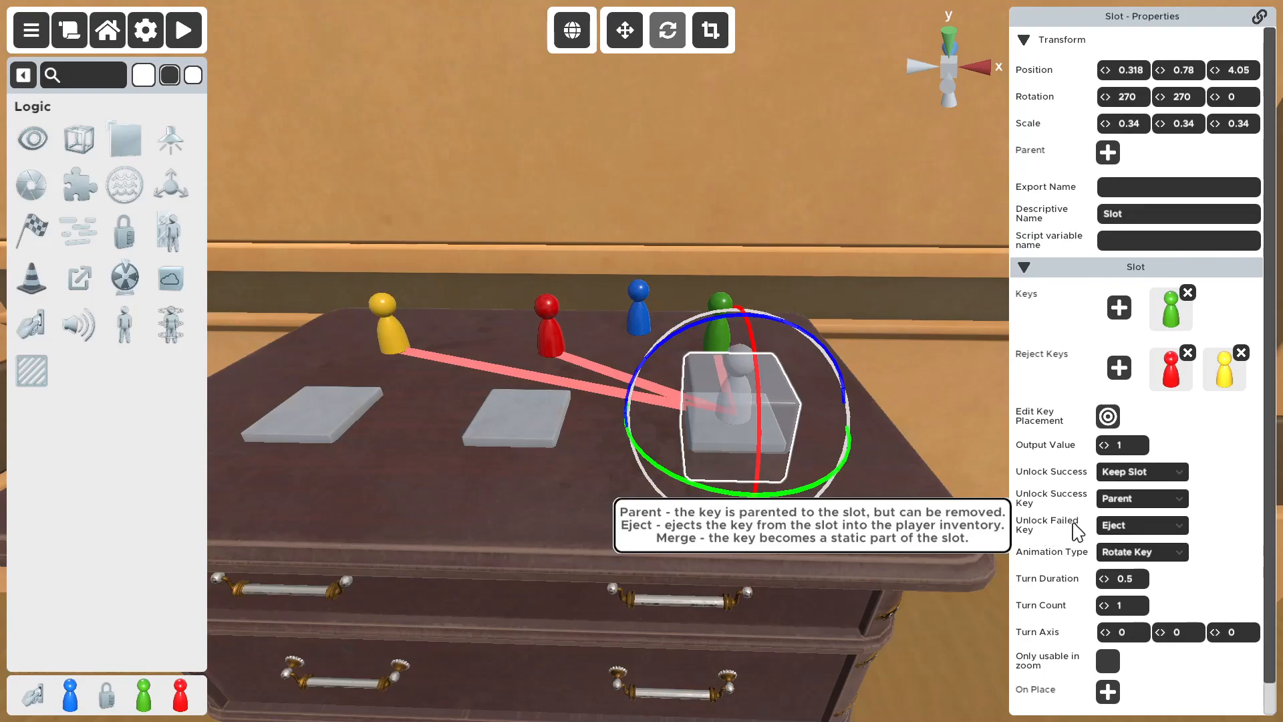
pyautogui.moveTo(1077, 532)
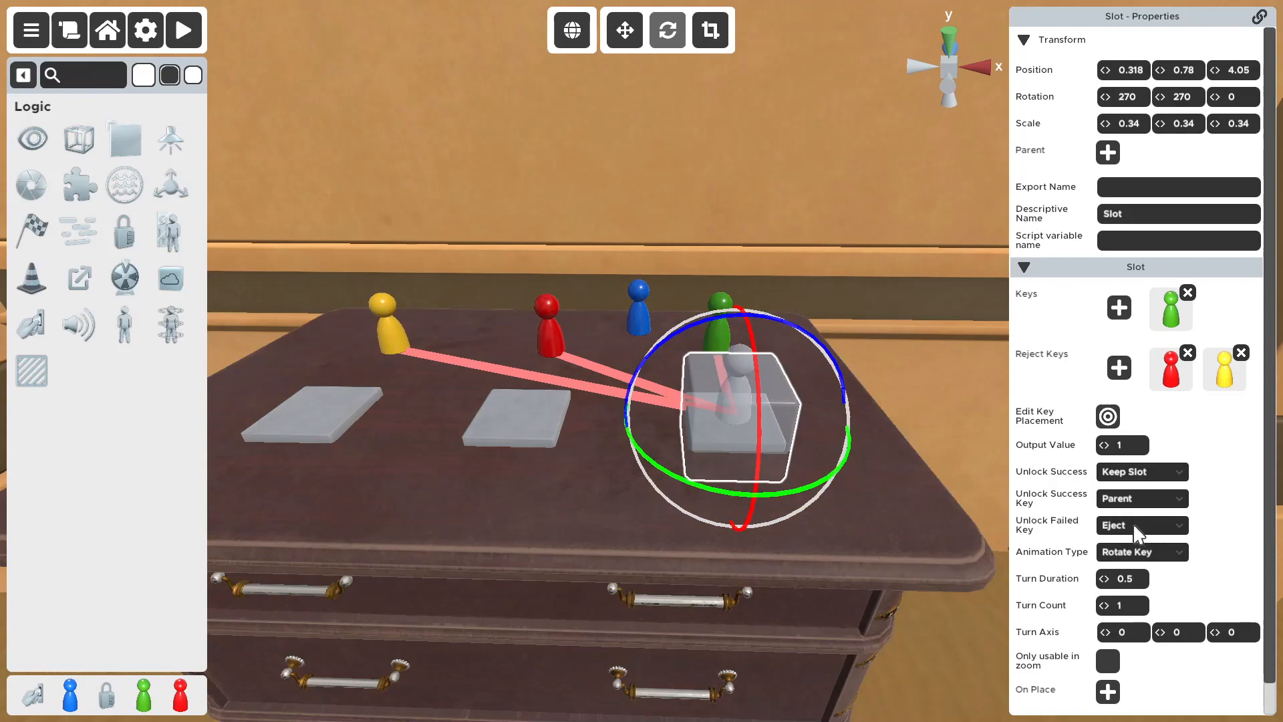
# Set Unlock Failed Key from Eject to Parent and start a playtest
pyautogui.click(1140, 524)
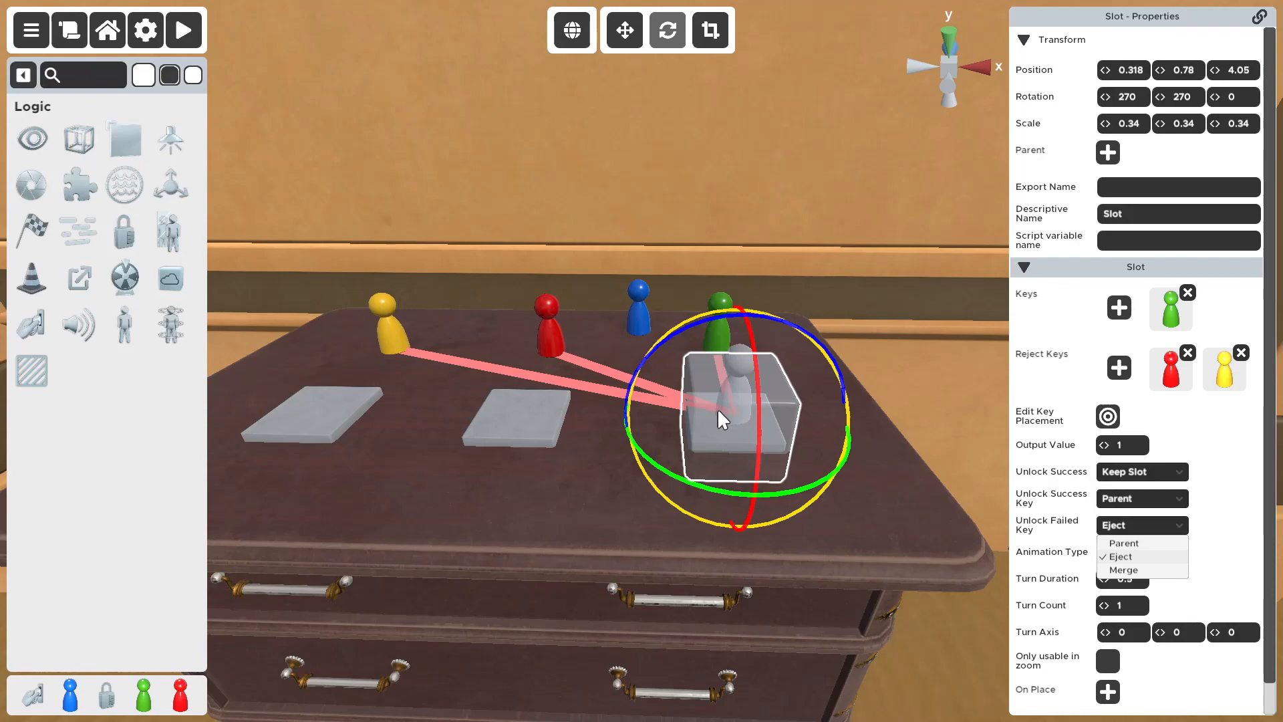
pyautogui.click(1125, 542)
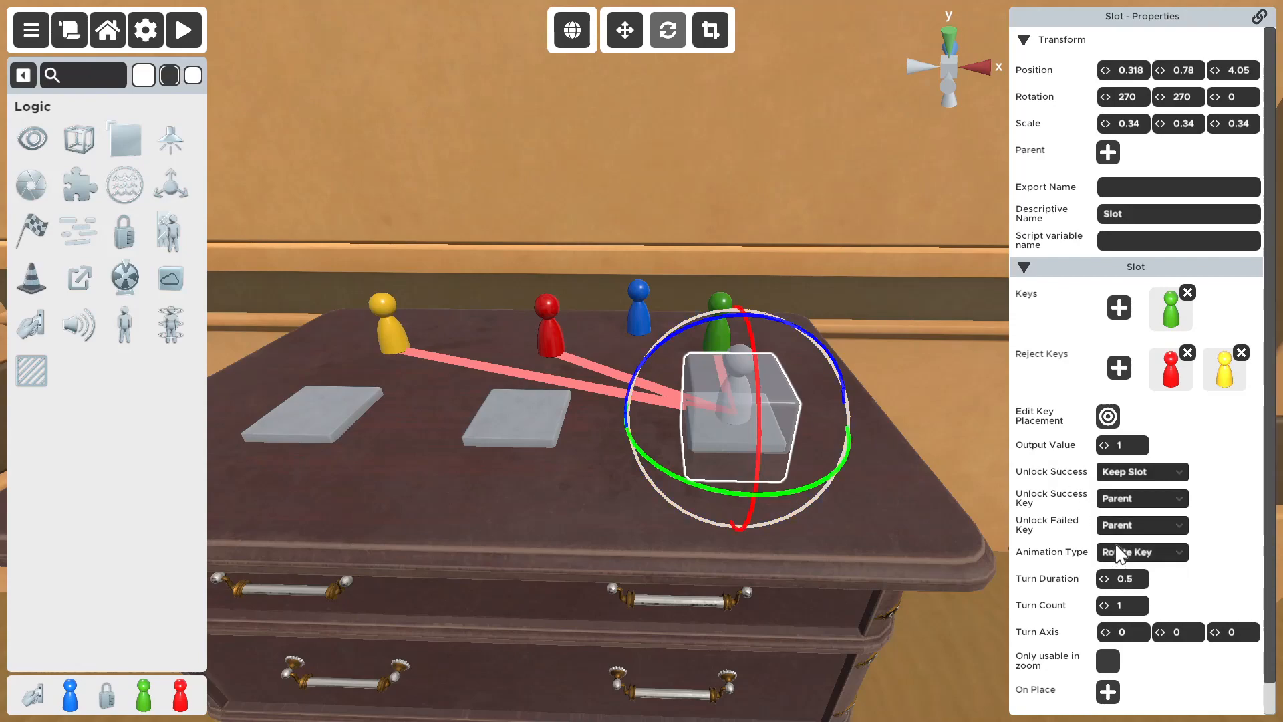
pyautogui.click(184, 30)
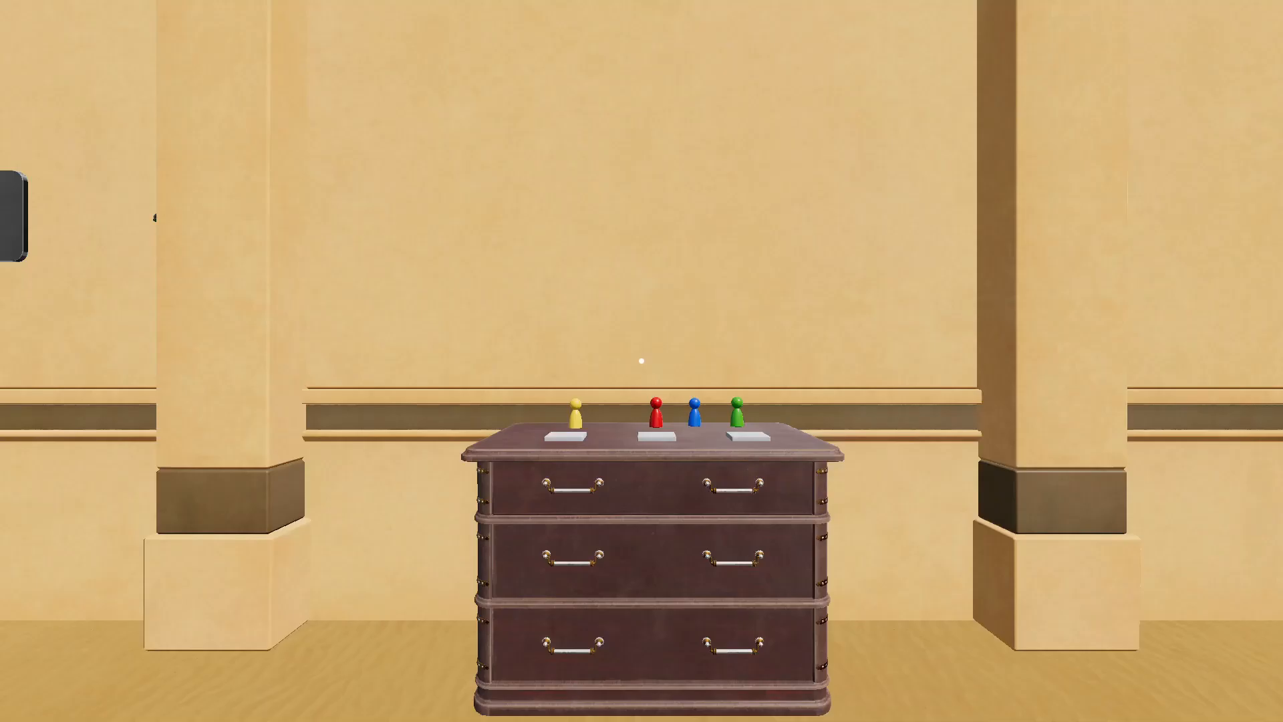
# Grab the yellow figure to try it on the right slot
pyautogui.click(654, 413)
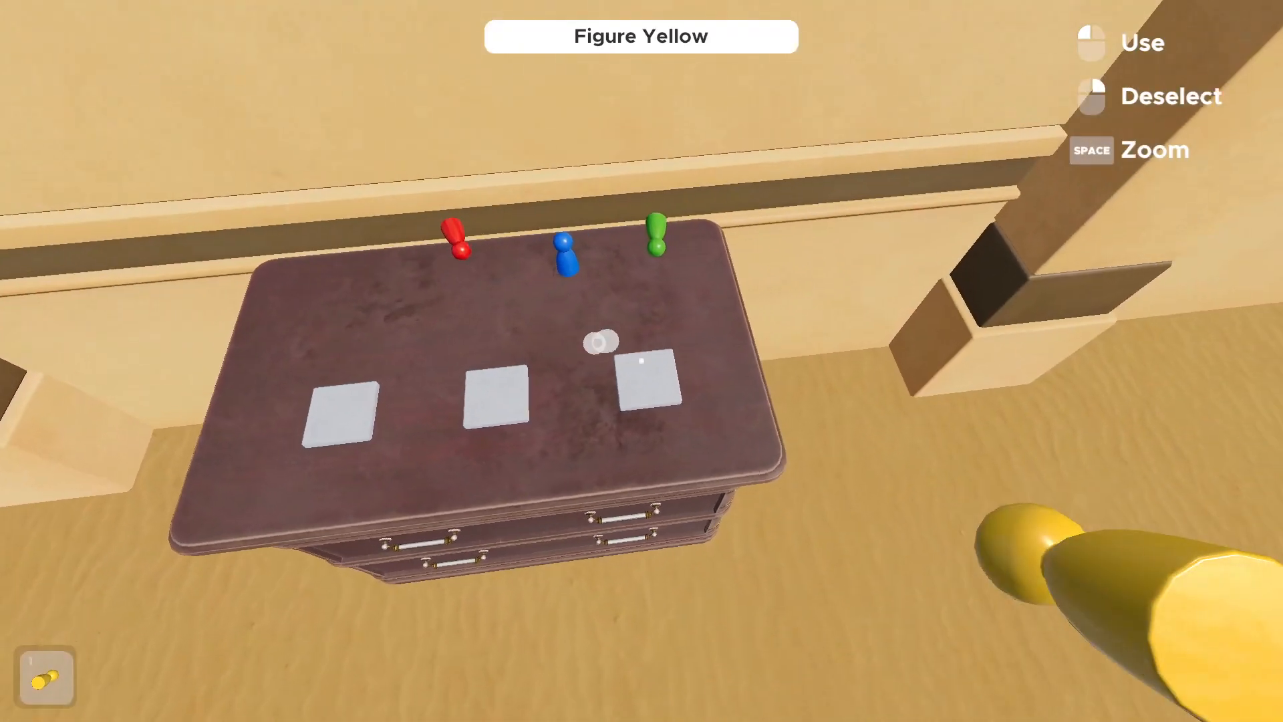
pyautogui.moveTo(641, 361)
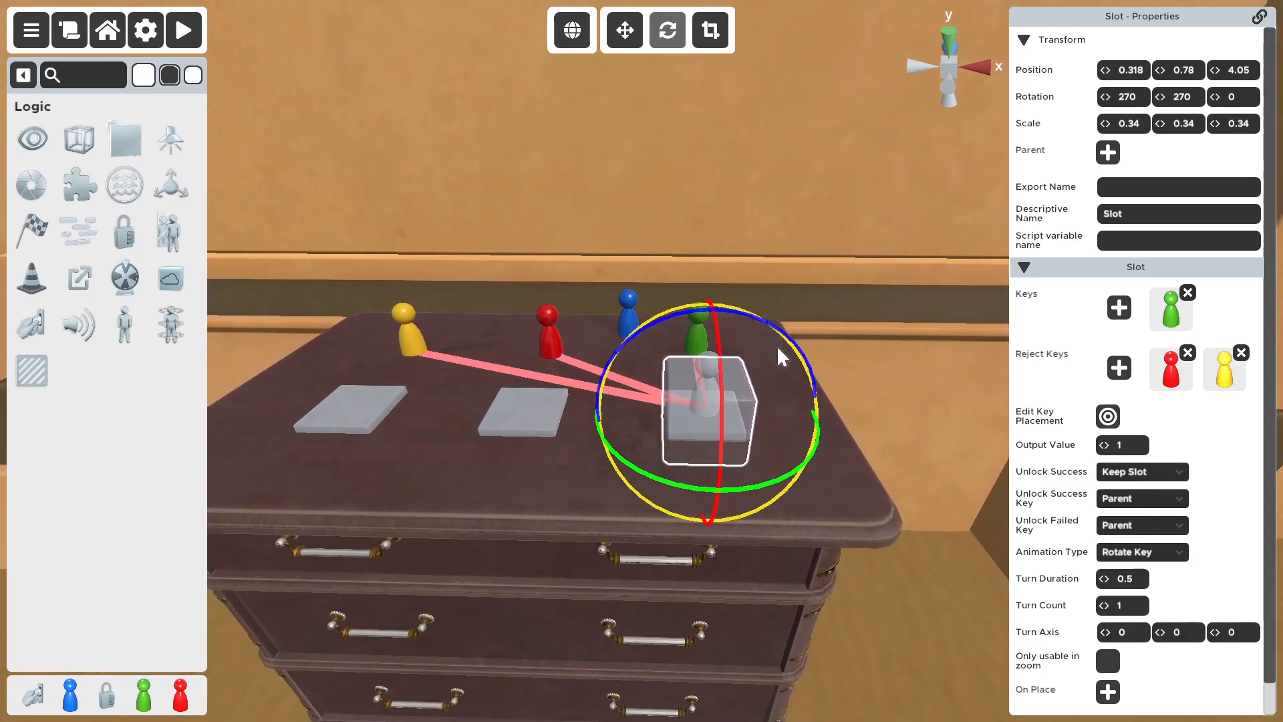
# Set the yellow figure as the left slot's accepted key
pyautogui.click(622, 30)
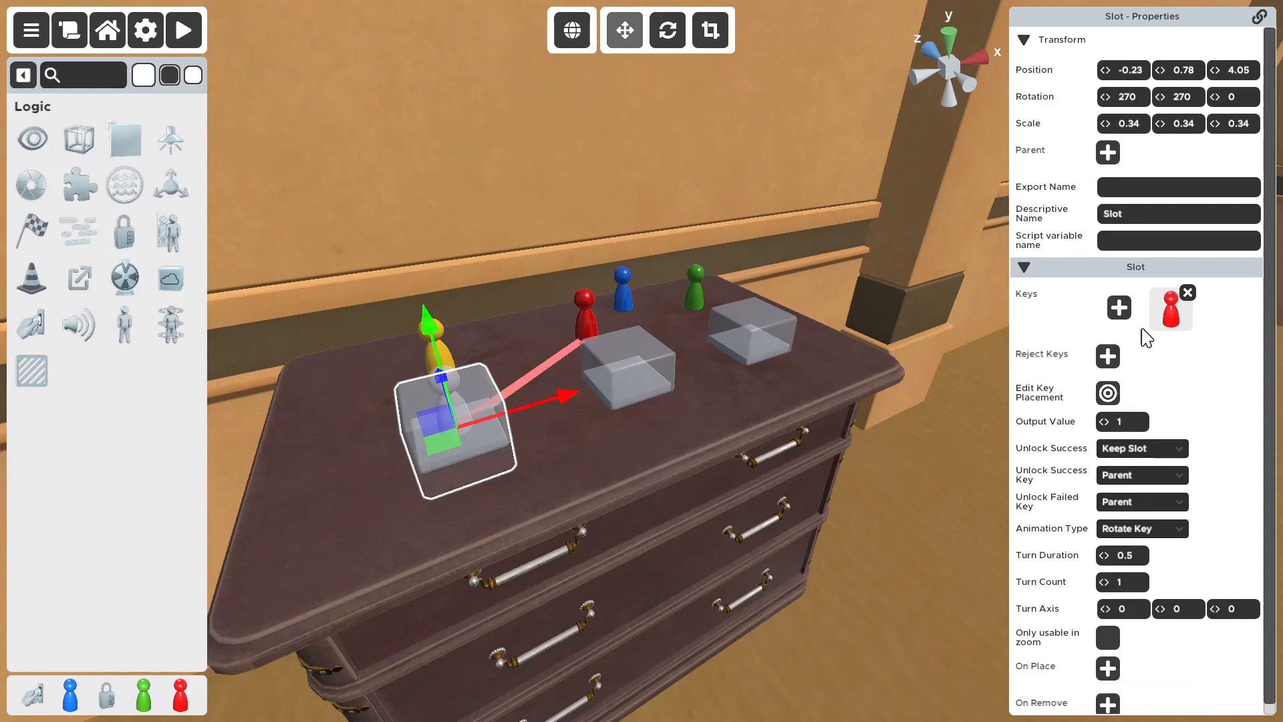
pyautogui.click(183, 29)
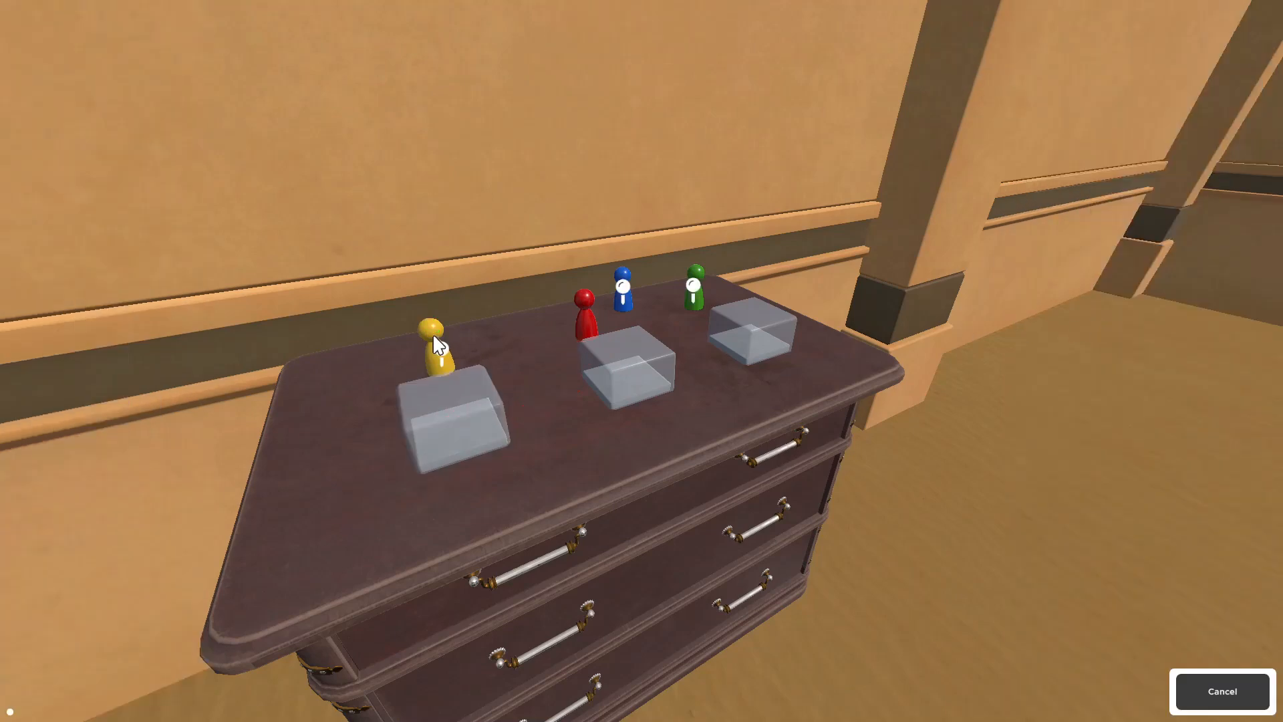
pyautogui.click(435, 335)
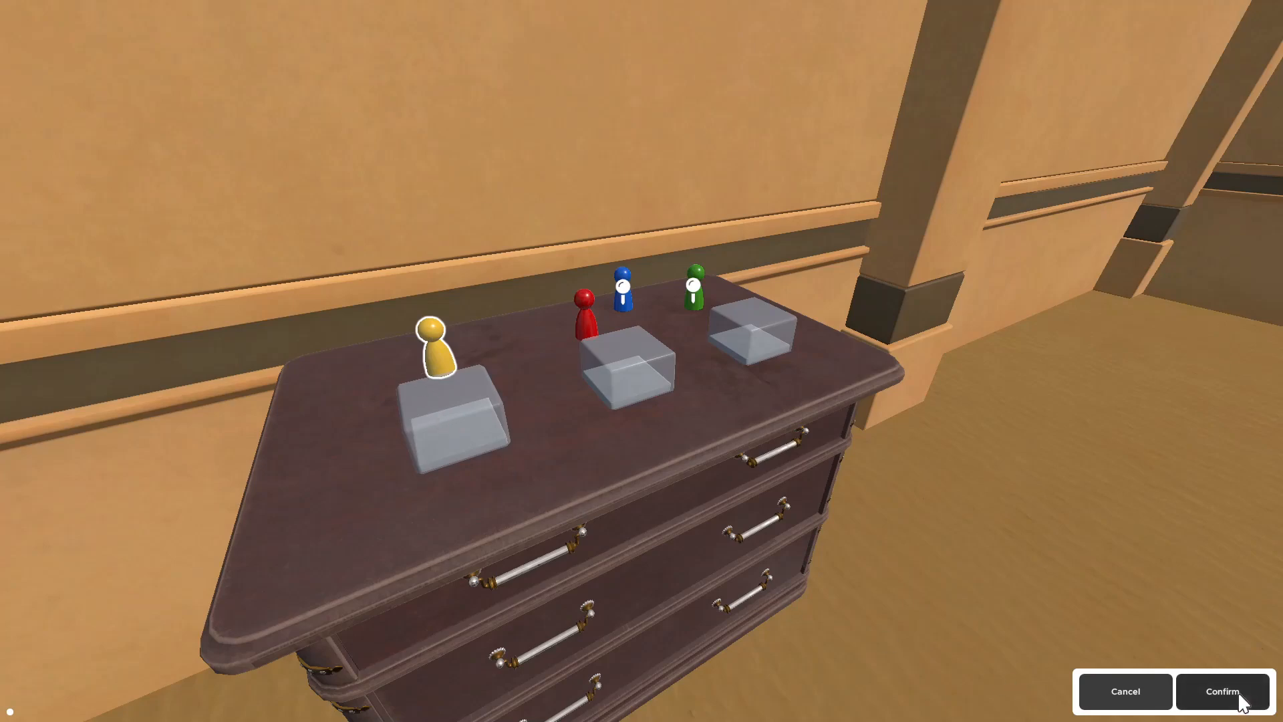
pyautogui.click(1221, 691)
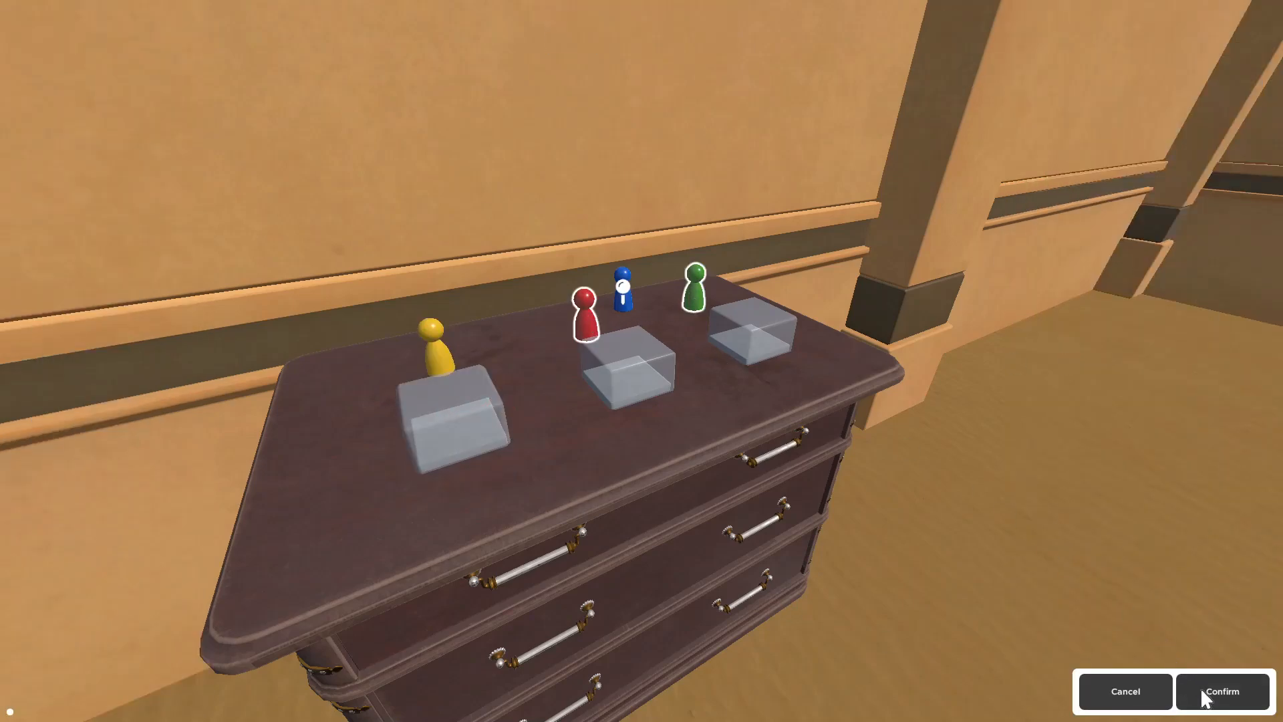
# Register the red and green figures as the left slot's rejected keys
pyautogui.click(1220, 691)
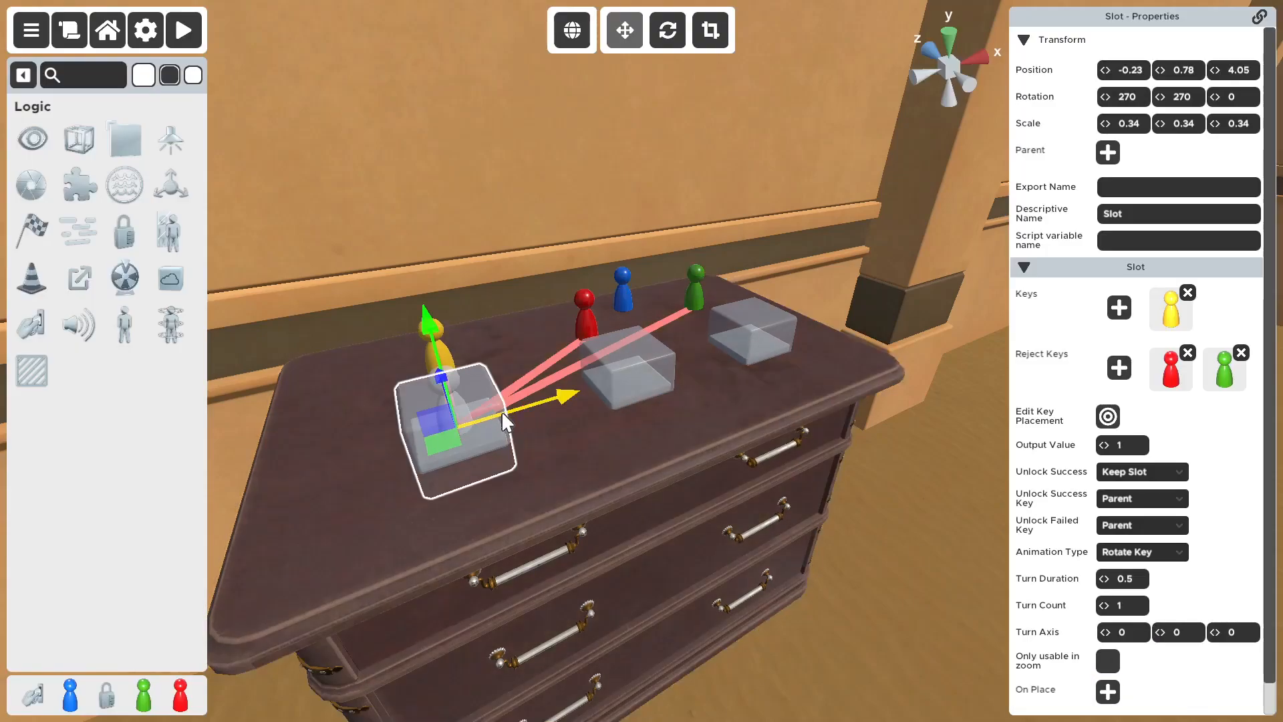
pyautogui.click(530, 443)
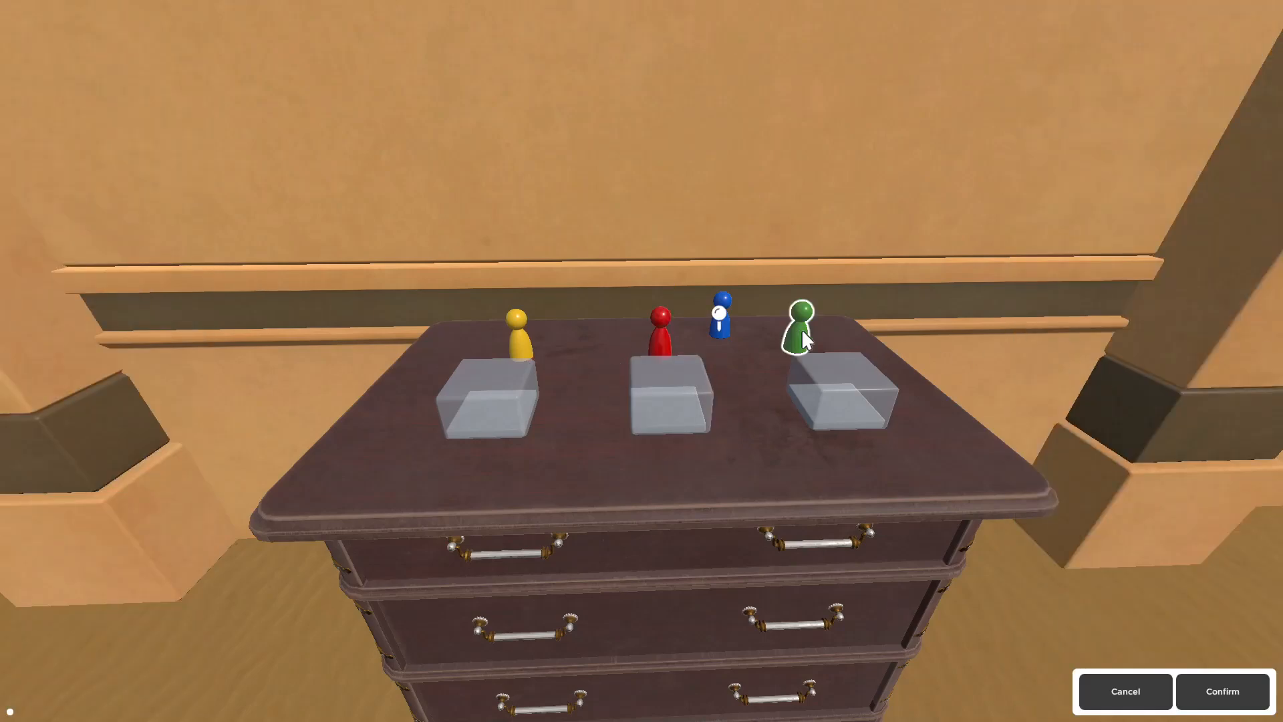
pyautogui.click(1221, 691)
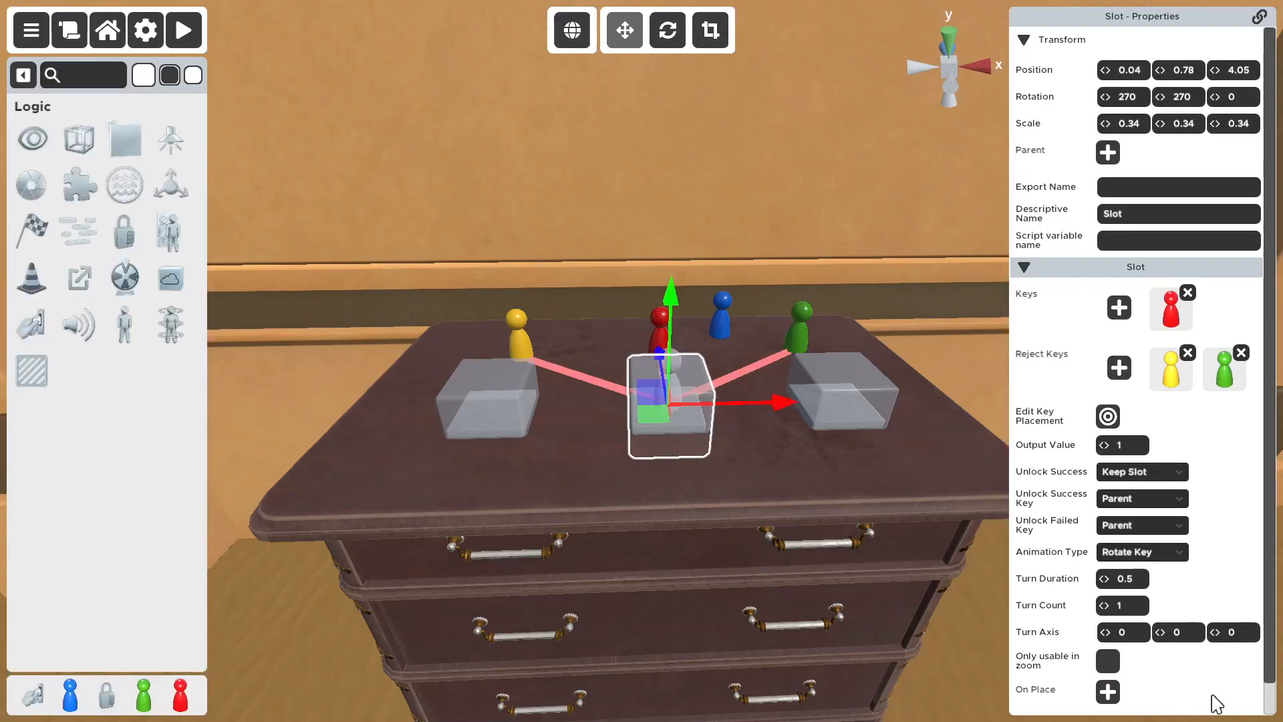
pyautogui.moveTo(1128, 377)
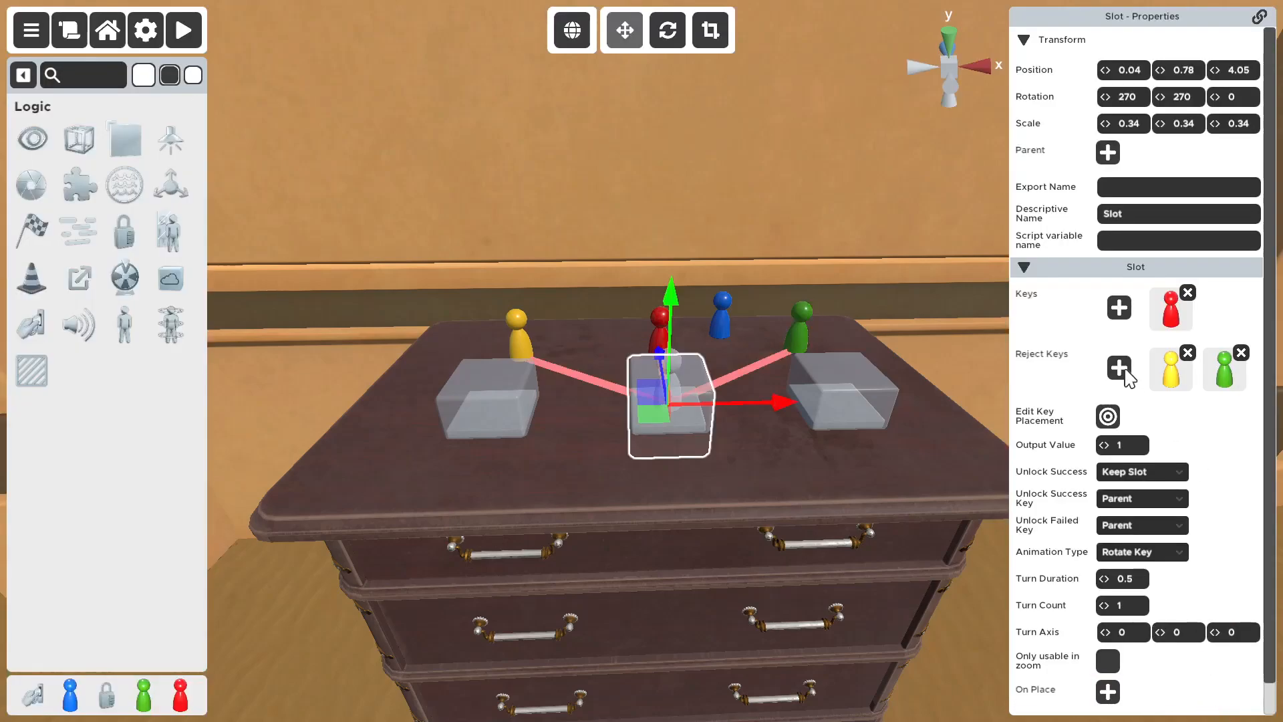
pyautogui.moveTo(291, 64)
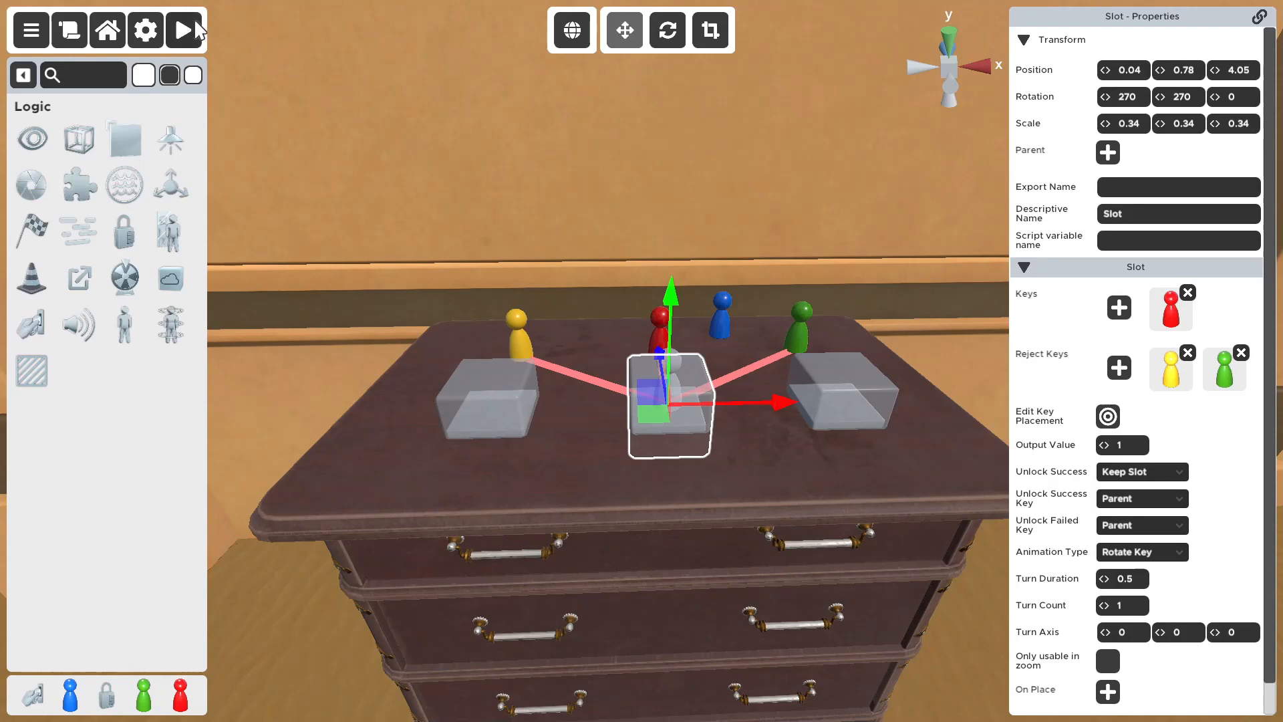
# Playtest with the red figure in the middle slot and grab the green figure
pyautogui.click(191, 29)
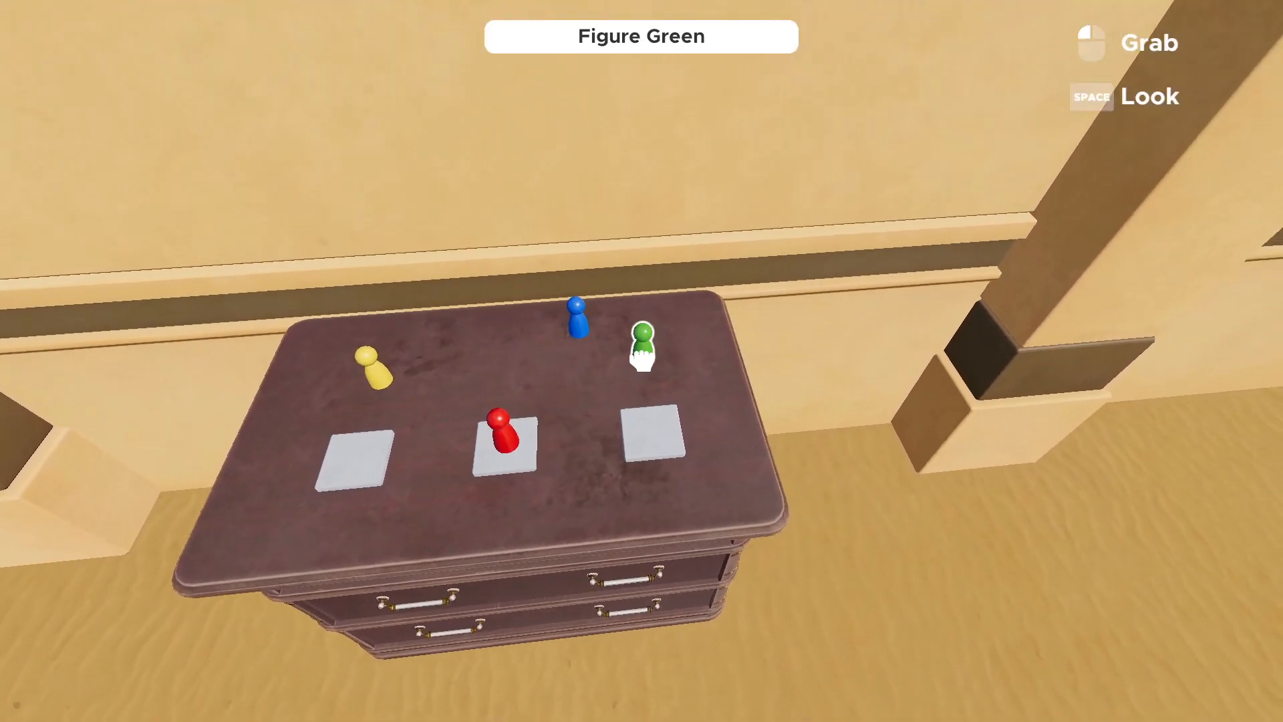
pyautogui.click(370, 367)
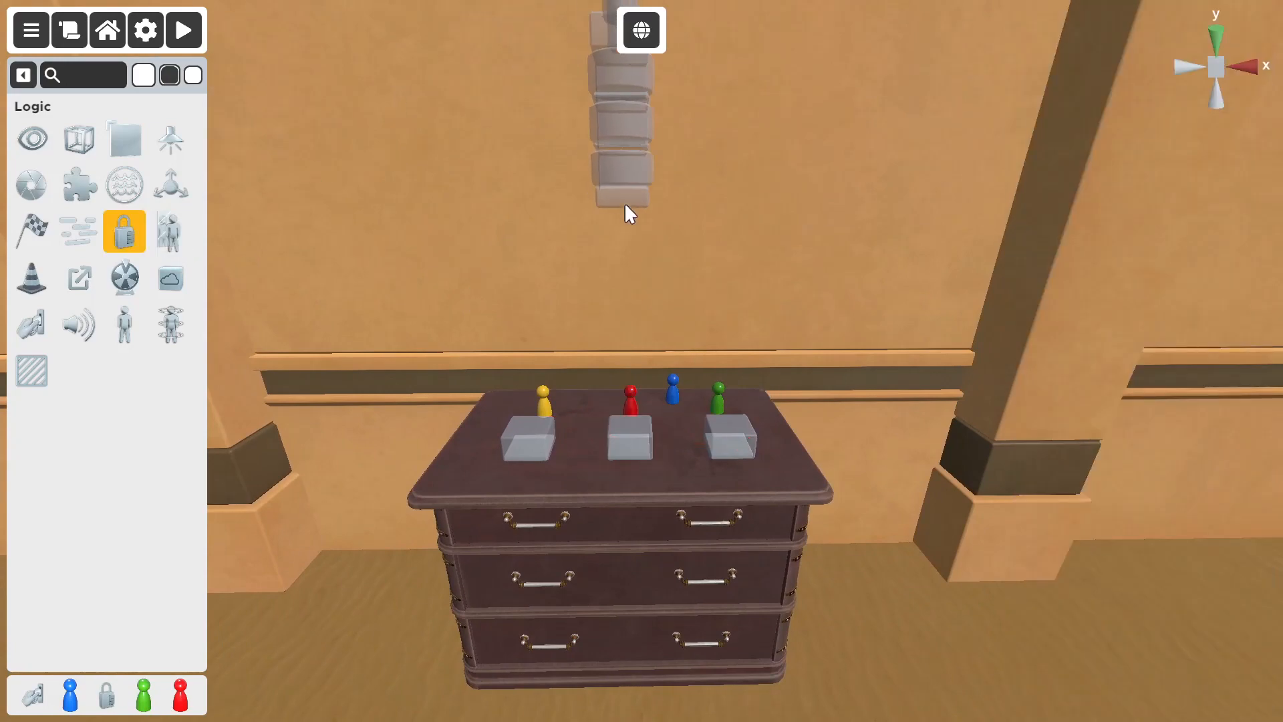
# Hang the combination lock on the wall above the dresser with password 1-1-1
pyautogui.click(626, 123)
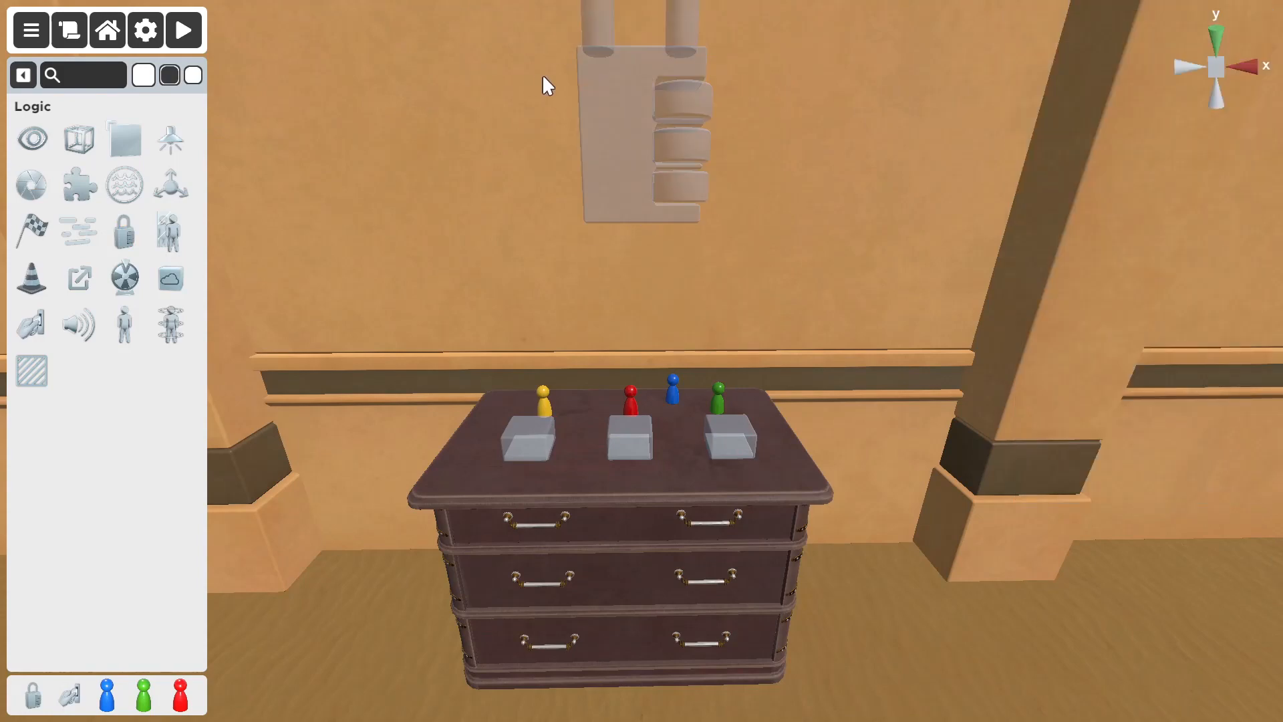
pyautogui.click(643, 123)
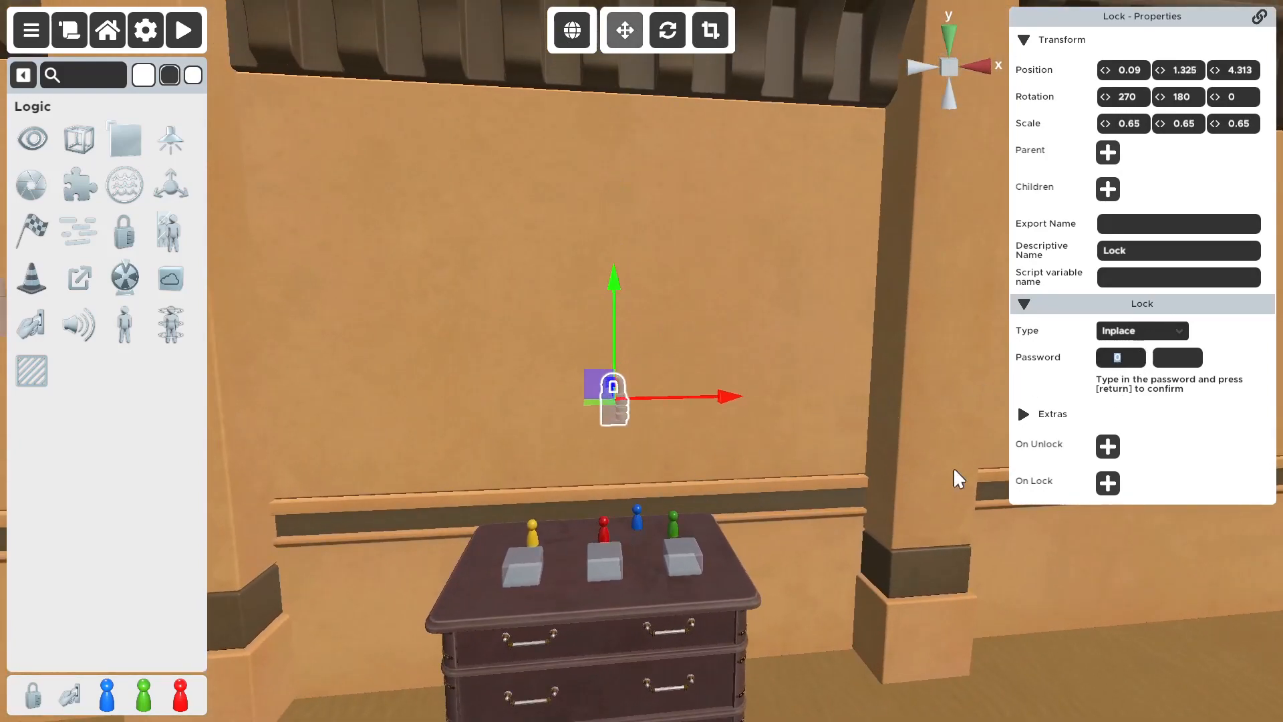
pyautogui.moveTo(1150, 429)
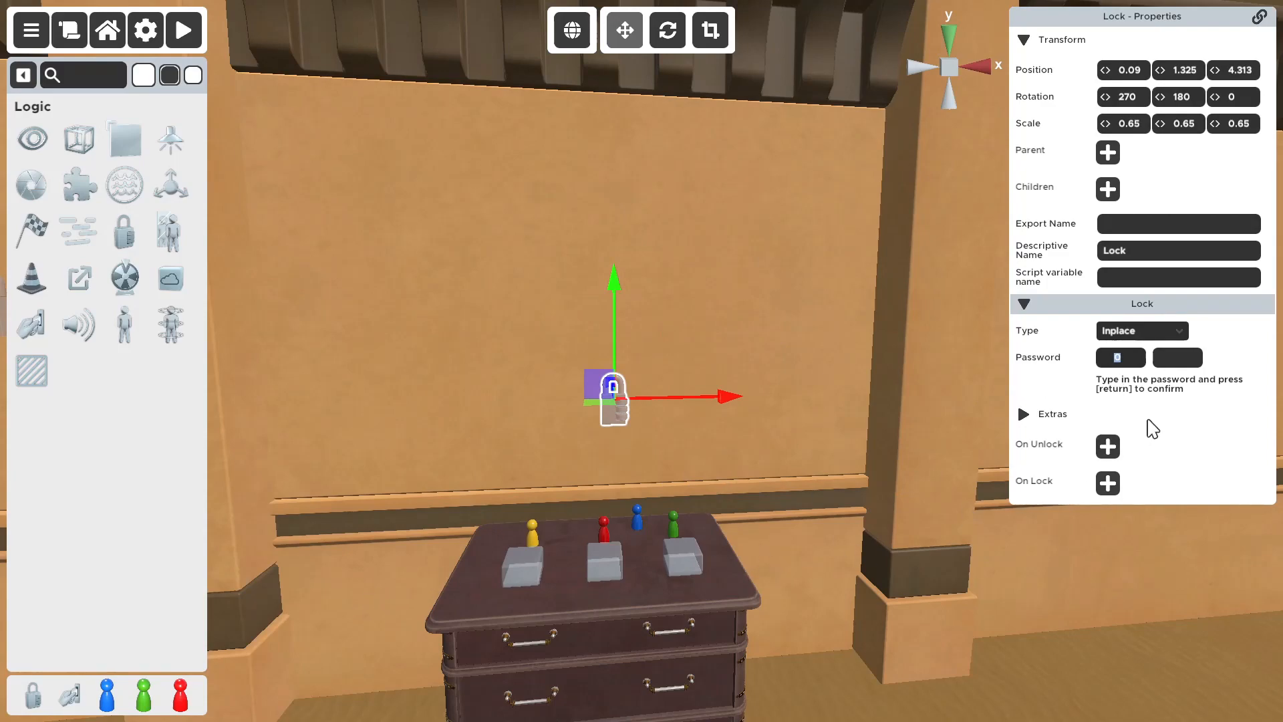
pyautogui.write('1')
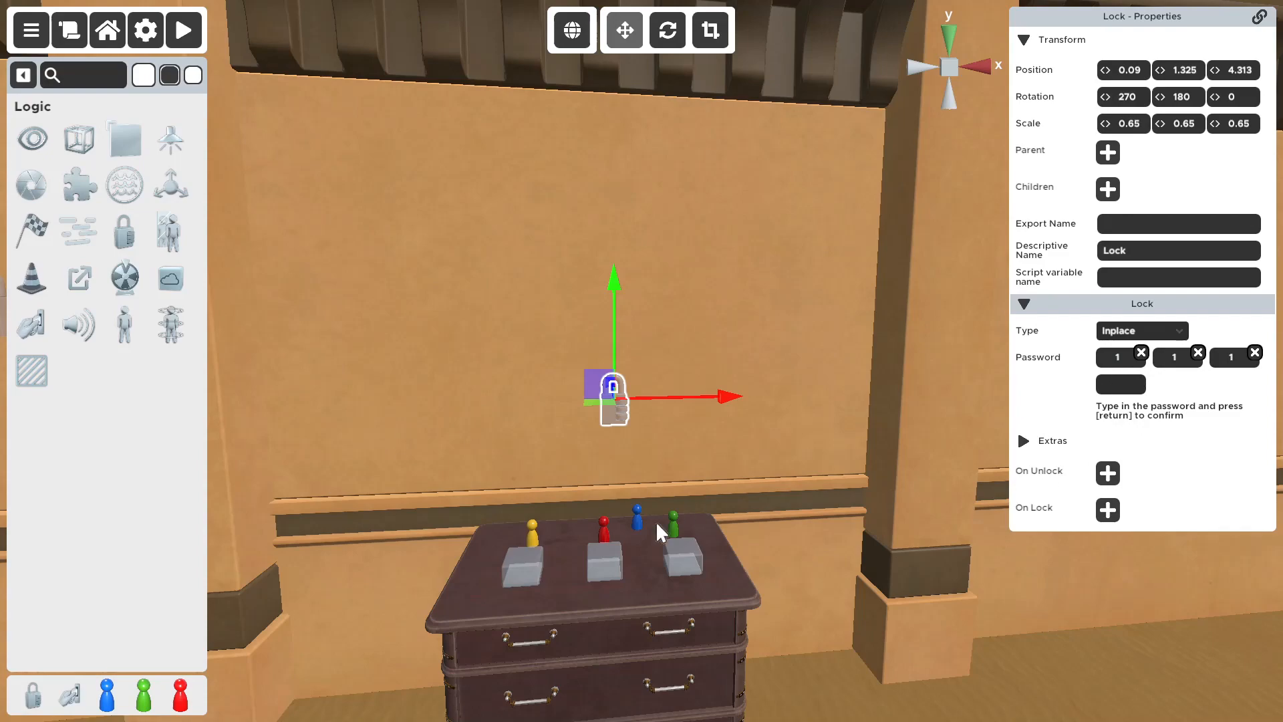
pyautogui.click(520, 563)
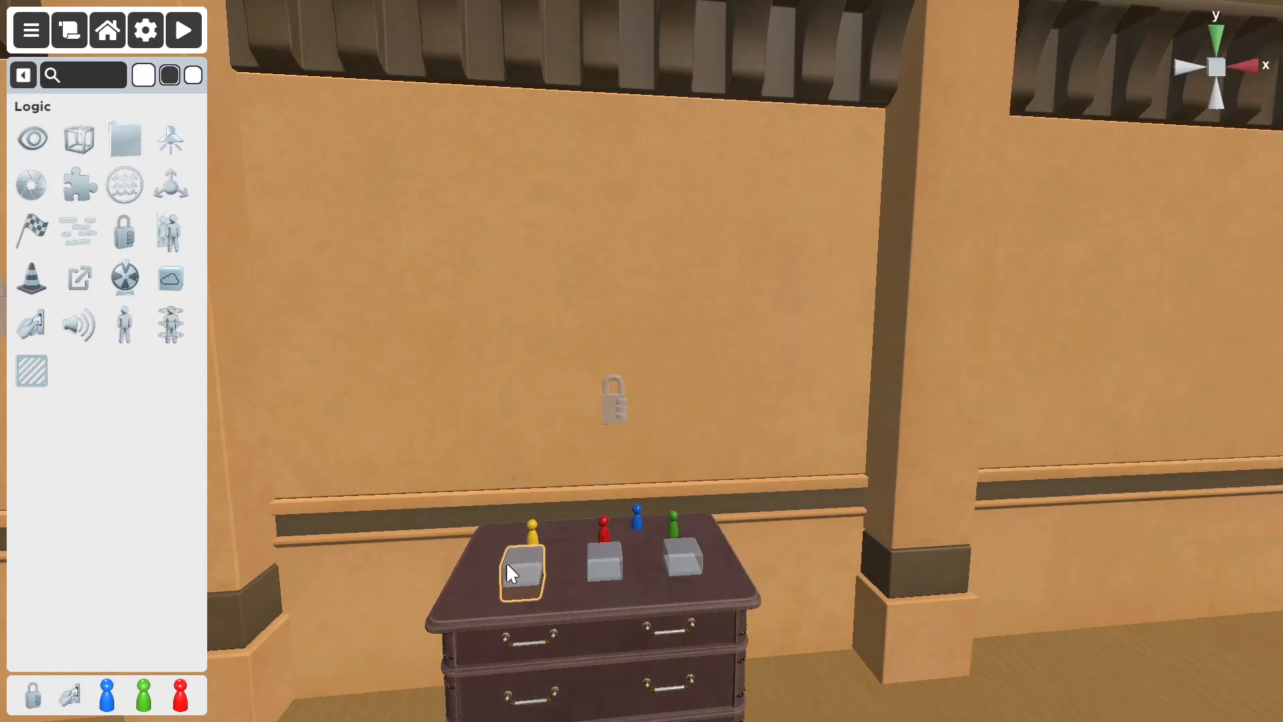
# Link the left and middle slots' On Place events to the wall padlock
pyautogui.click(610, 398)
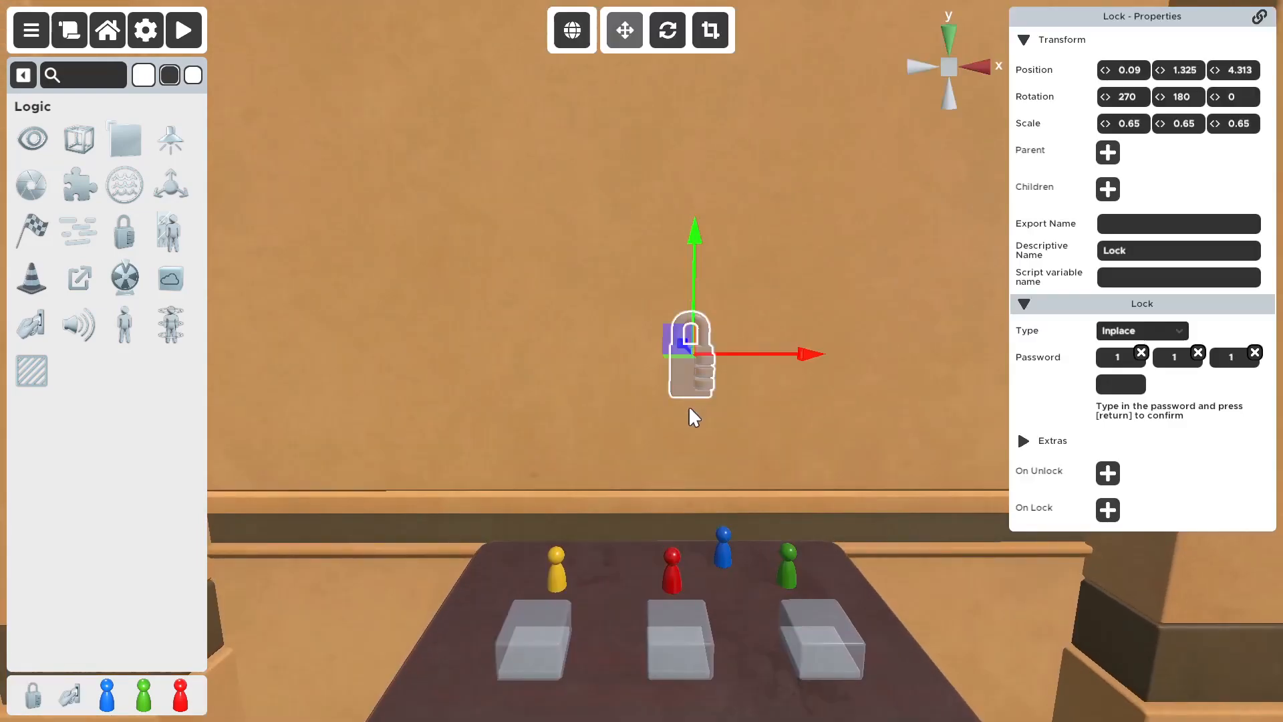
pyautogui.click(532, 640)
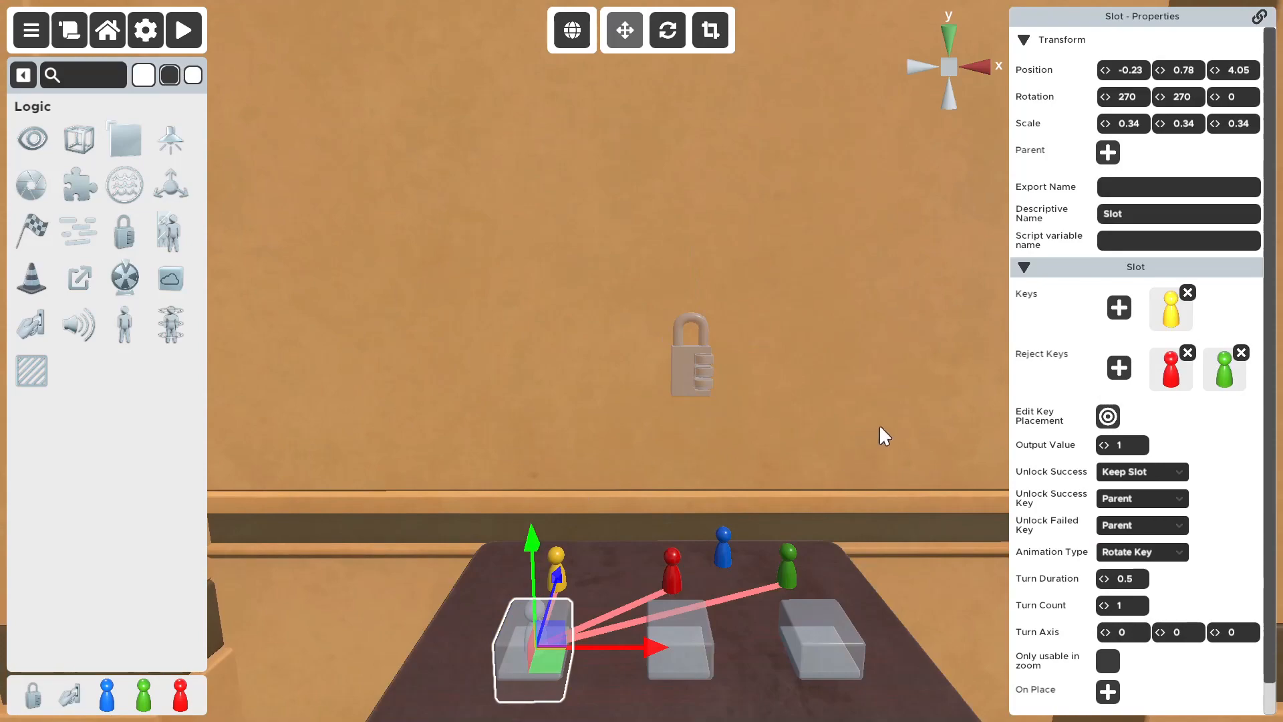
pyautogui.moveTo(691, 359)
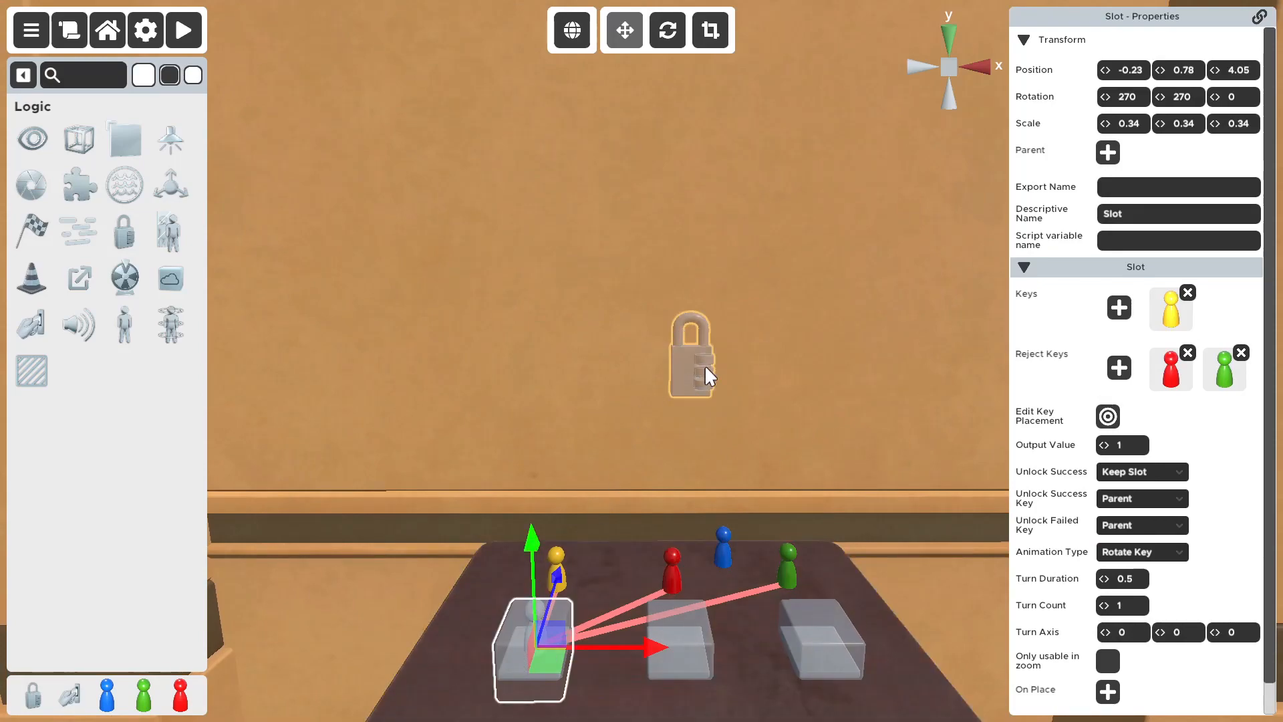
pyautogui.click(691, 356)
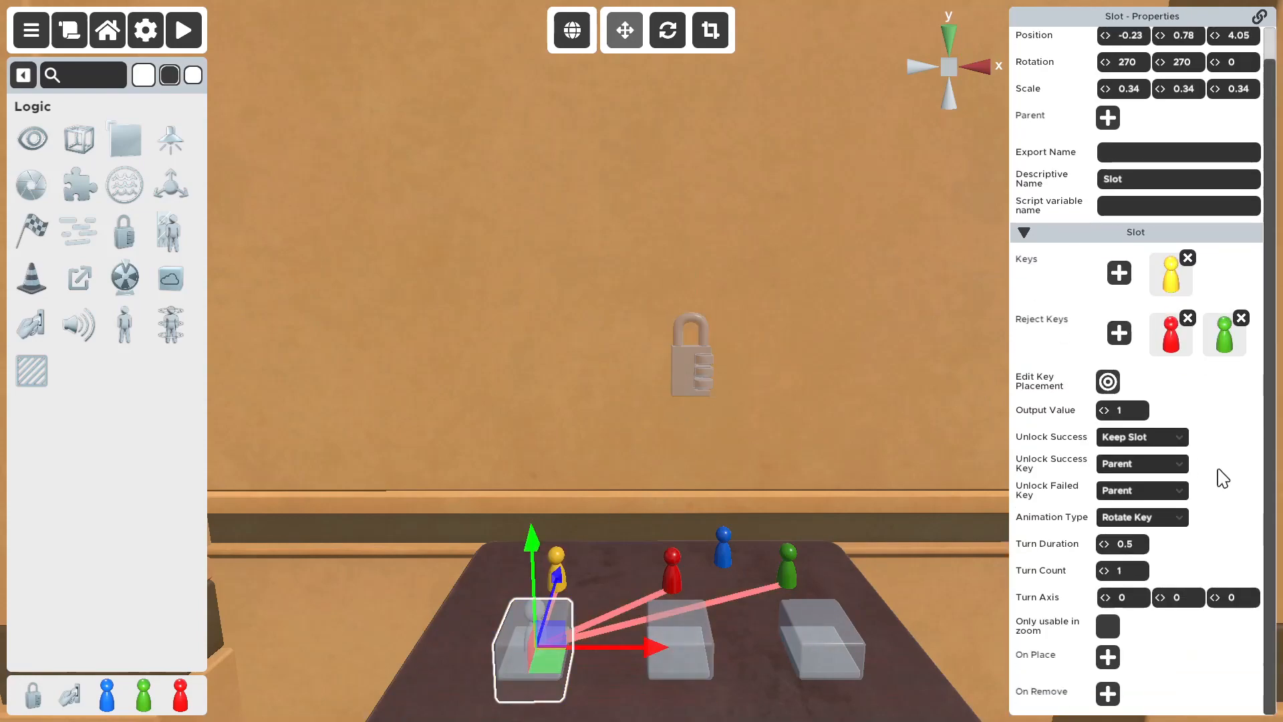
pyautogui.moveTo(1024, 665)
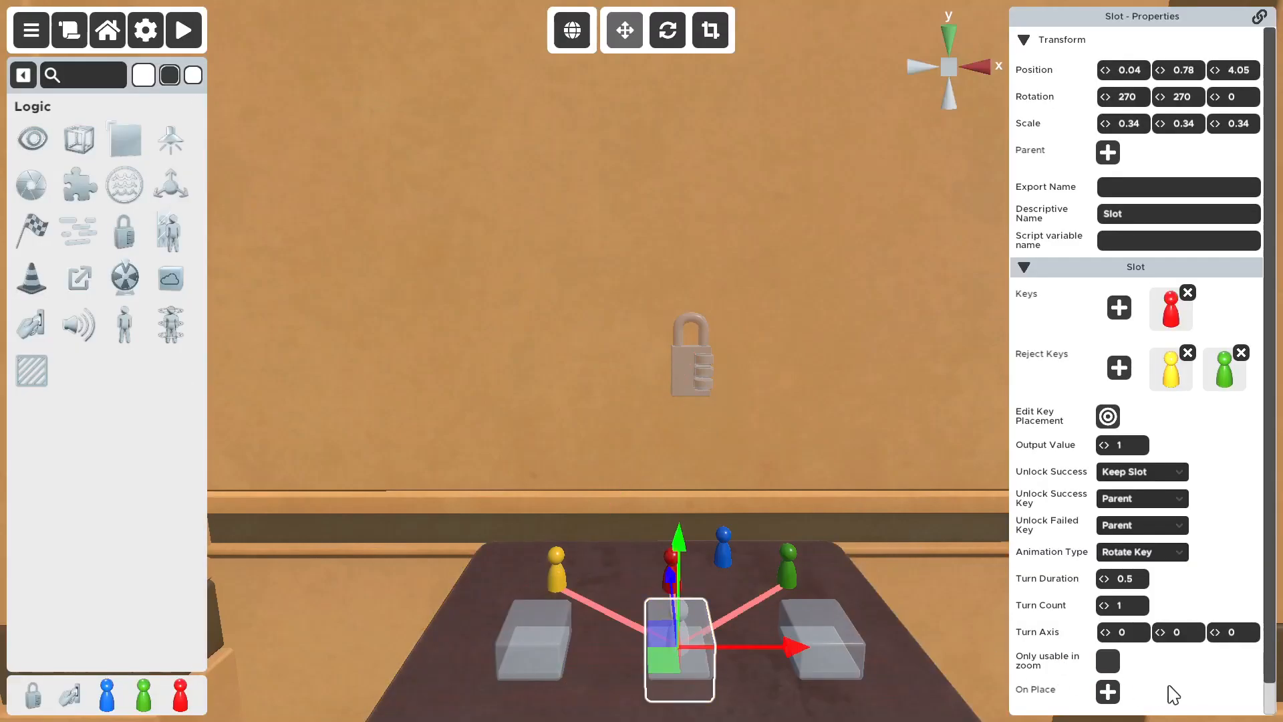
pyautogui.click(183, 31)
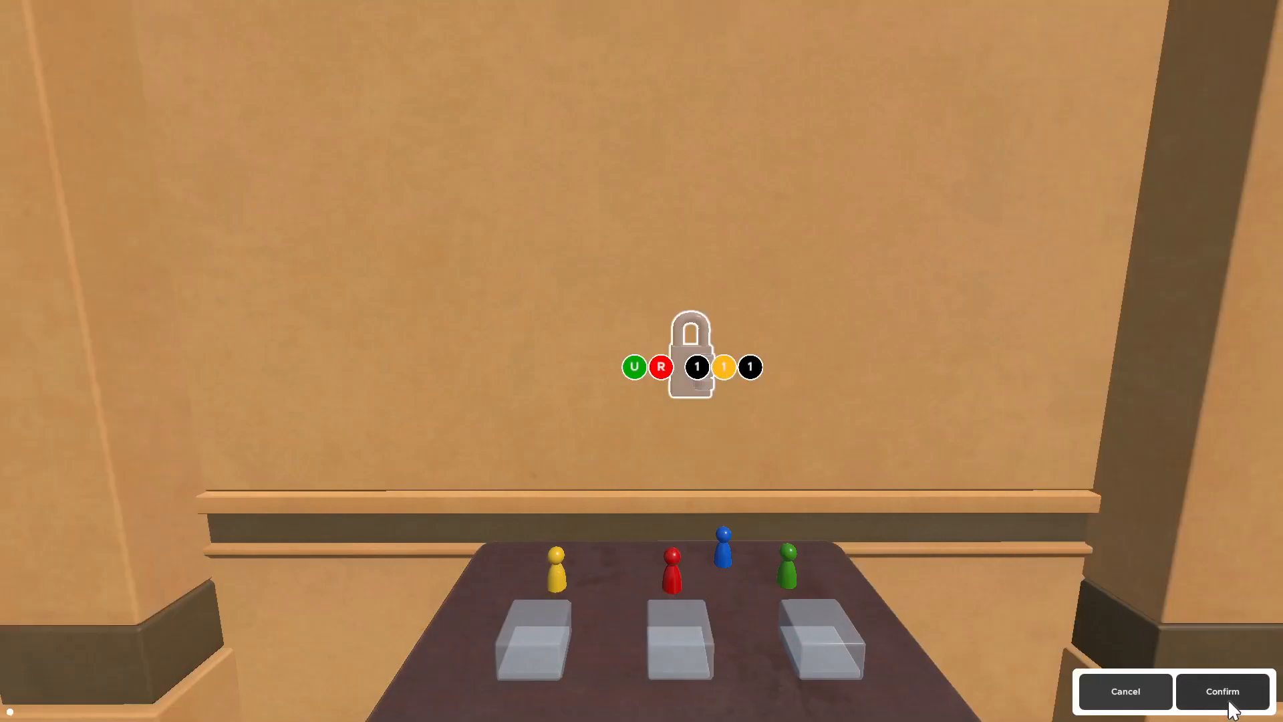
pyautogui.click(1223, 691)
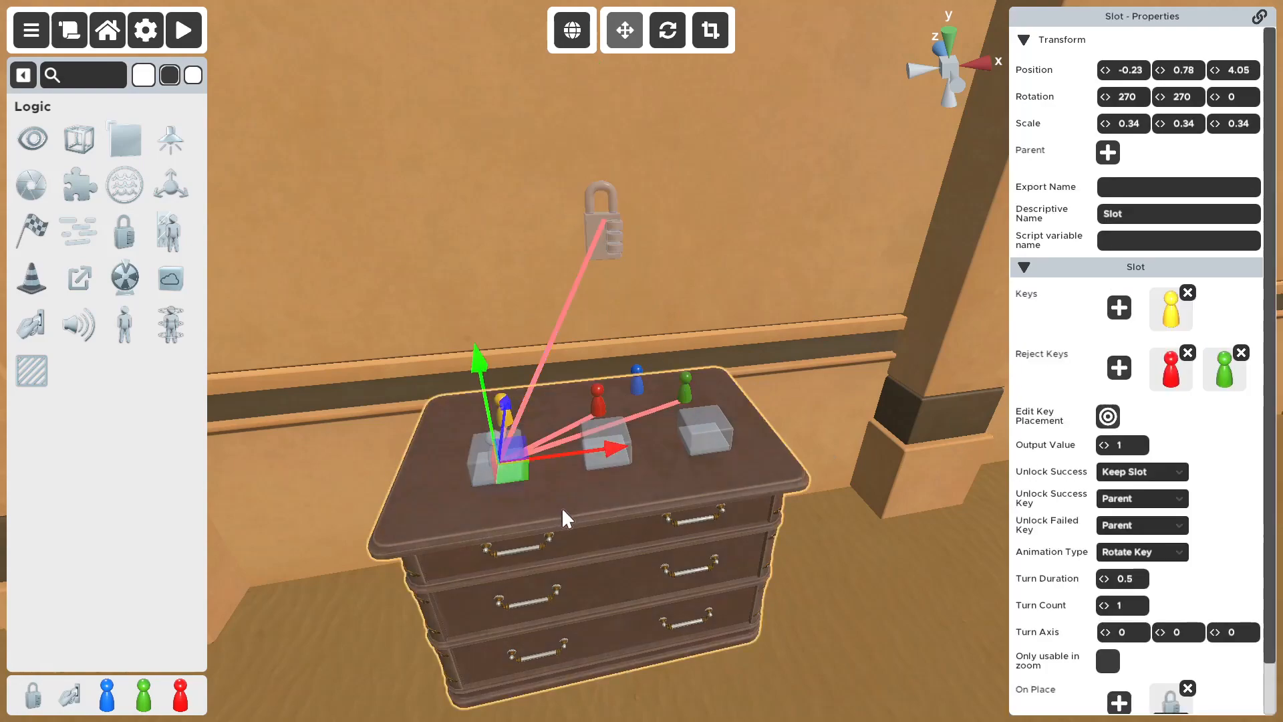
# Set the top Cabinet Drawer's Behaviour to Animation
pyautogui.click(512, 446)
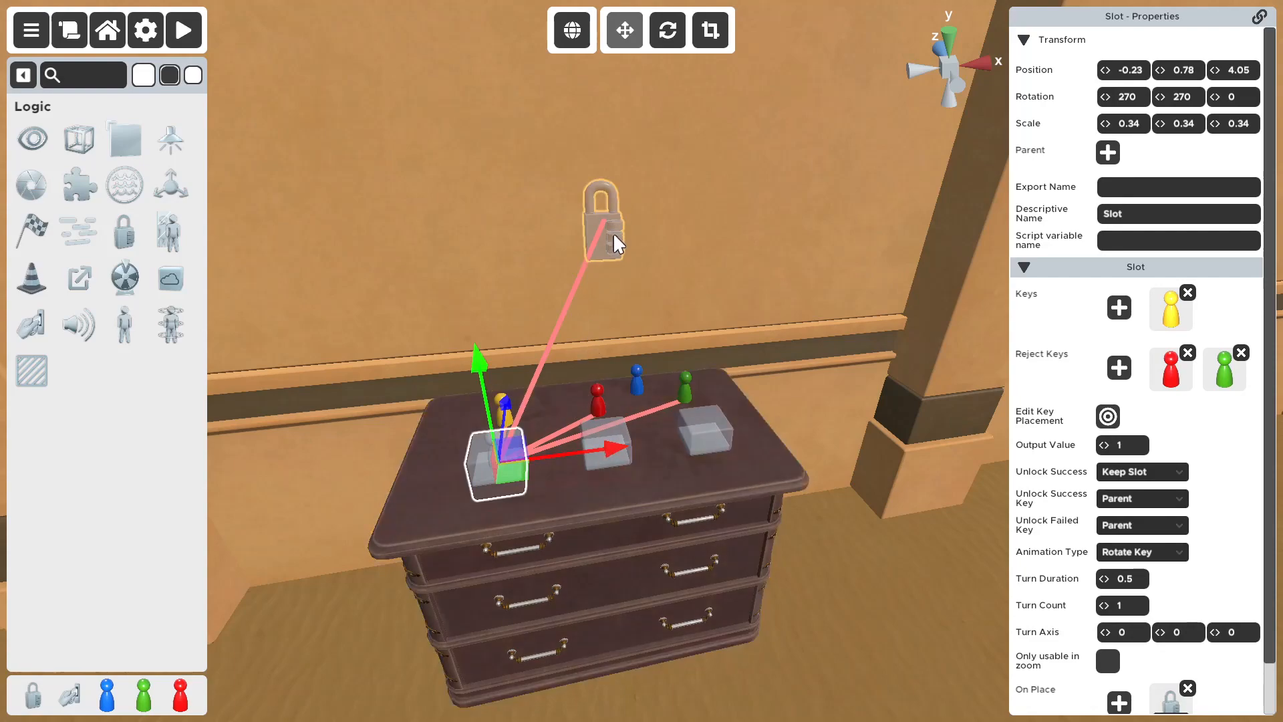
pyautogui.click(600, 214)
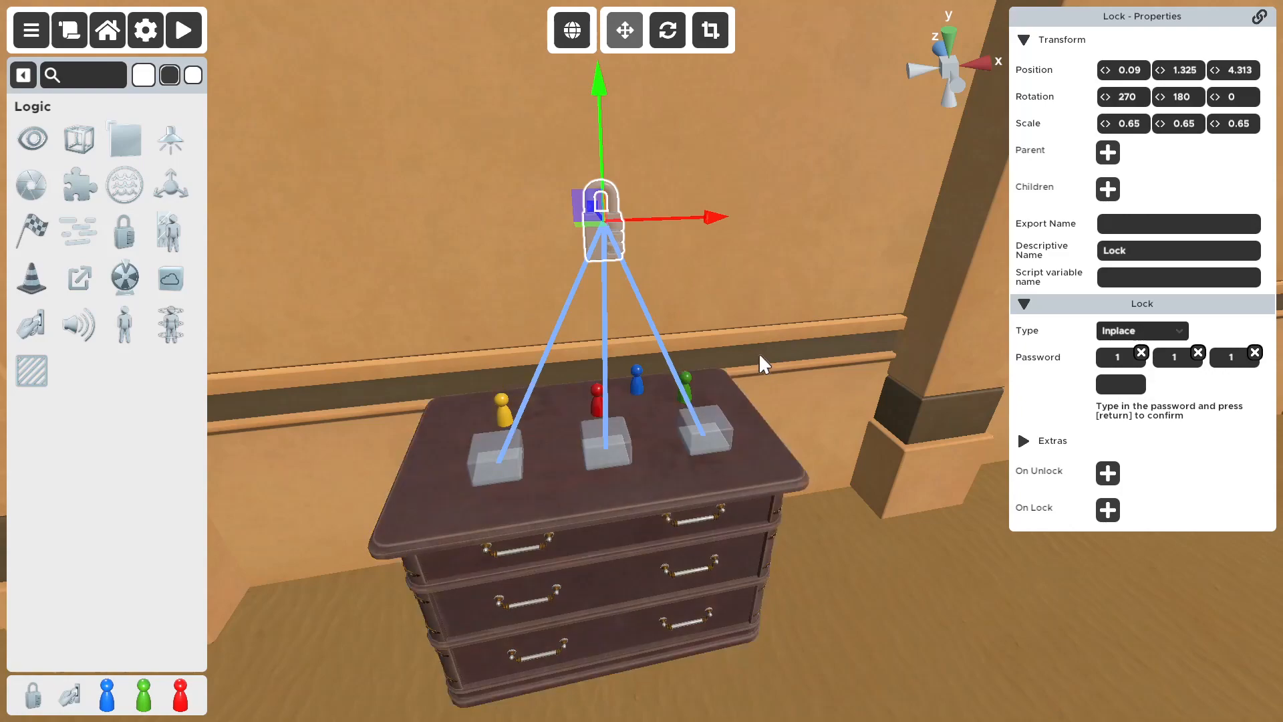
pyautogui.moveTo(610, 254)
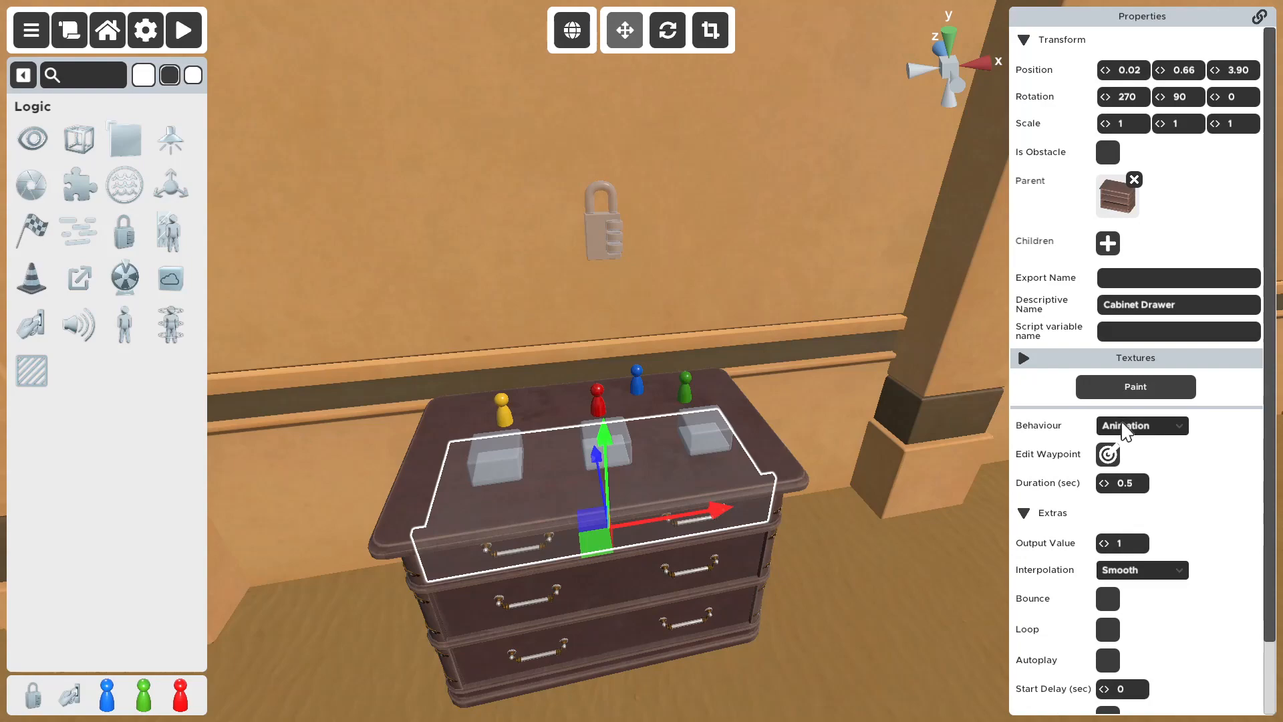
pyautogui.click(1107, 453)
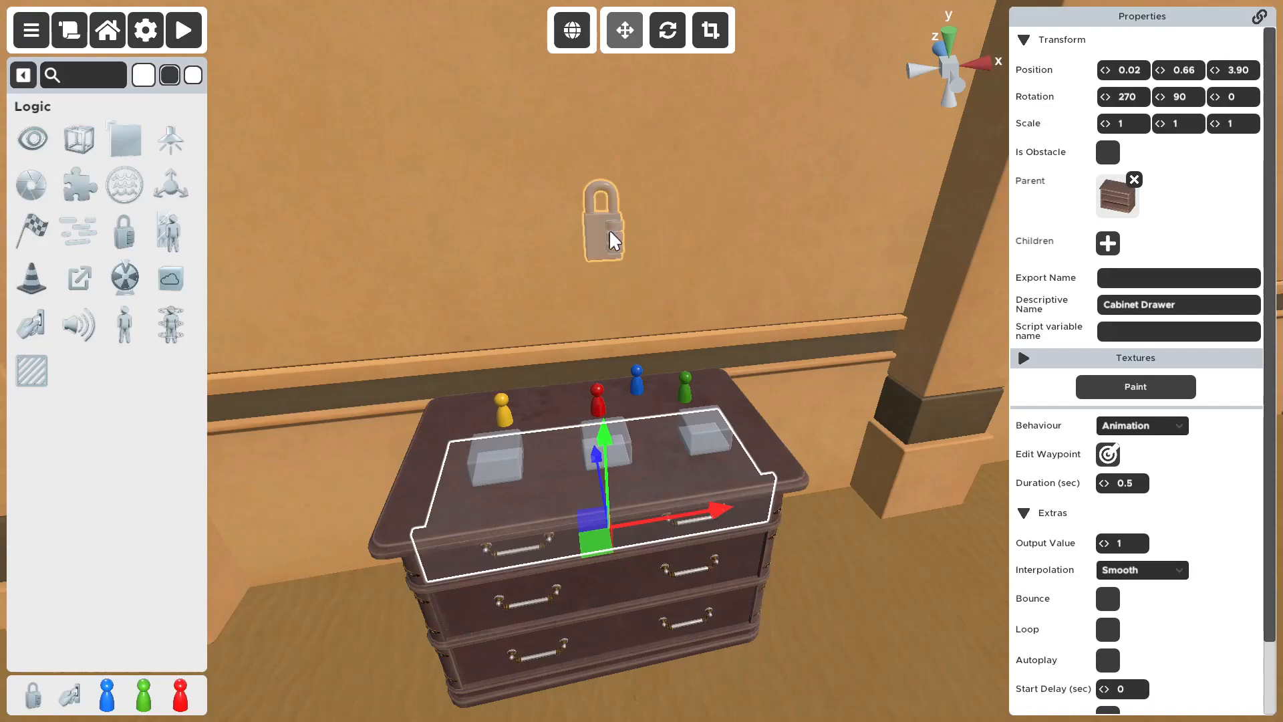
# Add an On Unlock action on the lock targeting the top drawer
pyautogui.click(603, 217)
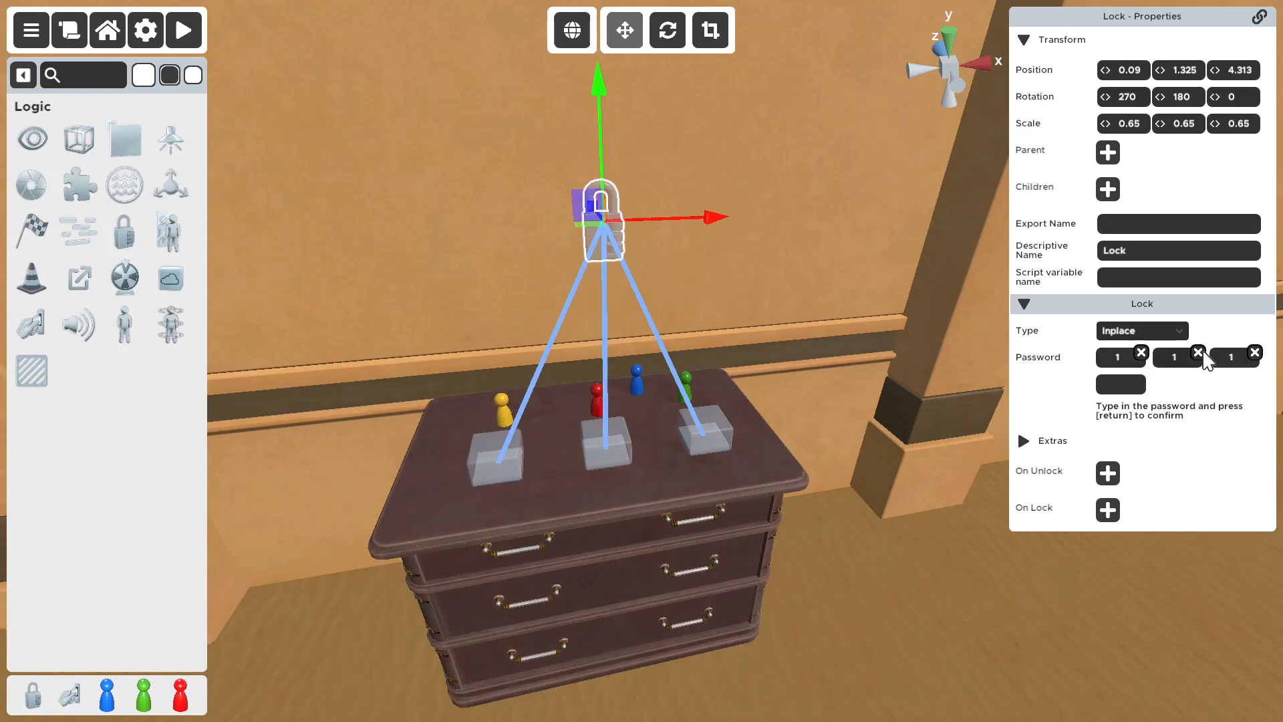
pyautogui.moveTo(1227, 377)
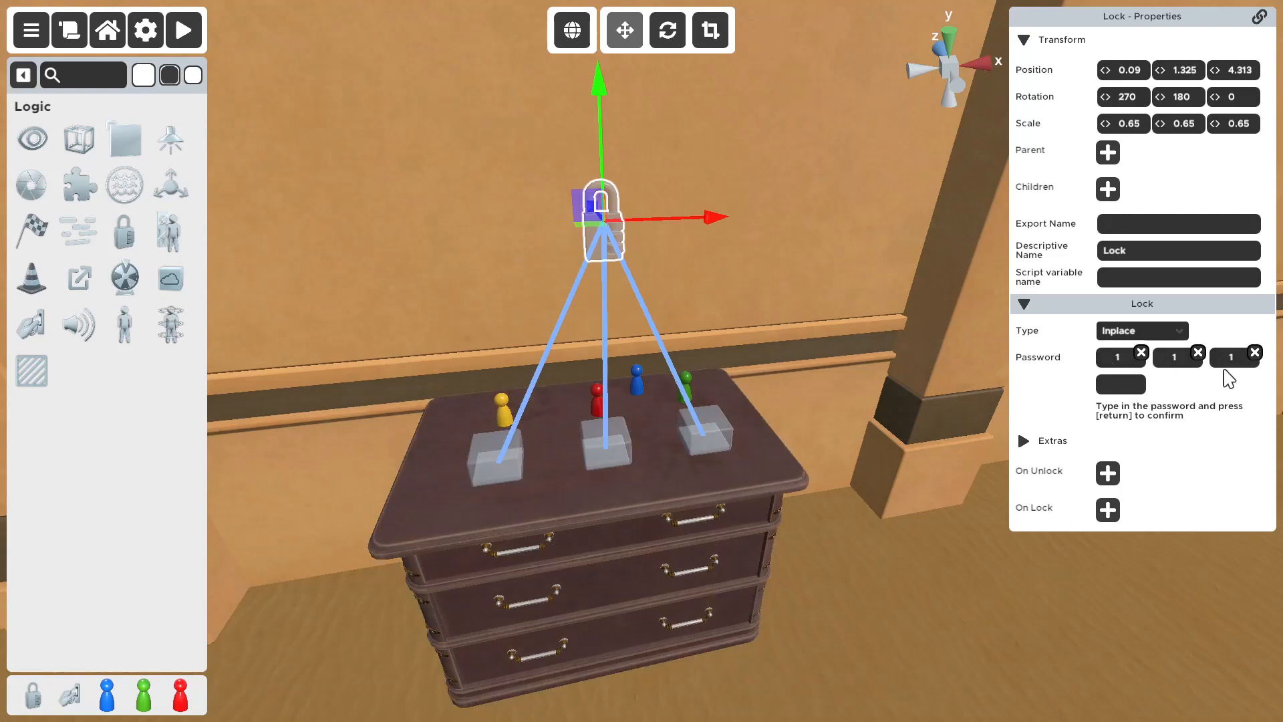
pyautogui.moveTo(1106, 473)
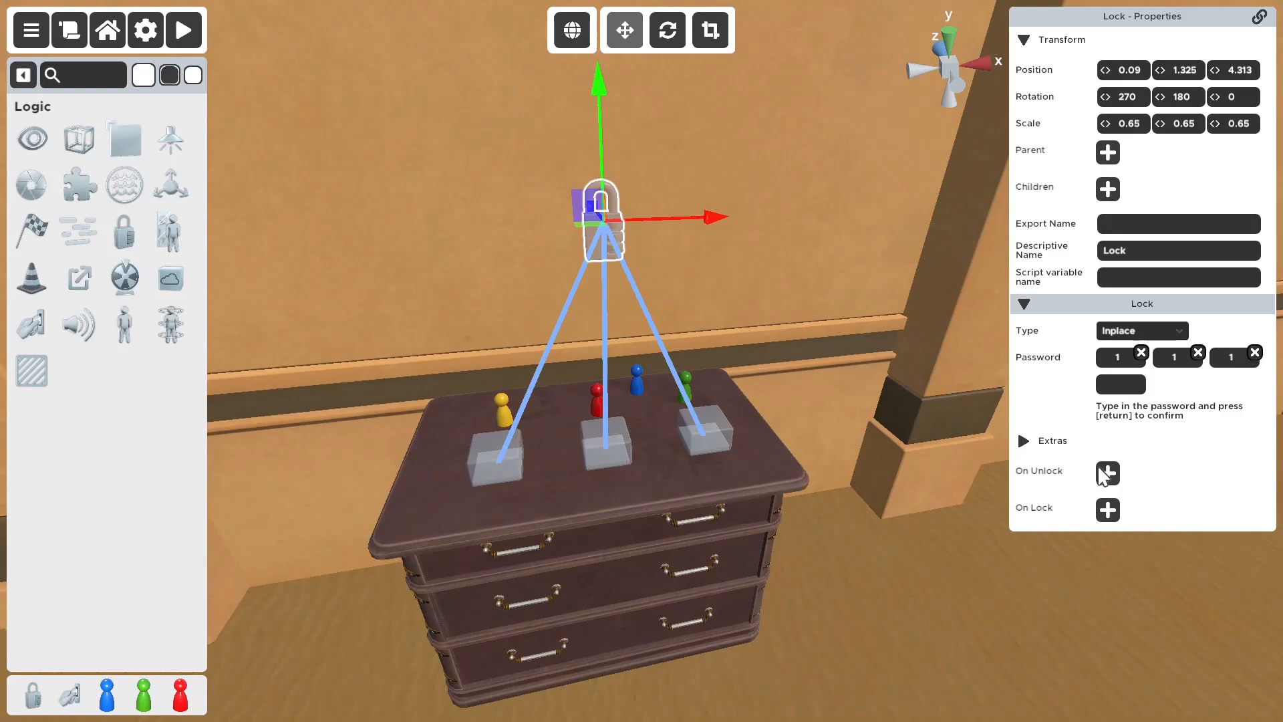
pyautogui.click(1106, 473)
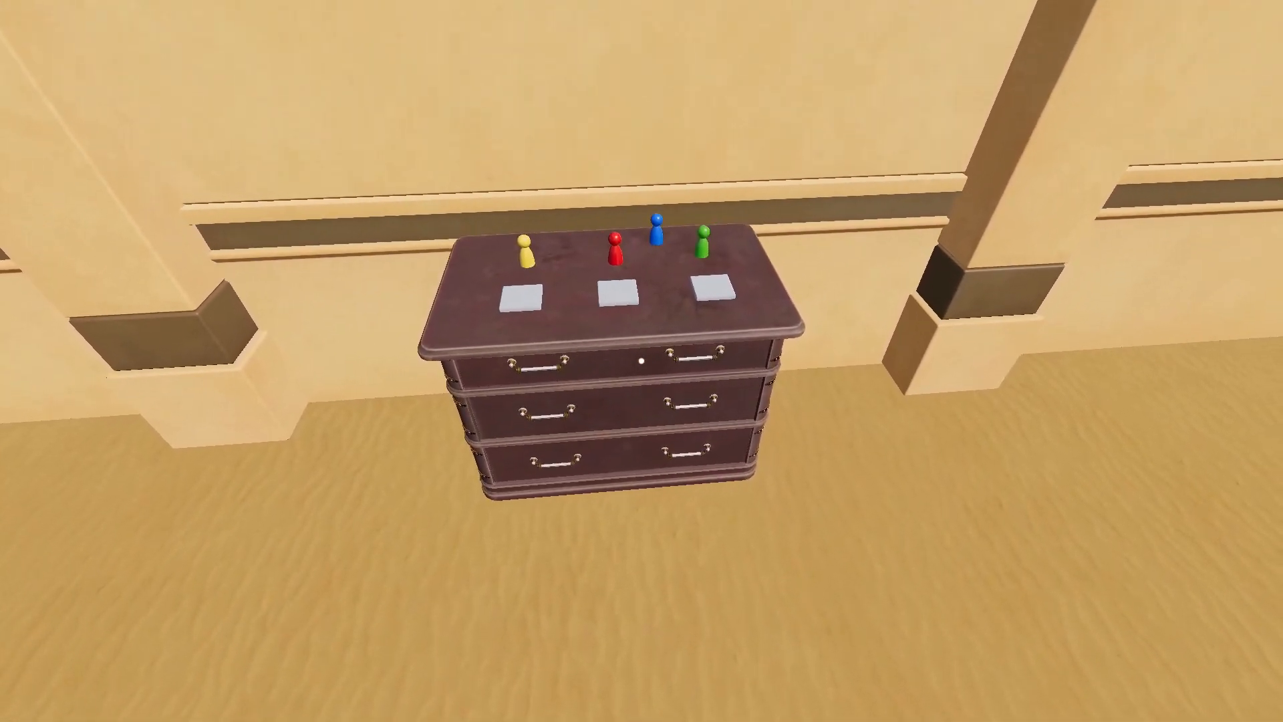
# Play-test by placing the figure keys on the three slots until the top drawer opens
pyautogui.click(630, 246)
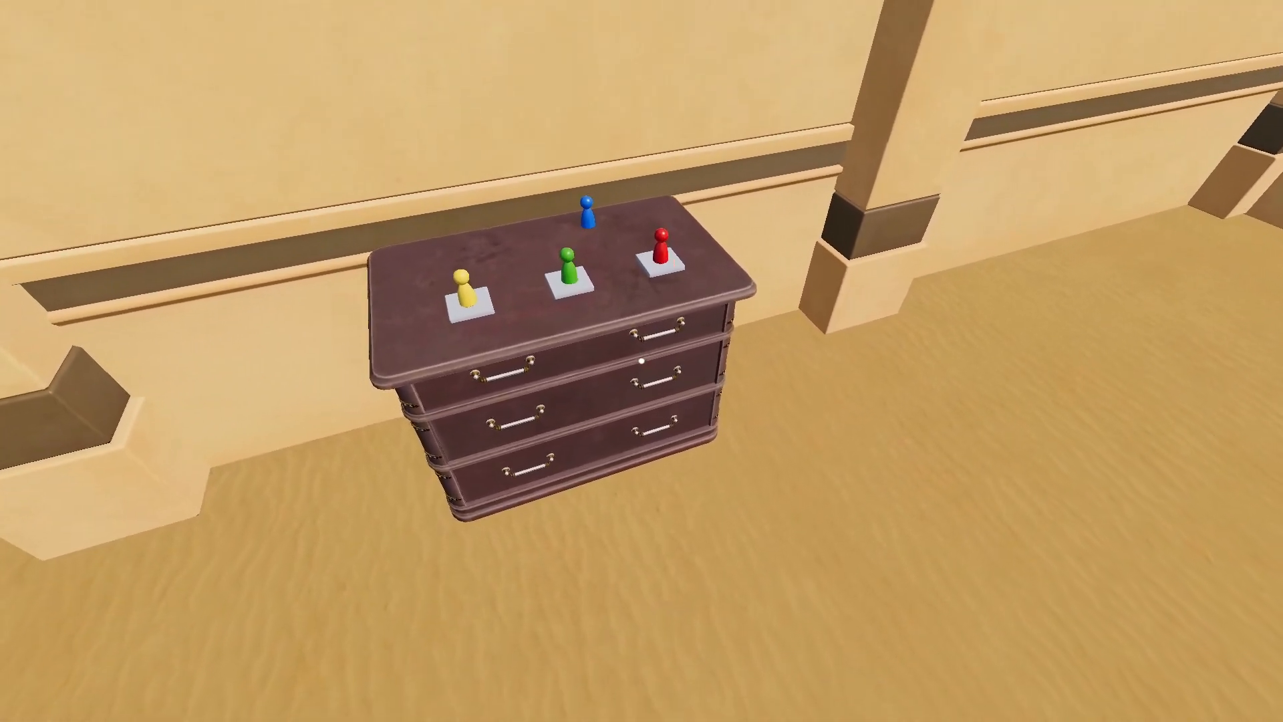
pyautogui.click(659, 254)
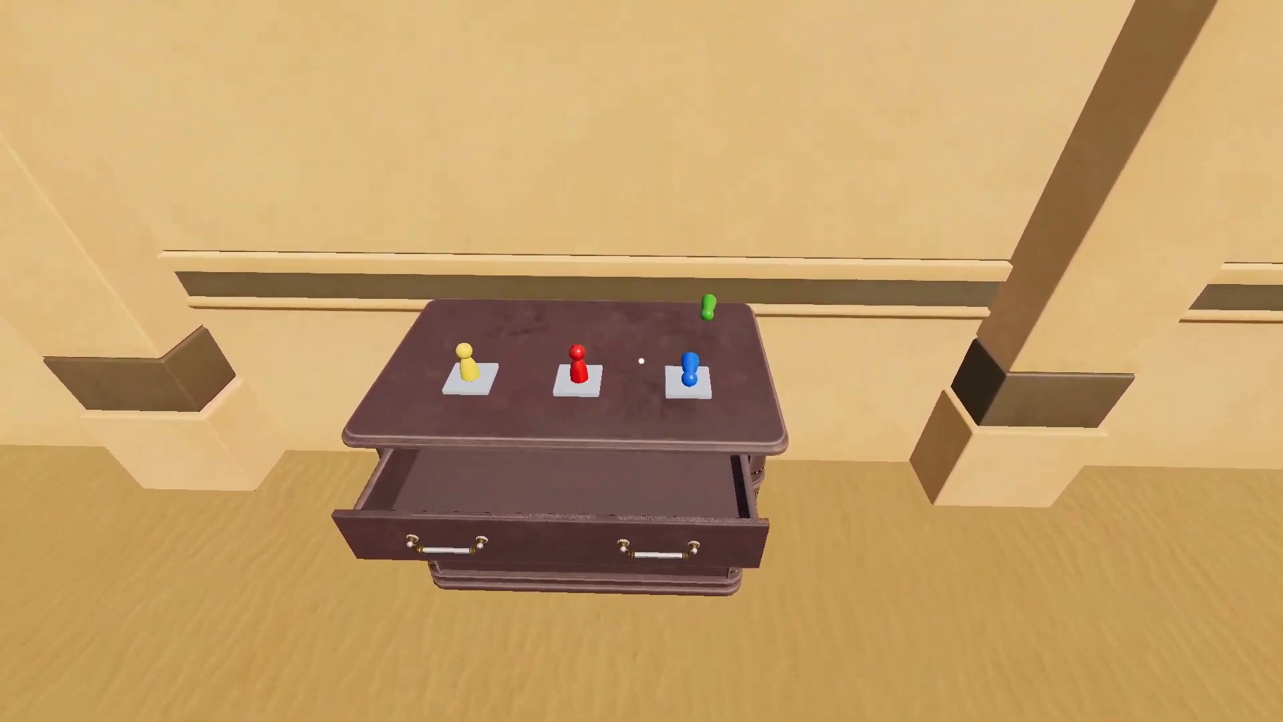
pyautogui.moveTo(641, 361)
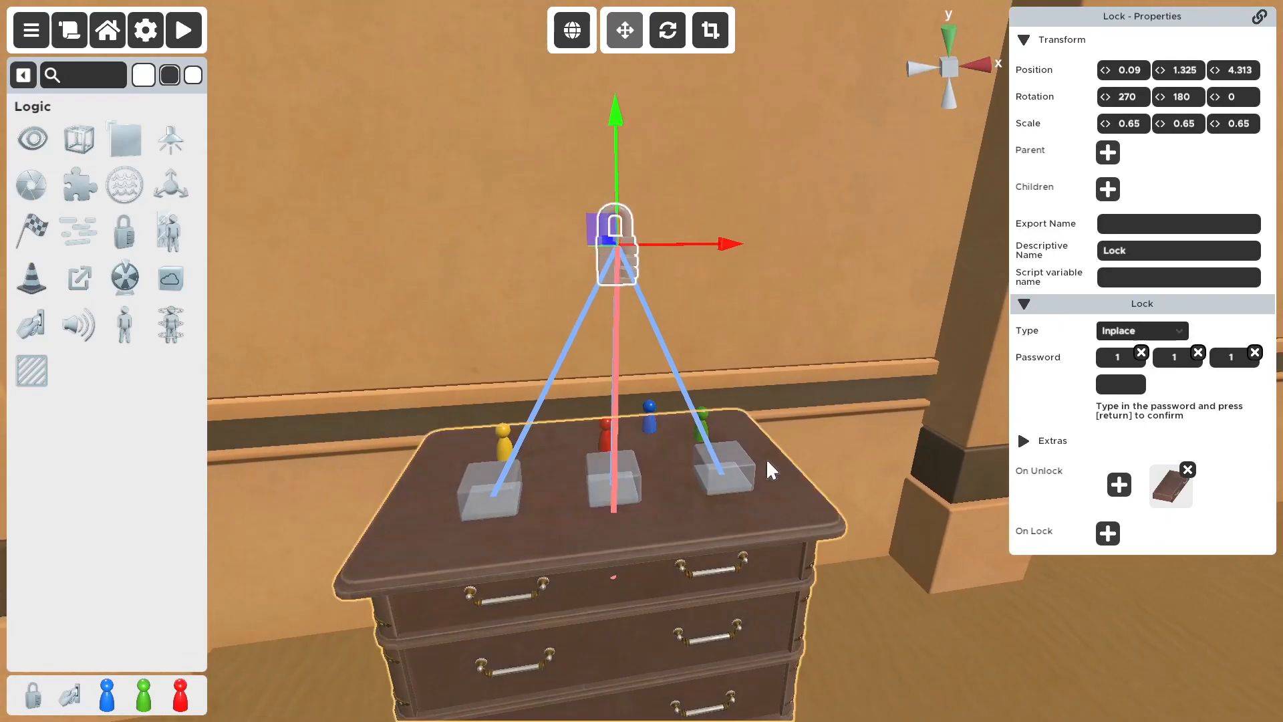
# Reposition the green figure's resting pose in the right slot via Edit Key Placement and confirm
pyautogui.click(723, 474)
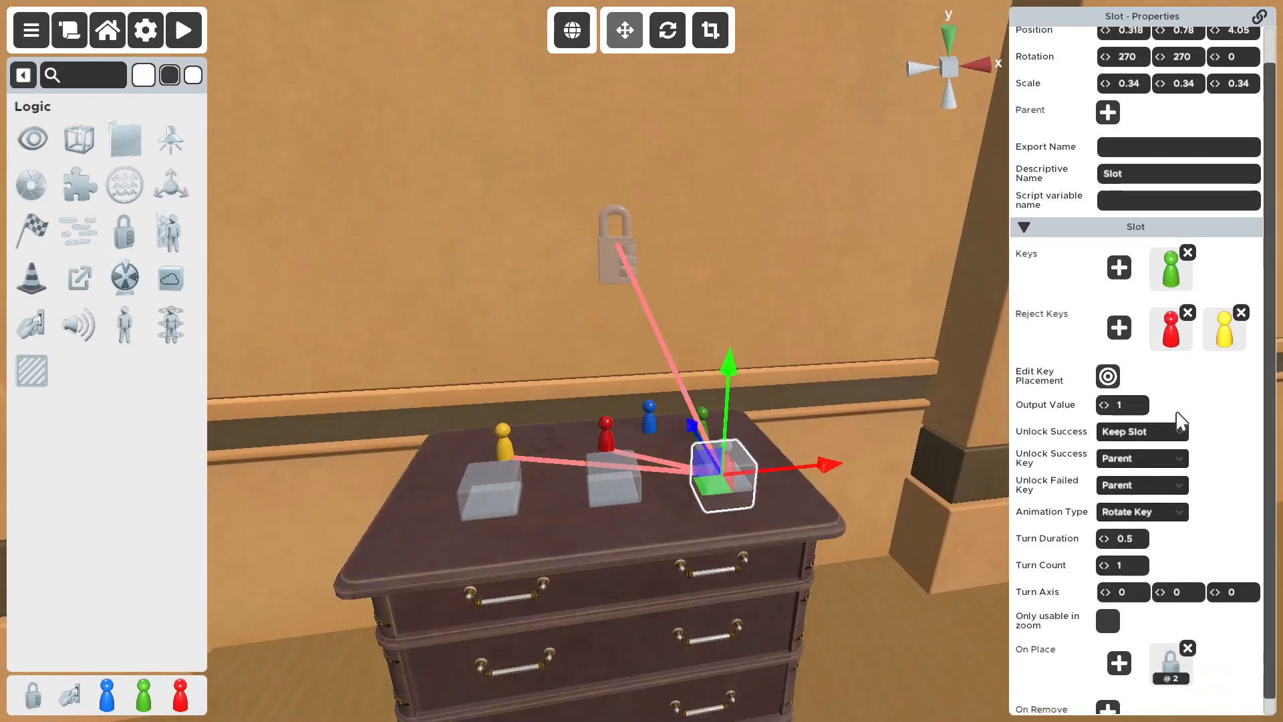
pyautogui.scroll(-3)
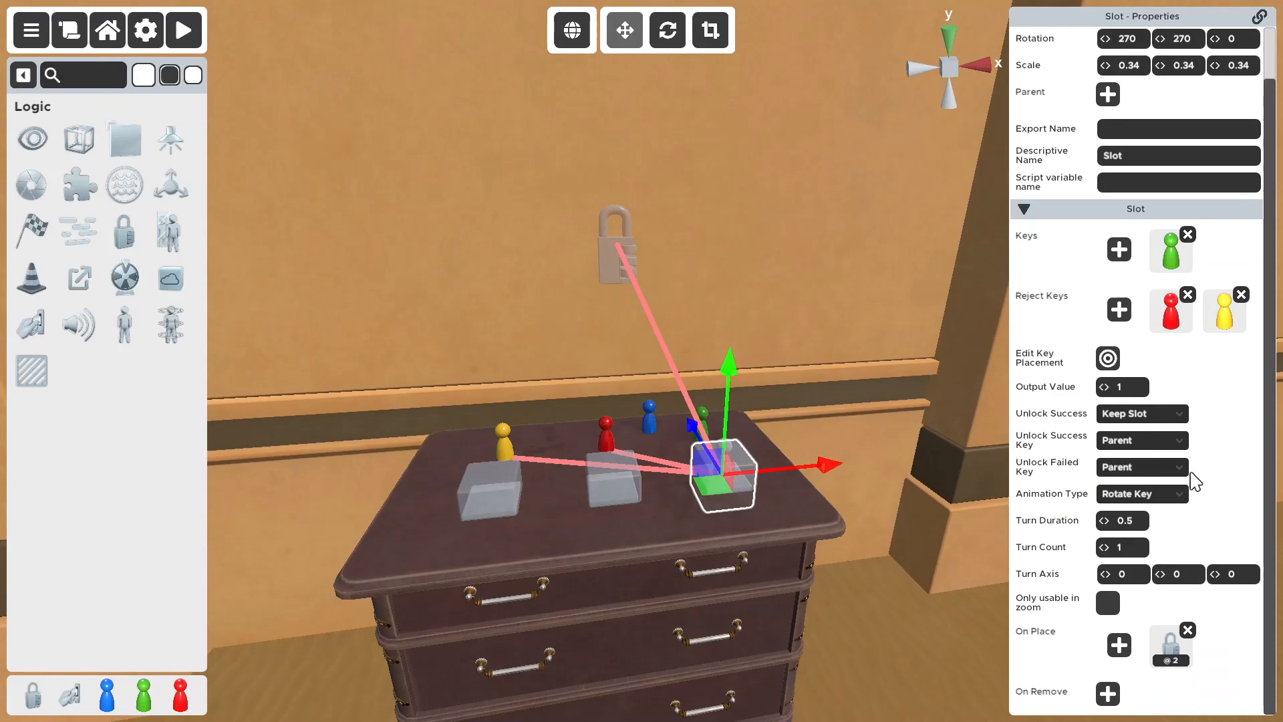
pyautogui.moveTo(1139, 374)
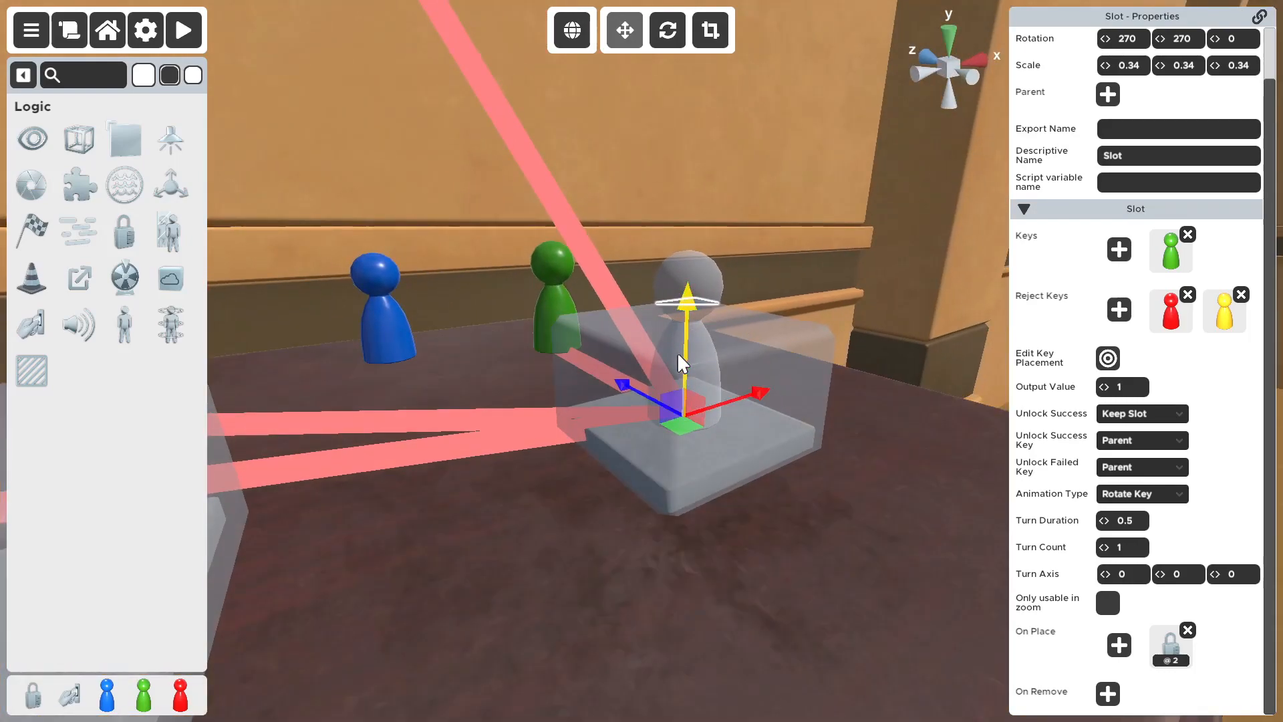
pyautogui.moveTo(723, 347)
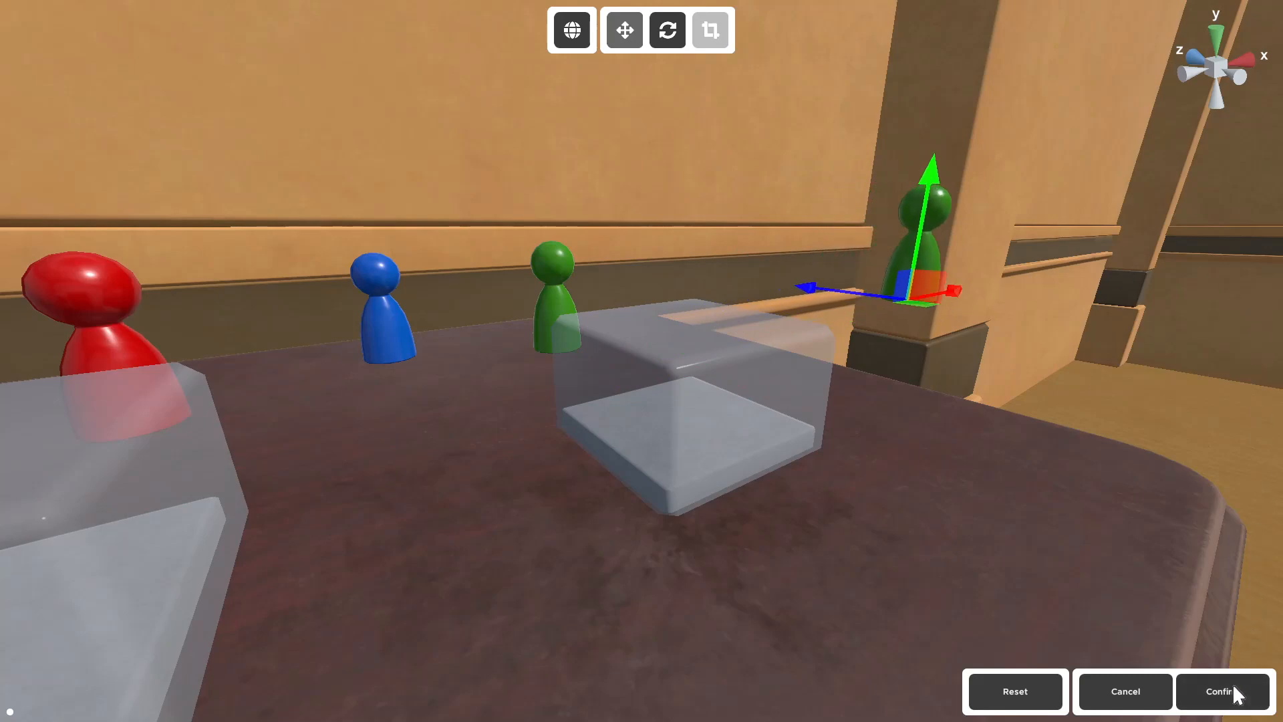
pyautogui.click(1220, 690)
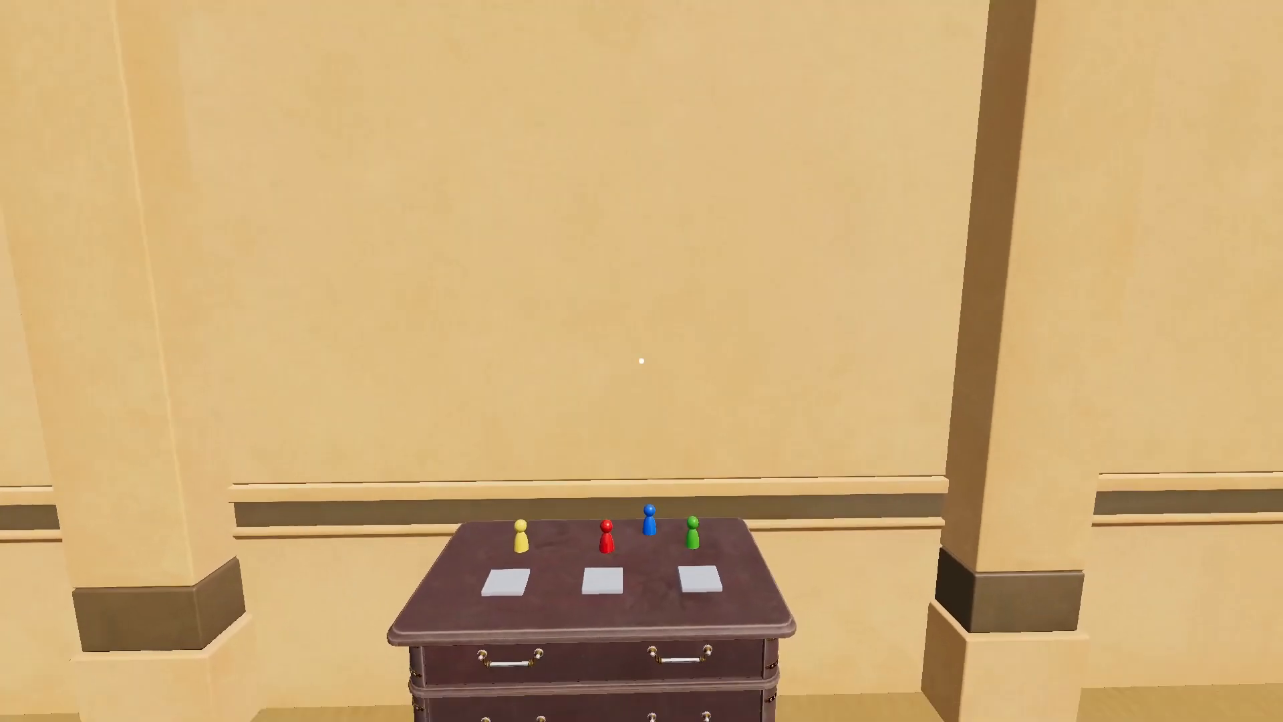
pyautogui.click(691, 531)
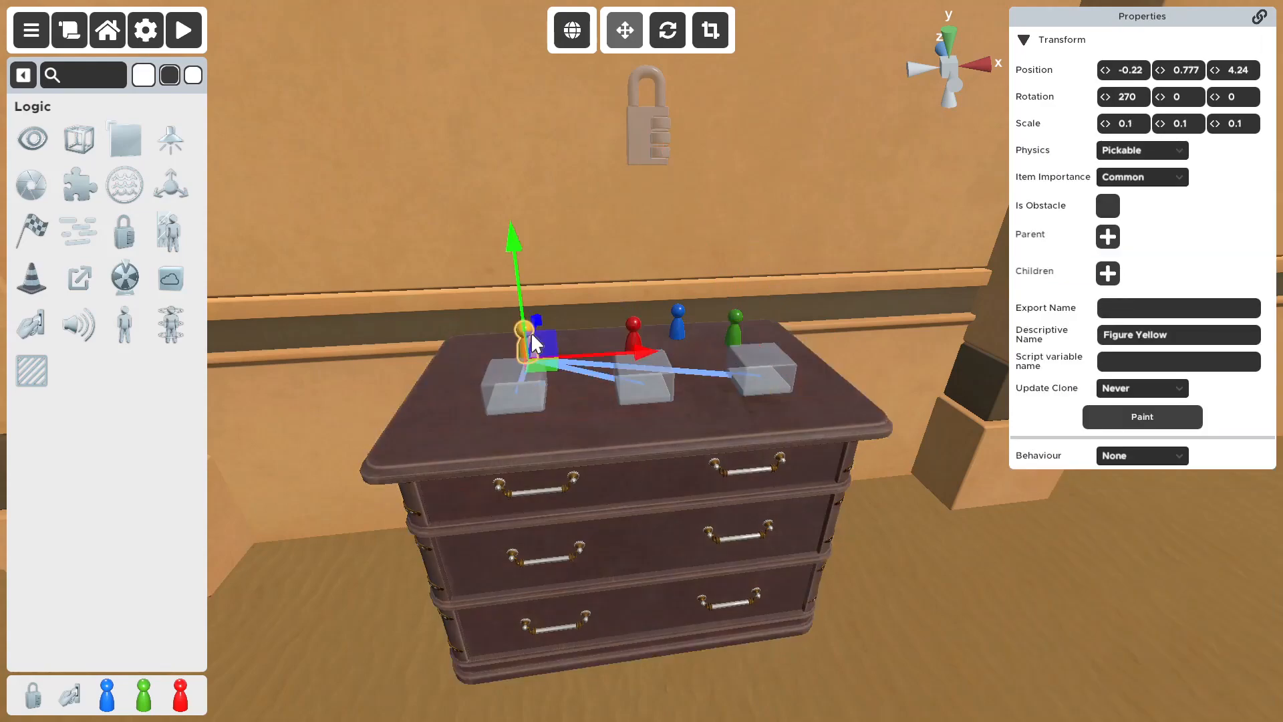
pyautogui.click(752, 376)
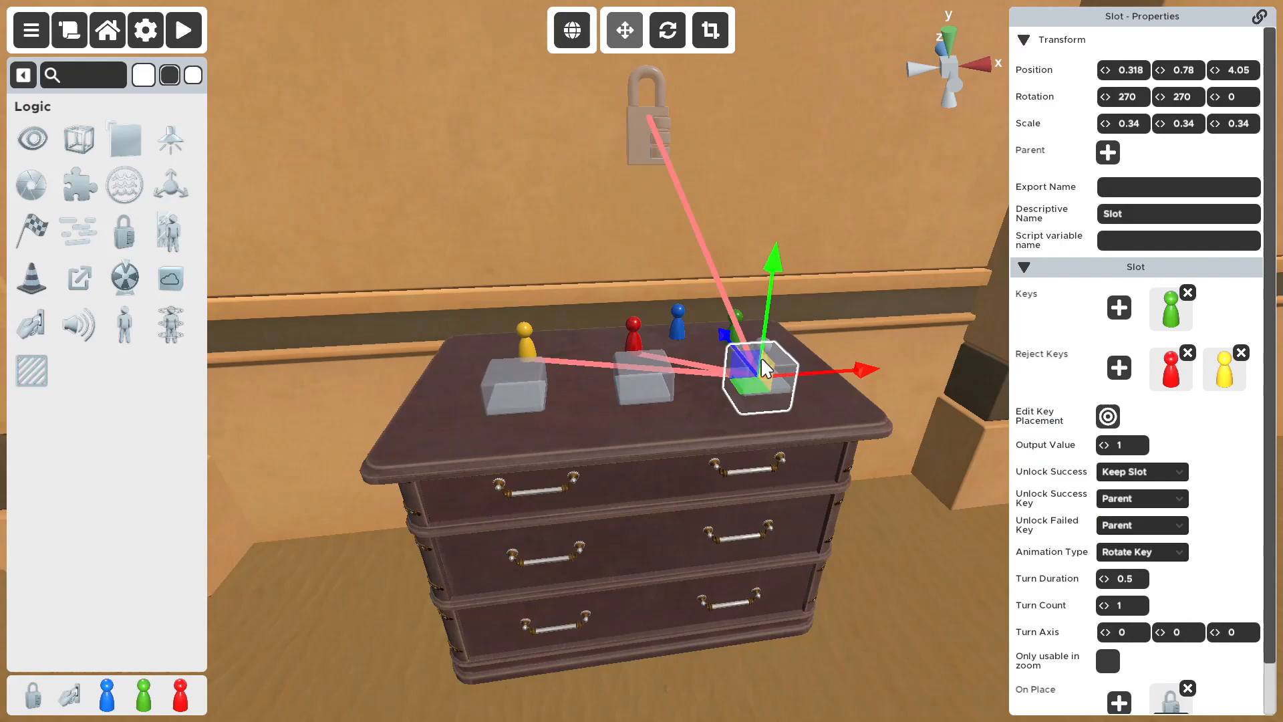
pyautogui.moveTo(666, 252)
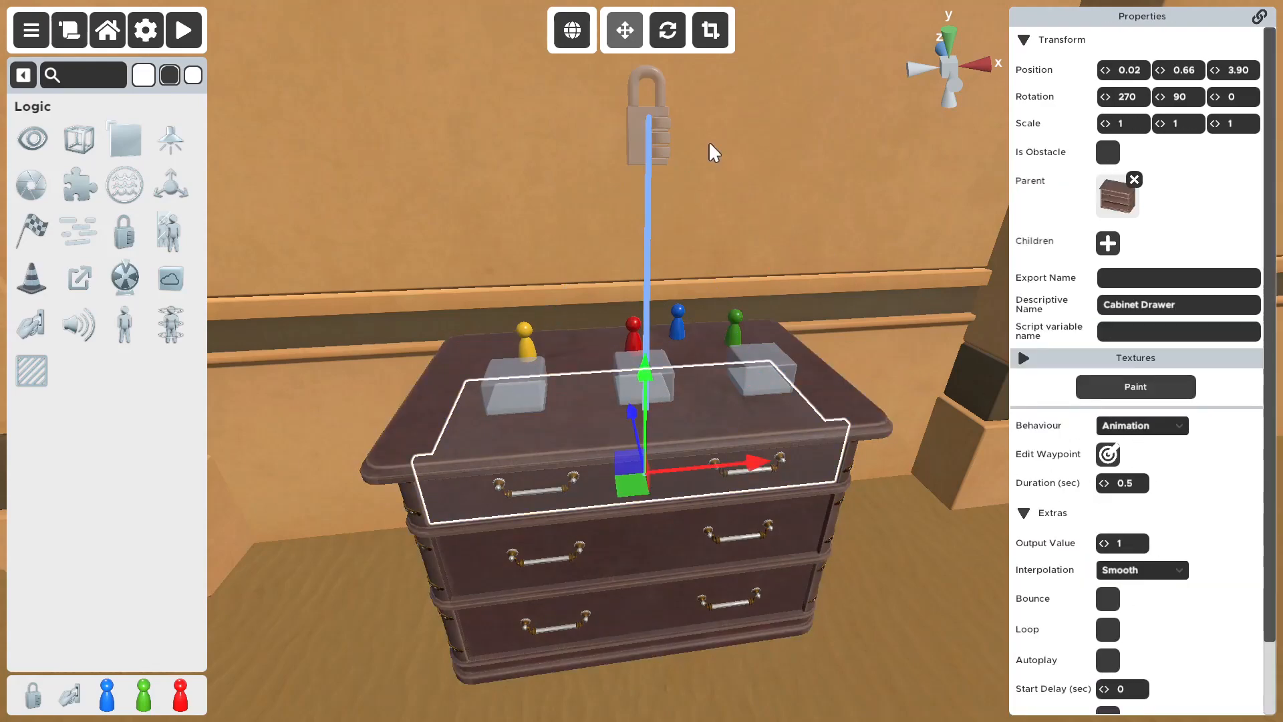
pyautogui.click(648, 115)
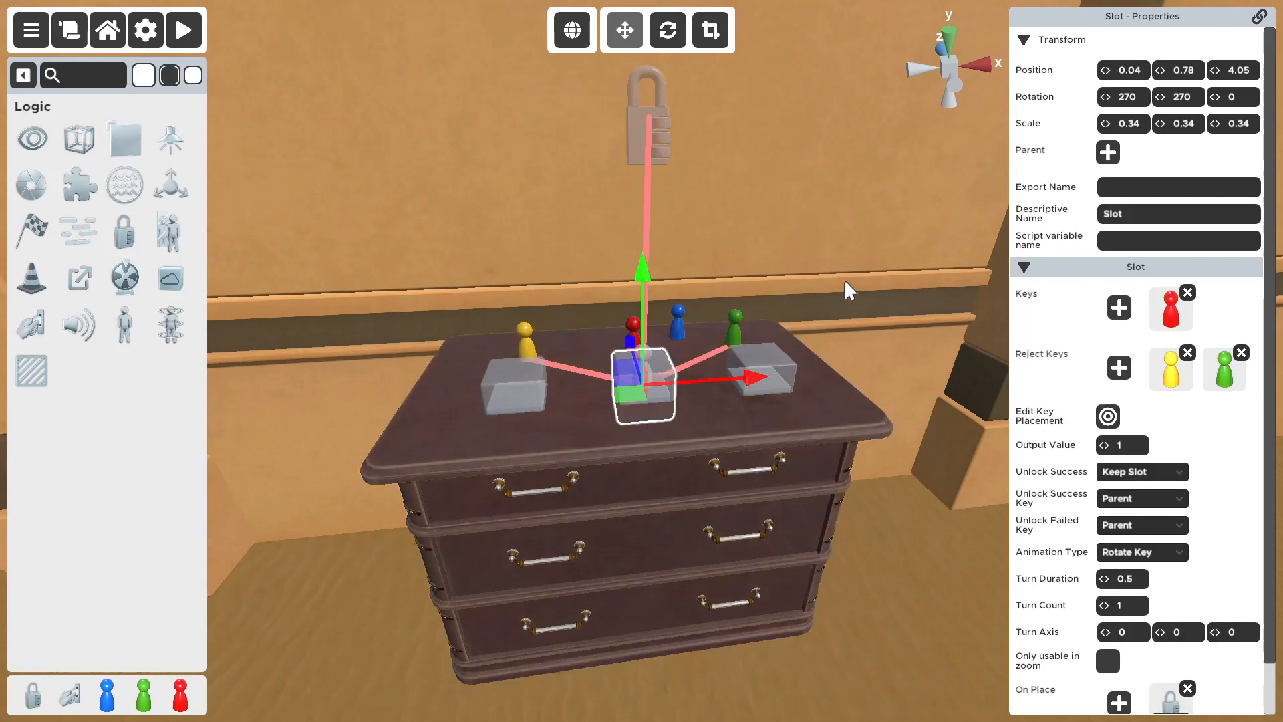
pyautogui.moveTo(512, 389)
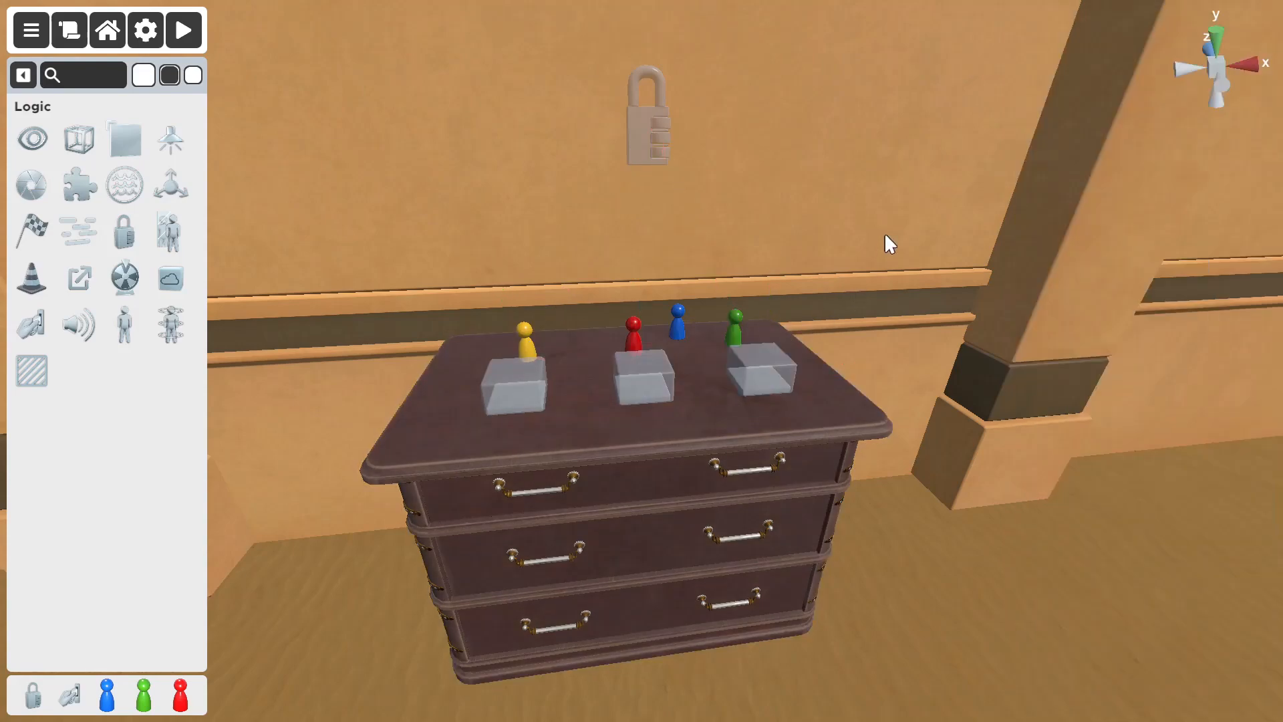
pyautogui.click(676, 315)
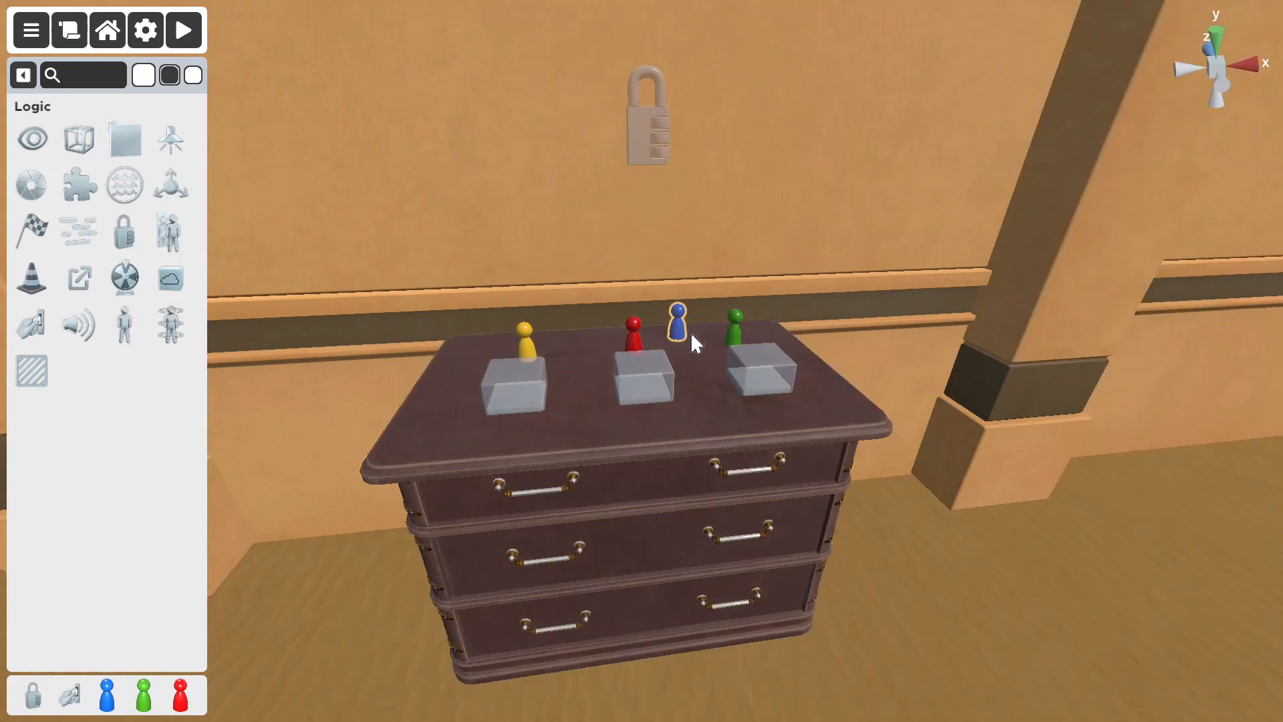